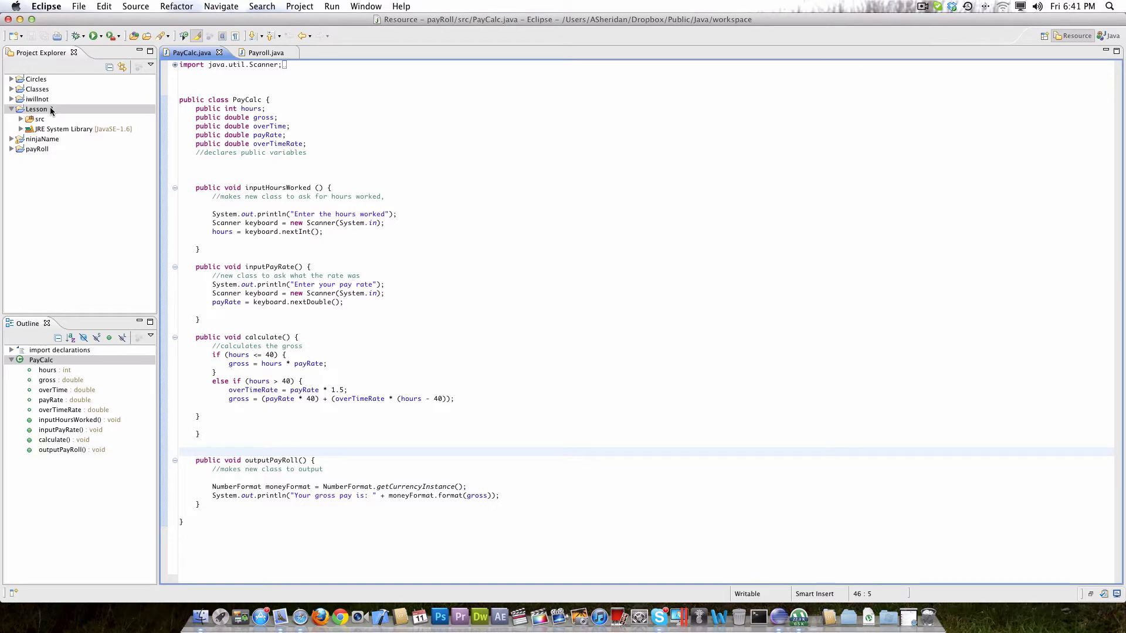
# Create a Java class named lessson3 in Lesson 3's src folder with the New Class wizard.
pyautogui.click(198, 451)
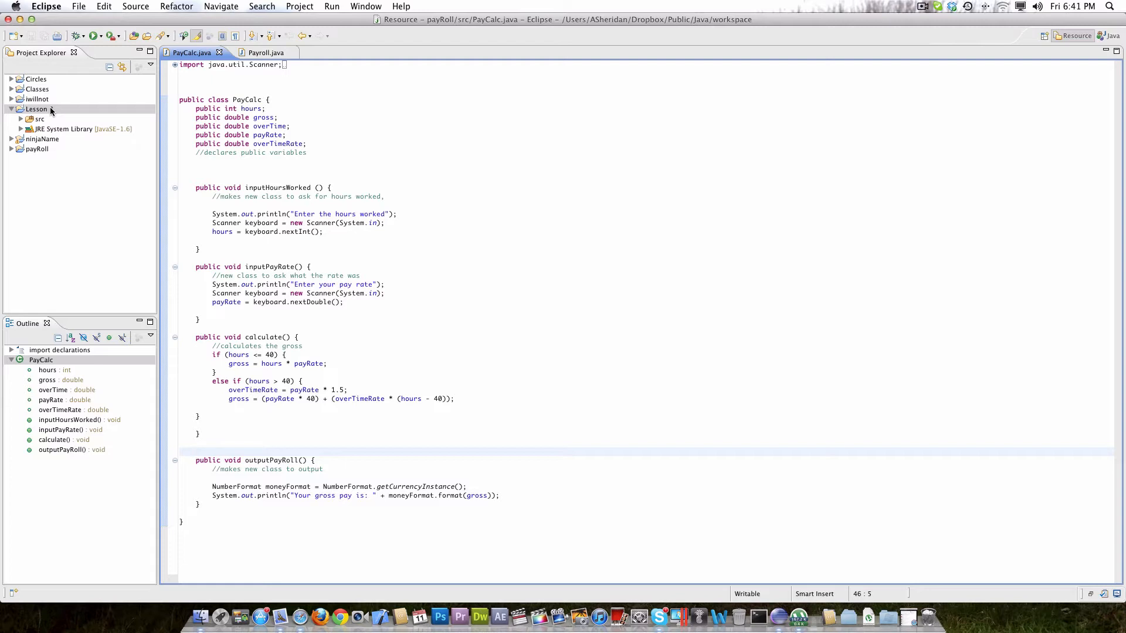
pyautogui.click(196, 451)
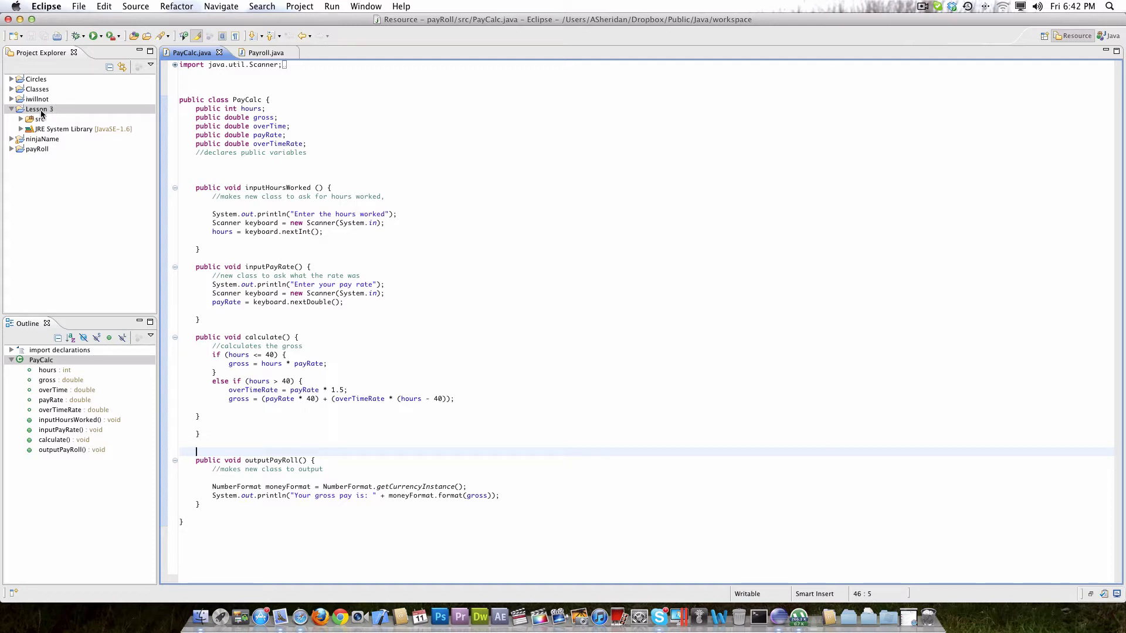
pyautogui.click(38, 119)
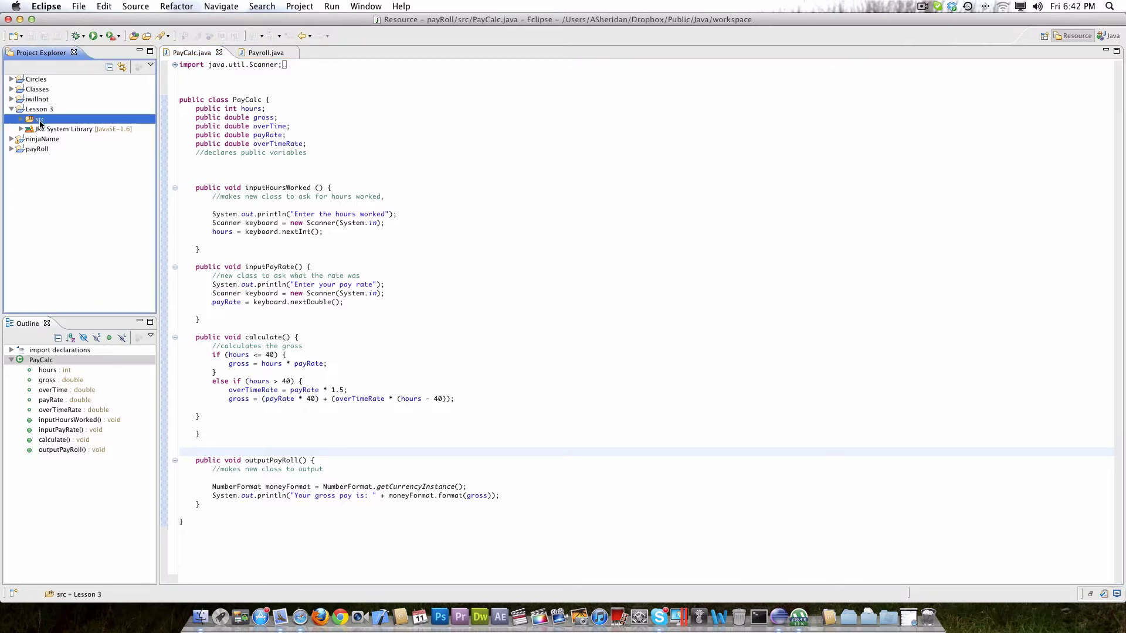
pyautogui.click(78, 6)
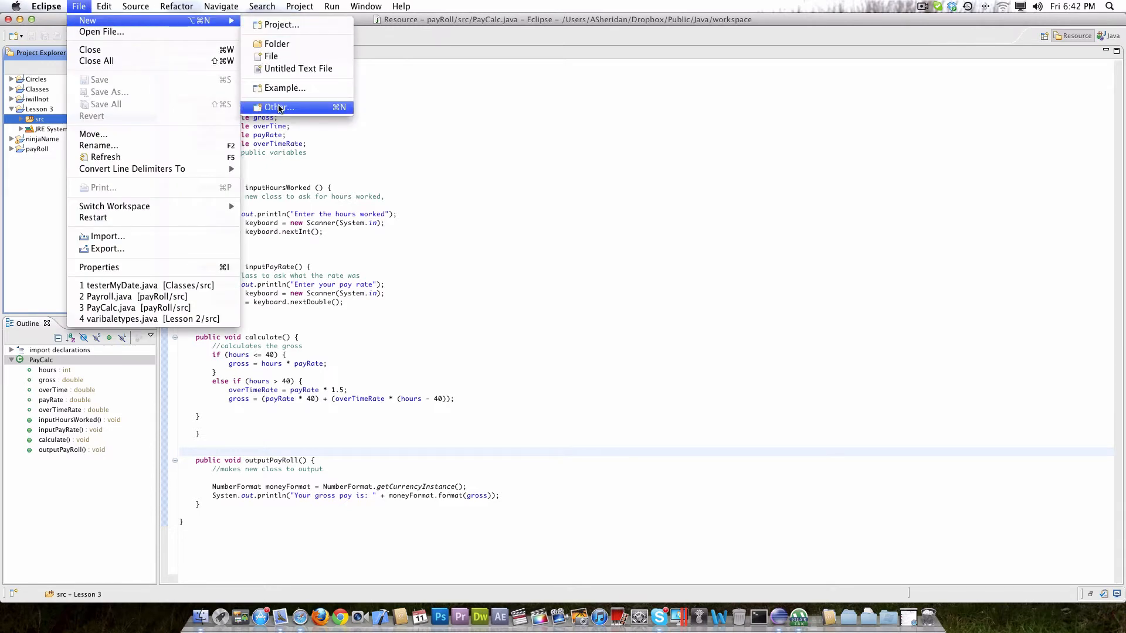
pyautogui.click(278, 107)
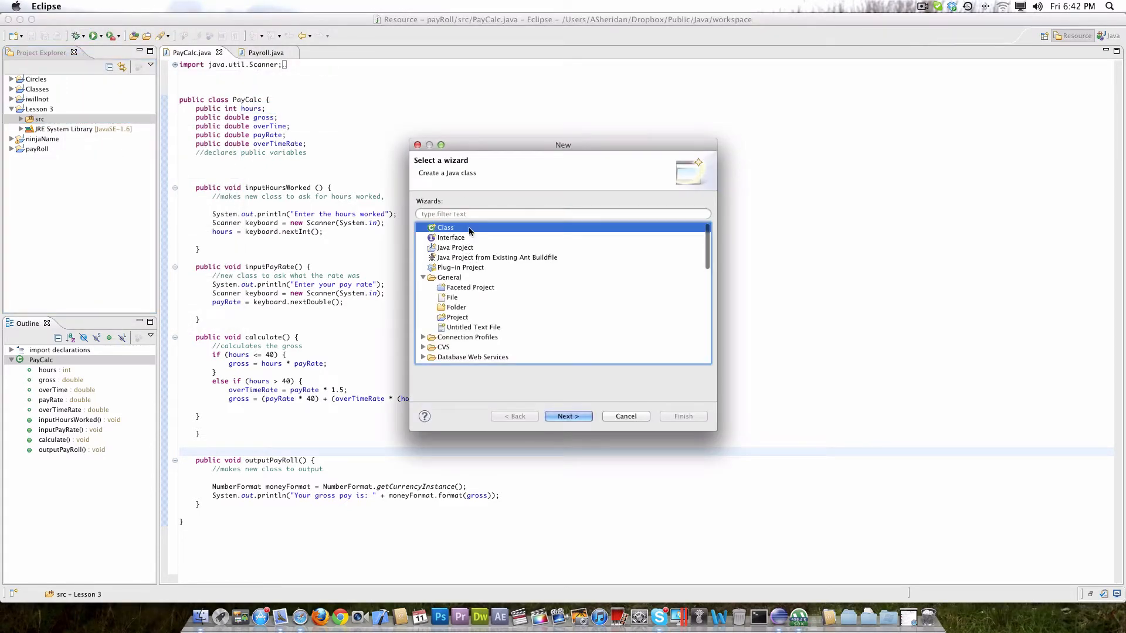
pyautogui.click(567, 416)
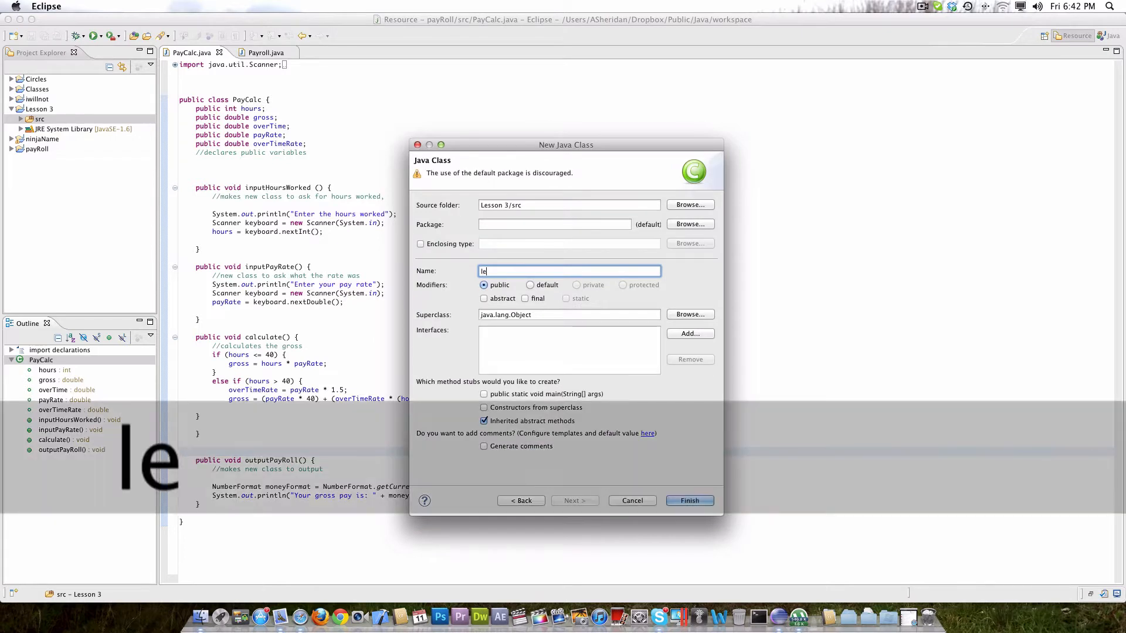
pyautogui.write('sson')
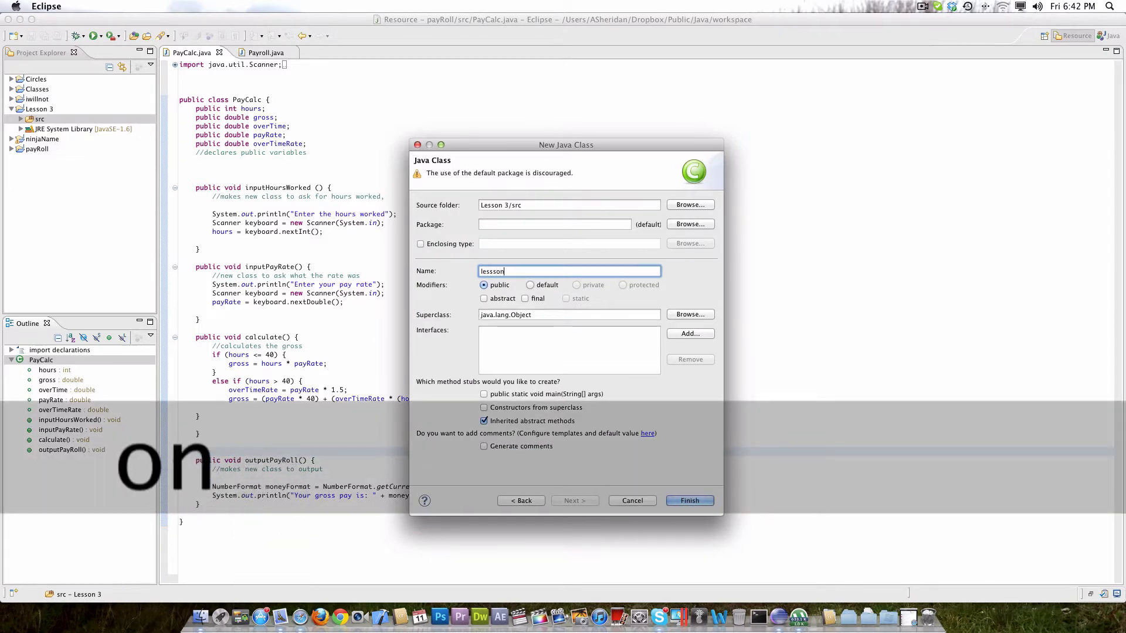
pyautogui.click(688, 501)
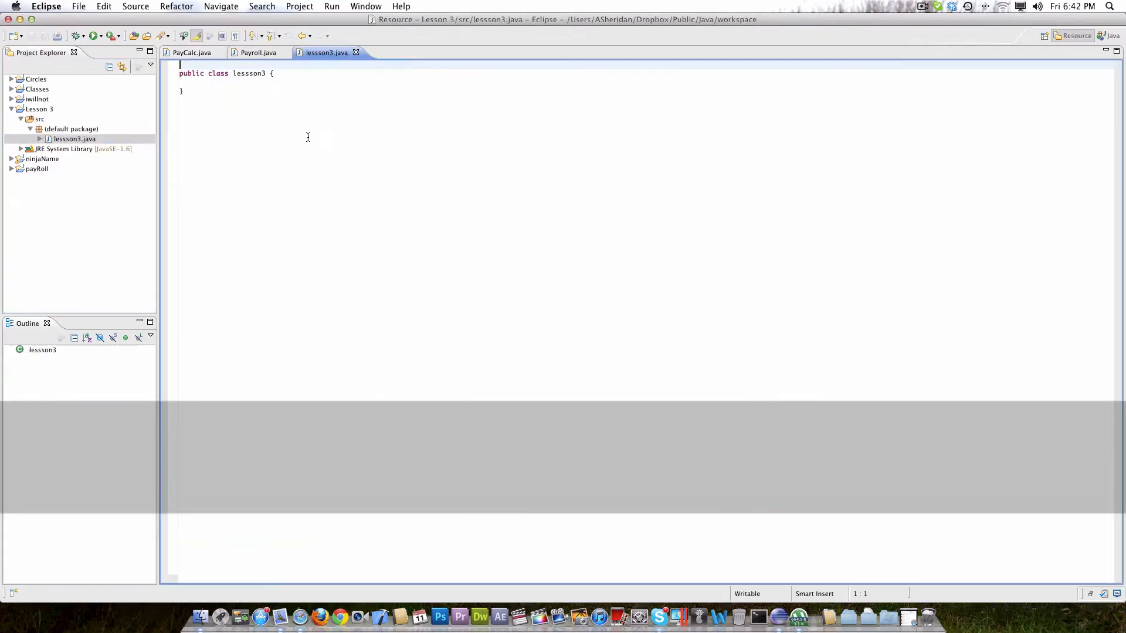
# Add an empty public static void main(String[] args) method to lessson3, leaving a blank line above the class.
pyautogui.press('return')
pyautogui.write('public static void main (String [] args) {')
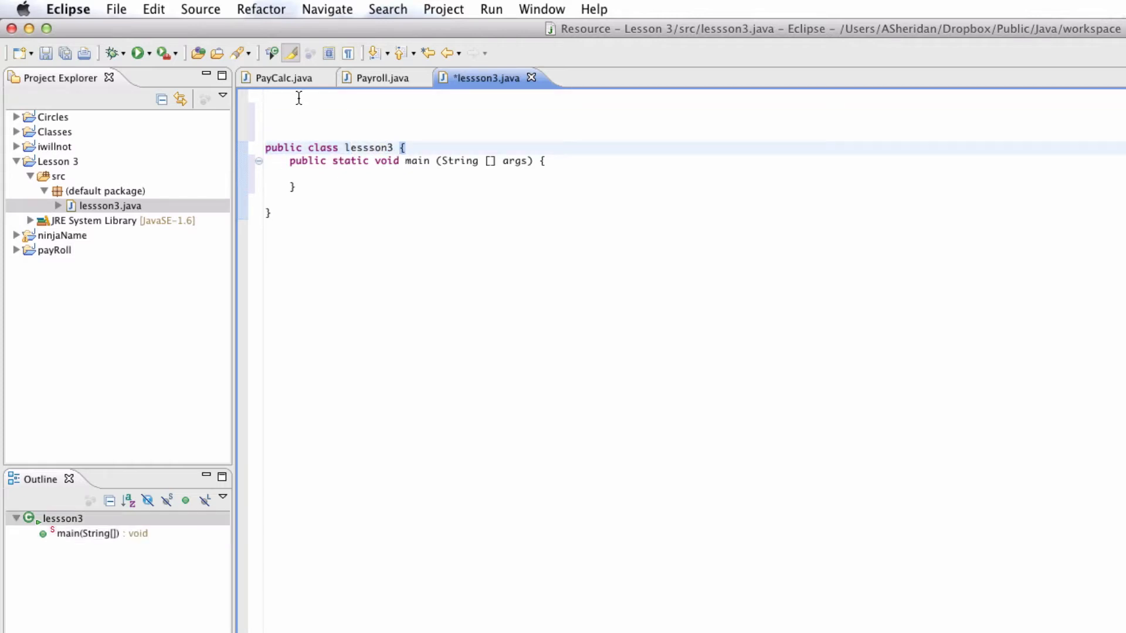
# Type 'import java.util.Scanner;' on the file's top line.
pyautogui.write('im')
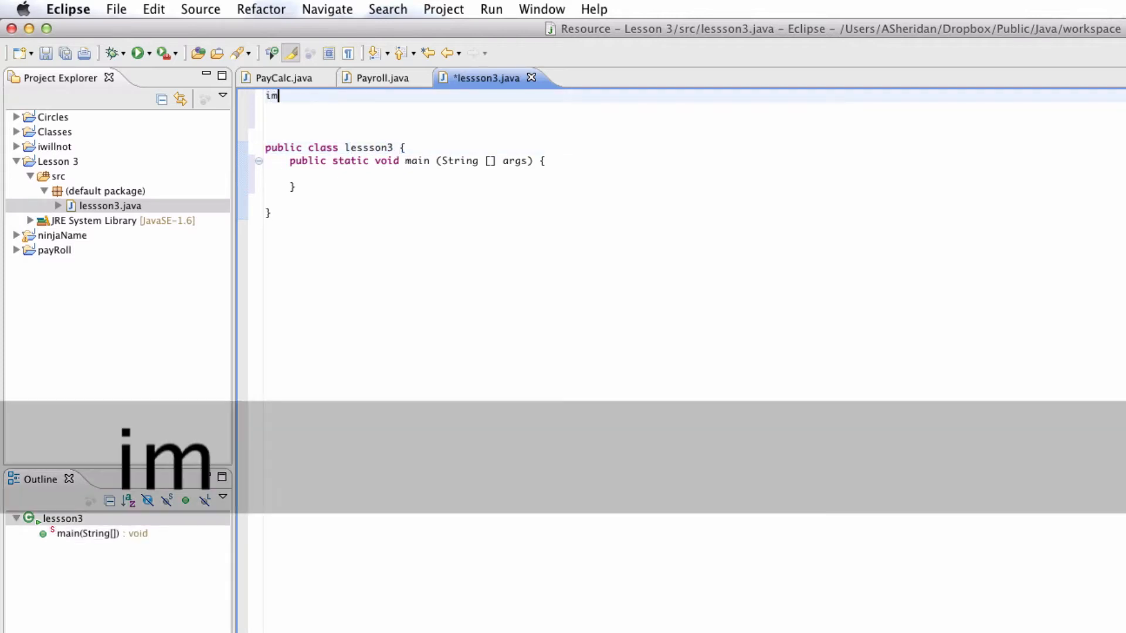
pyautogui.write('port')
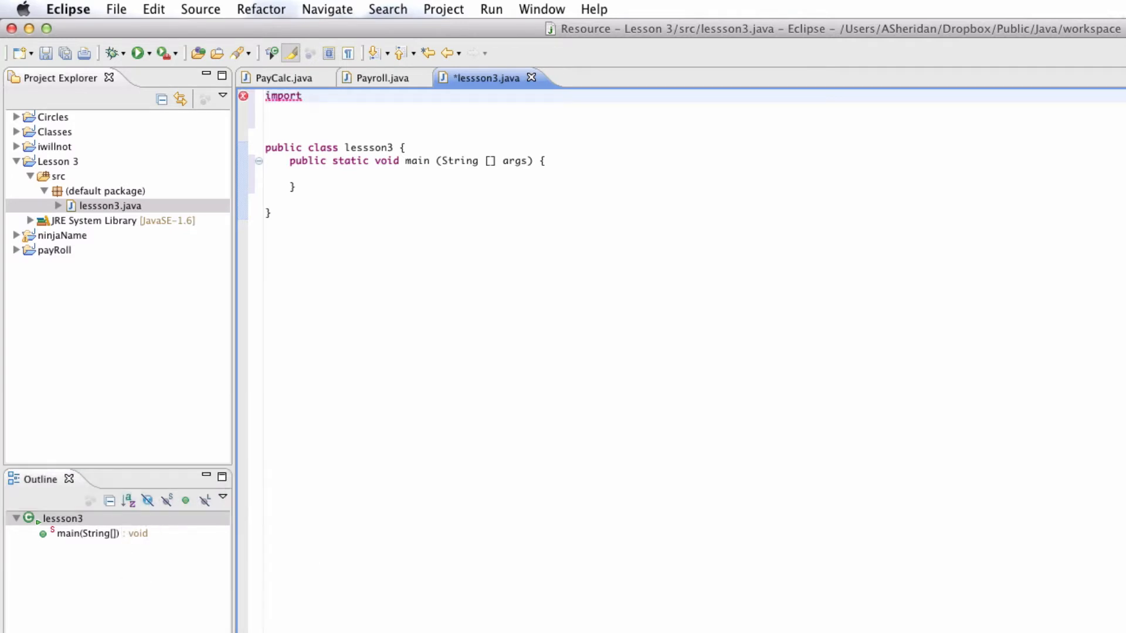
pyautogui.write('java.')
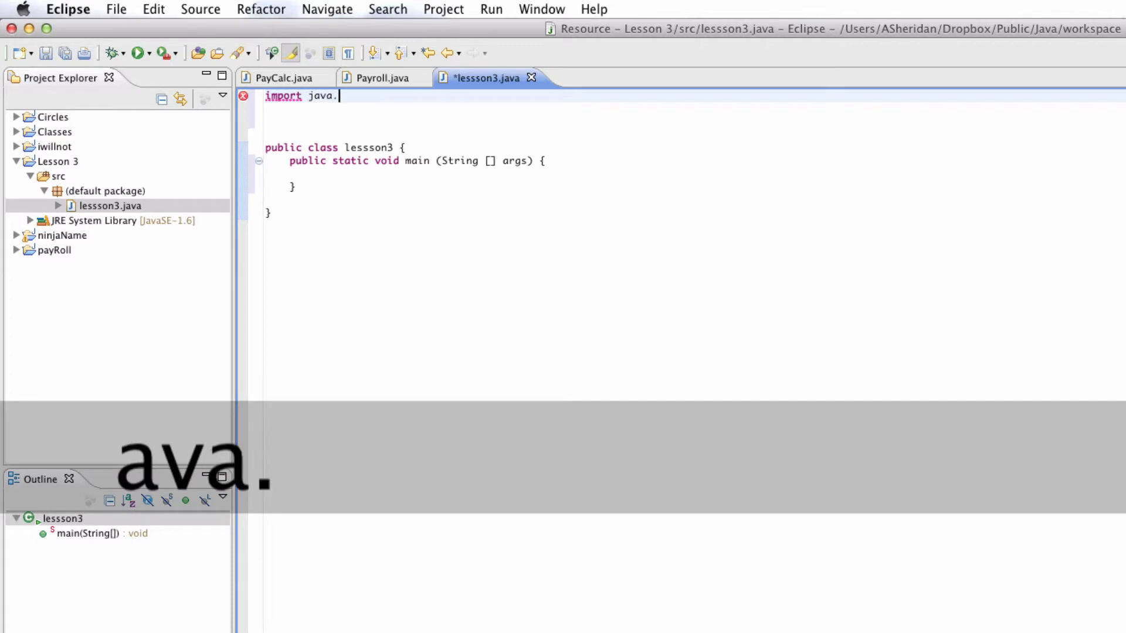
pyautogui.write('util.')
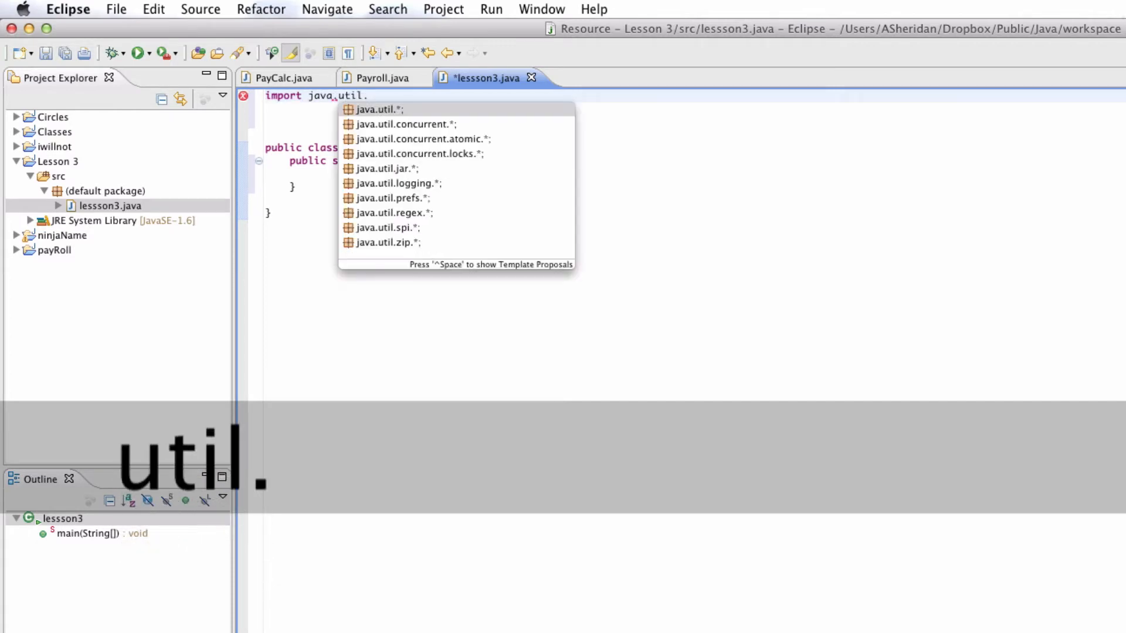
pyautogui.write('Sca')
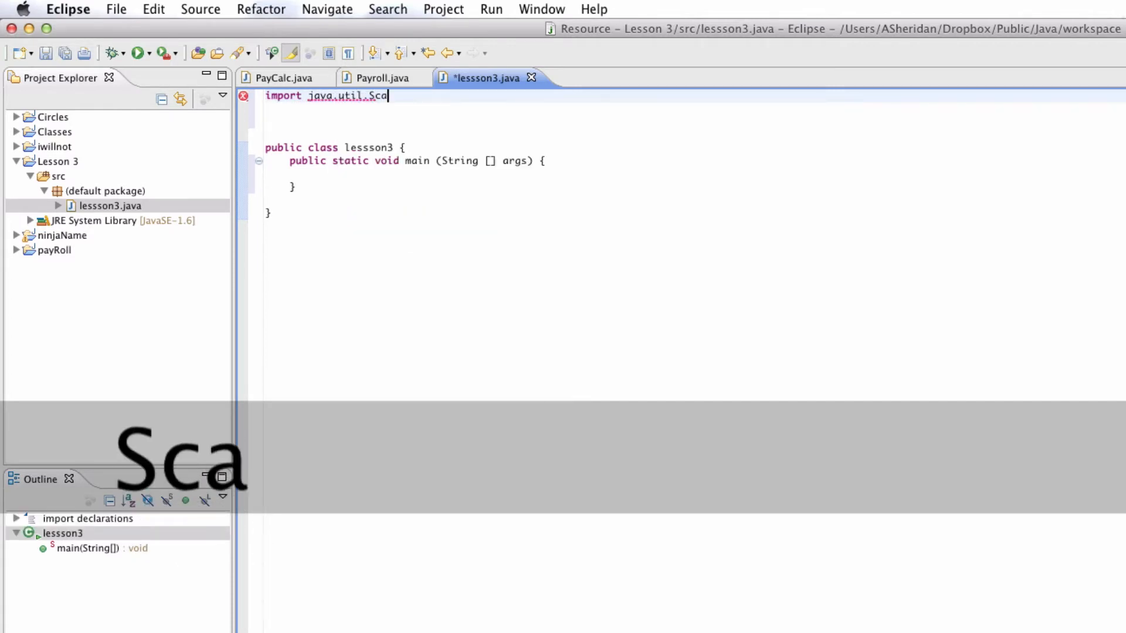
pyautogui.write('nner')
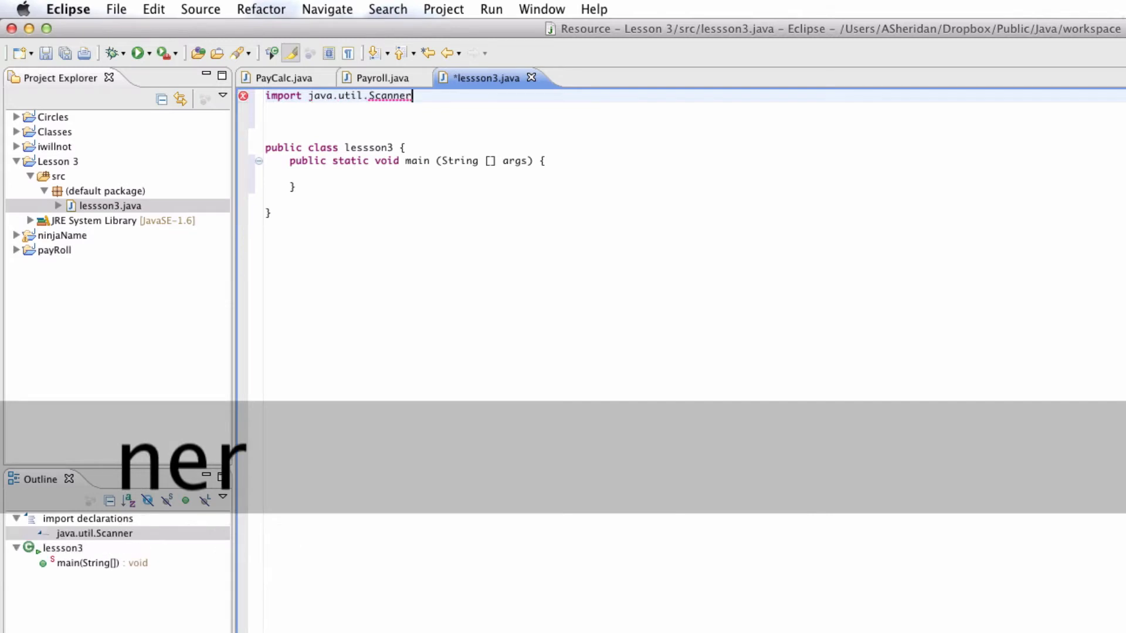
pyautogui.write(';')
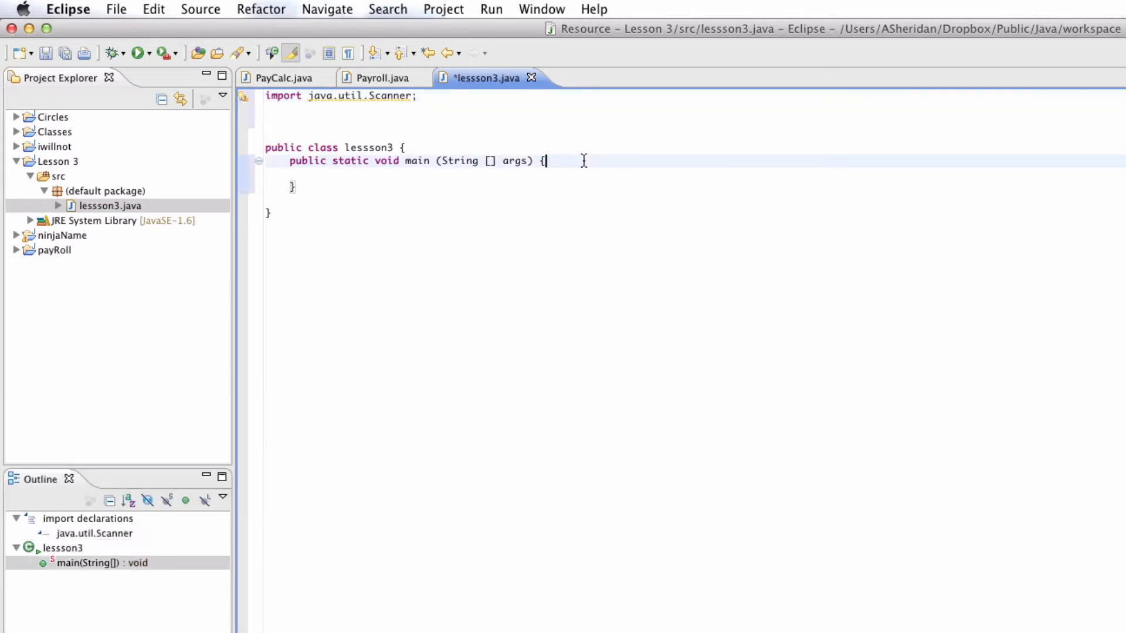
# Insert a blank line after main's opening brace.
pyautogui.press('Return')
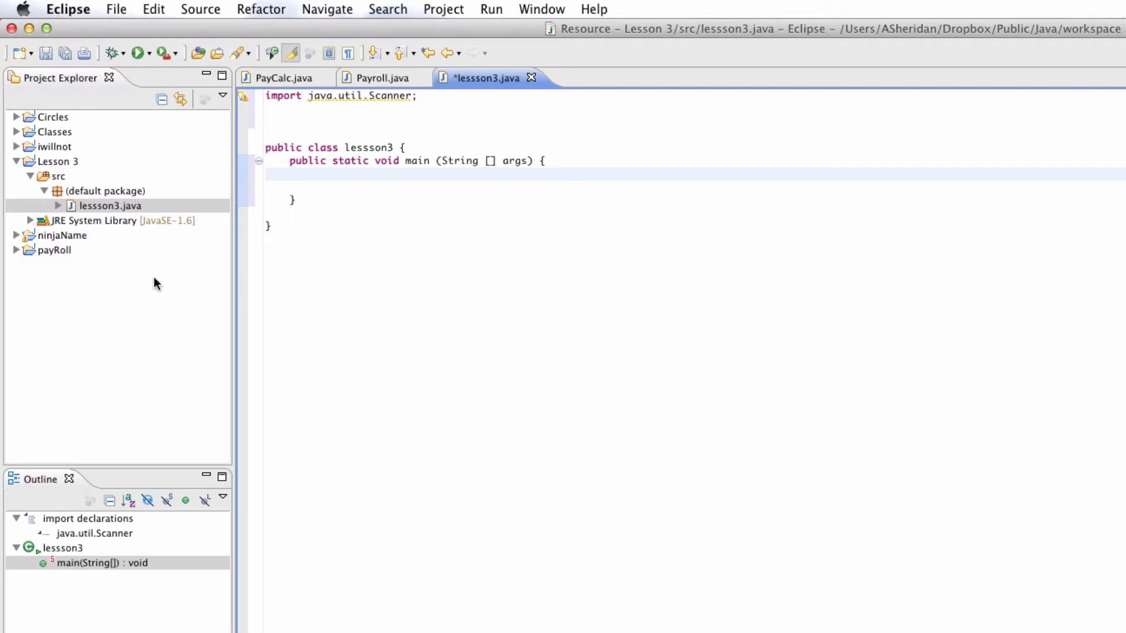
pyautogui.moveTo(105, 208)
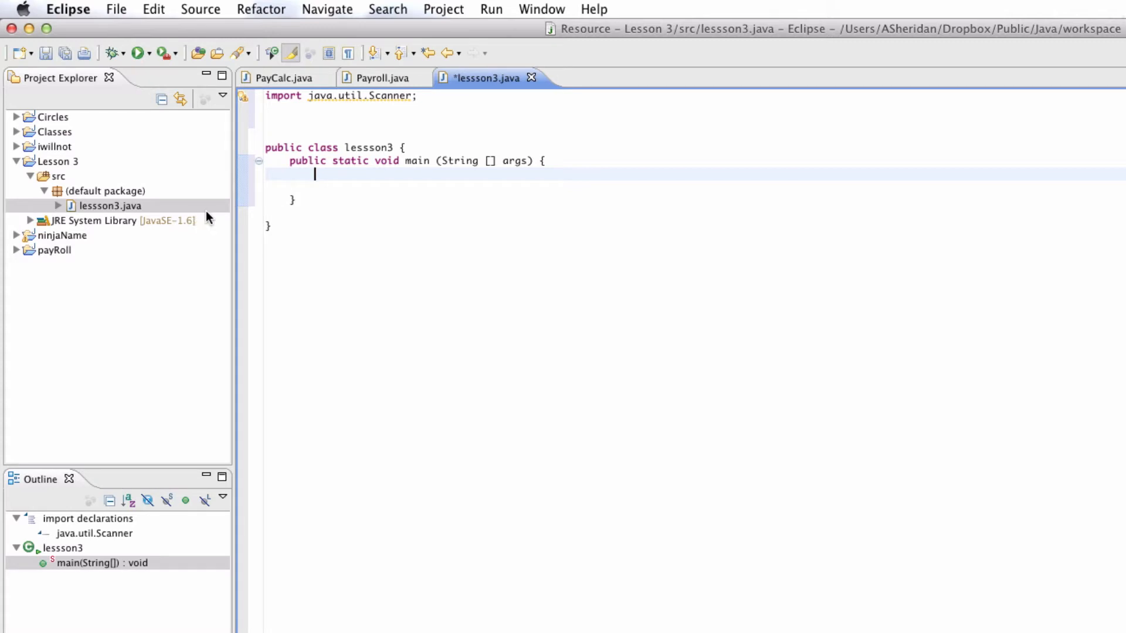
pyautogui.moveTo(508, 163)
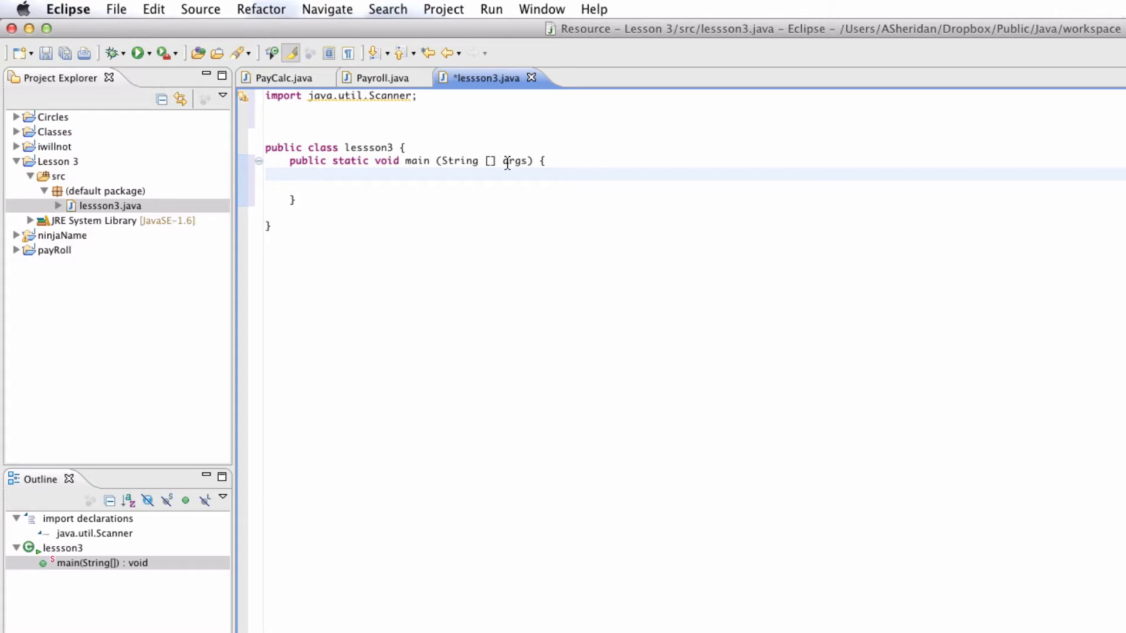
pyautogui.moveTo(514, 160)
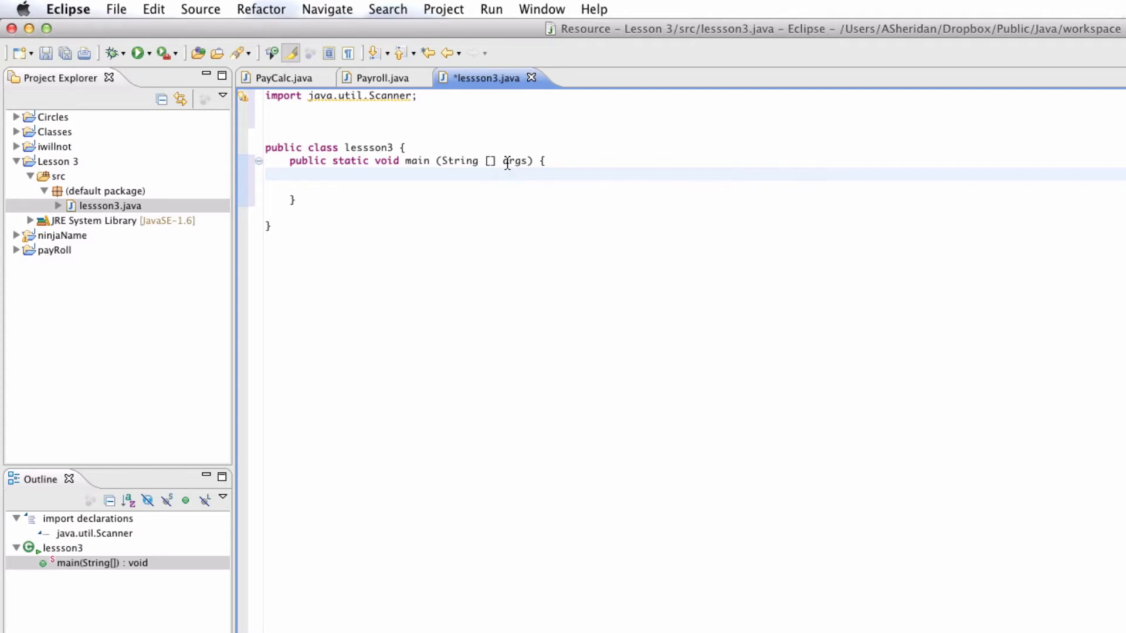
# Declare 'Scanner keyboard = new Scanner(System.in);' in main, correcting typos along the way.
pyautogui.write('Scanner')
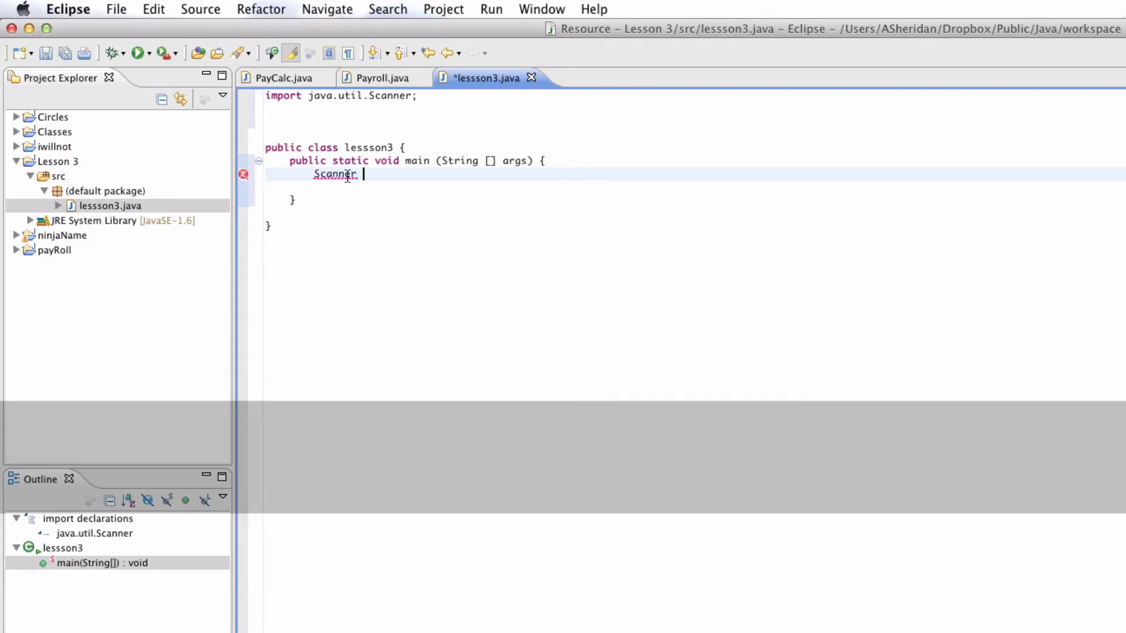
pyautogui.write('k')
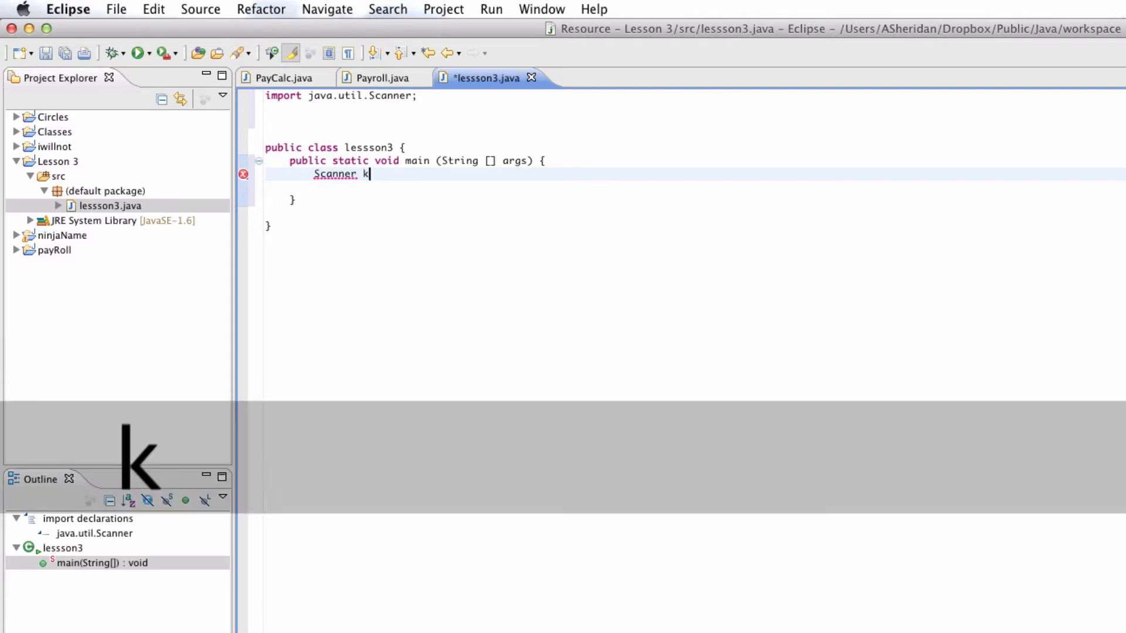
pyautogui.write('eybao')
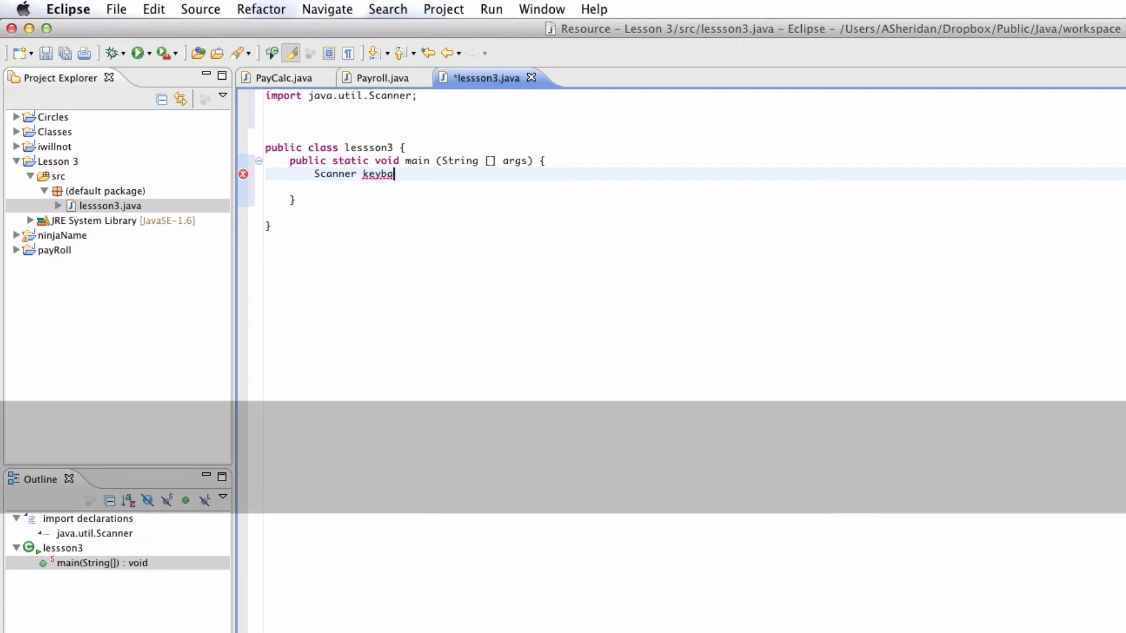
pyautogui.write('oard')
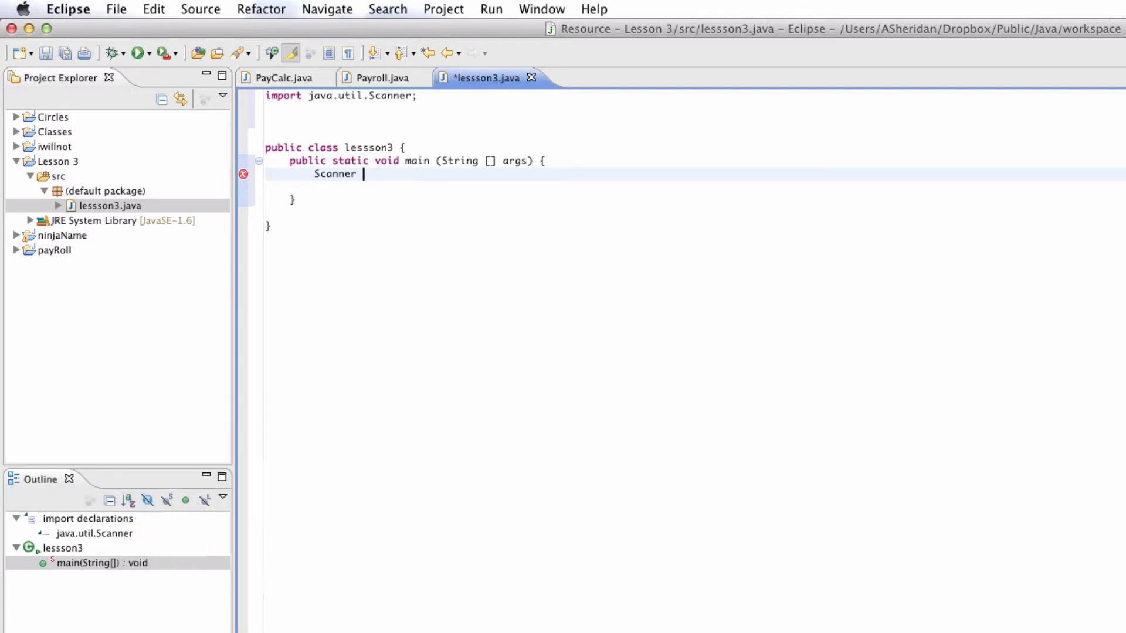
pyautogui.write('lalala')
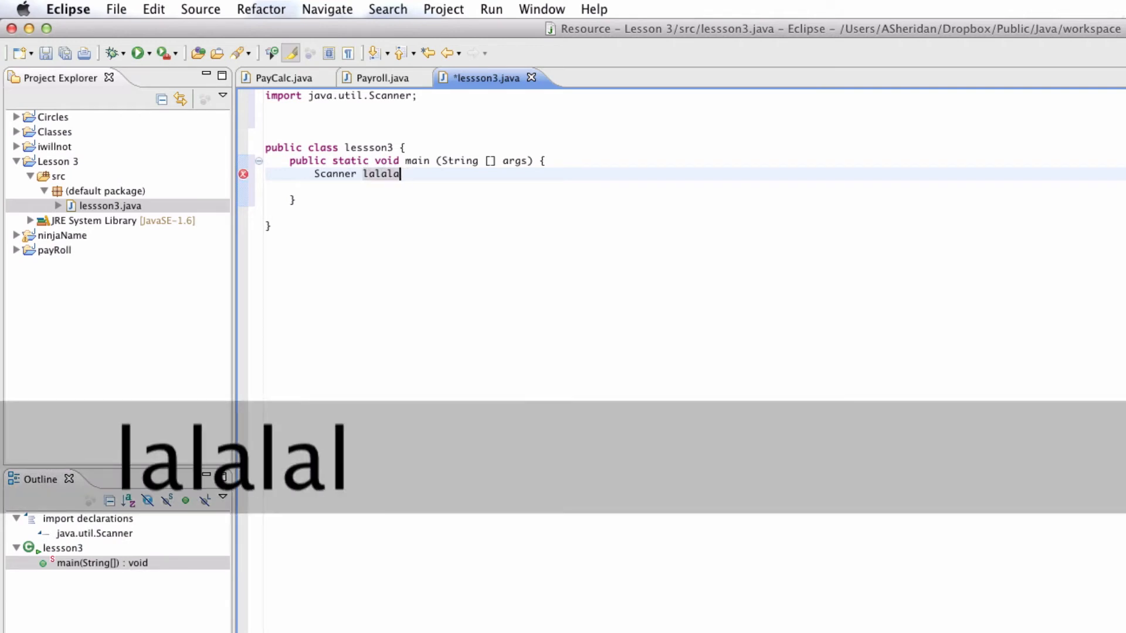
pyautogui.write('k')
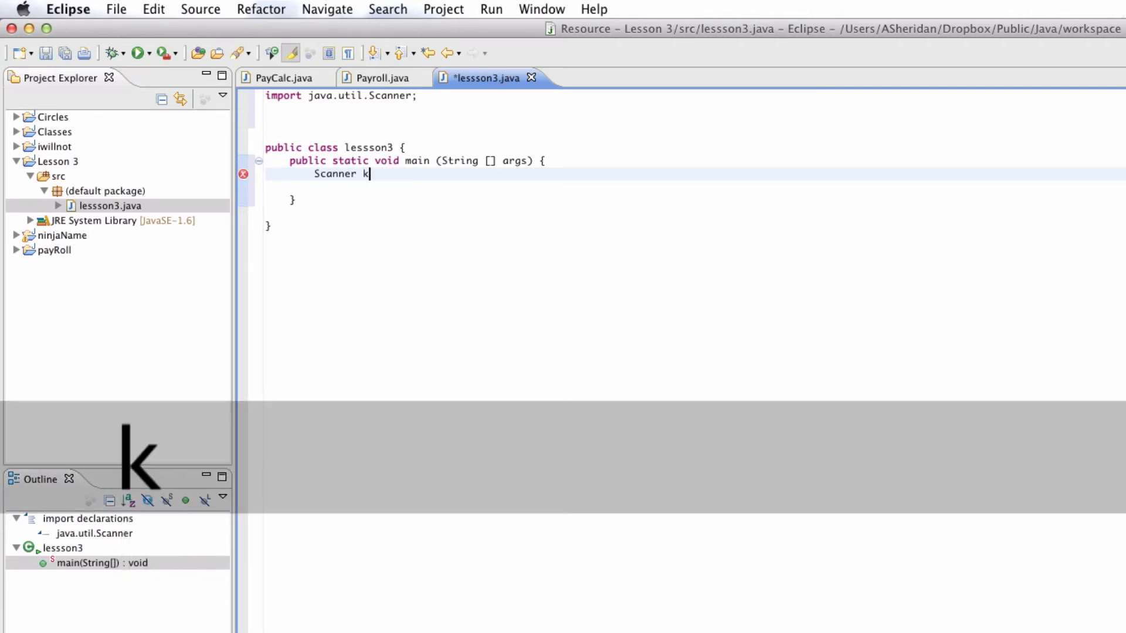
pyautogui.write('eyboard')
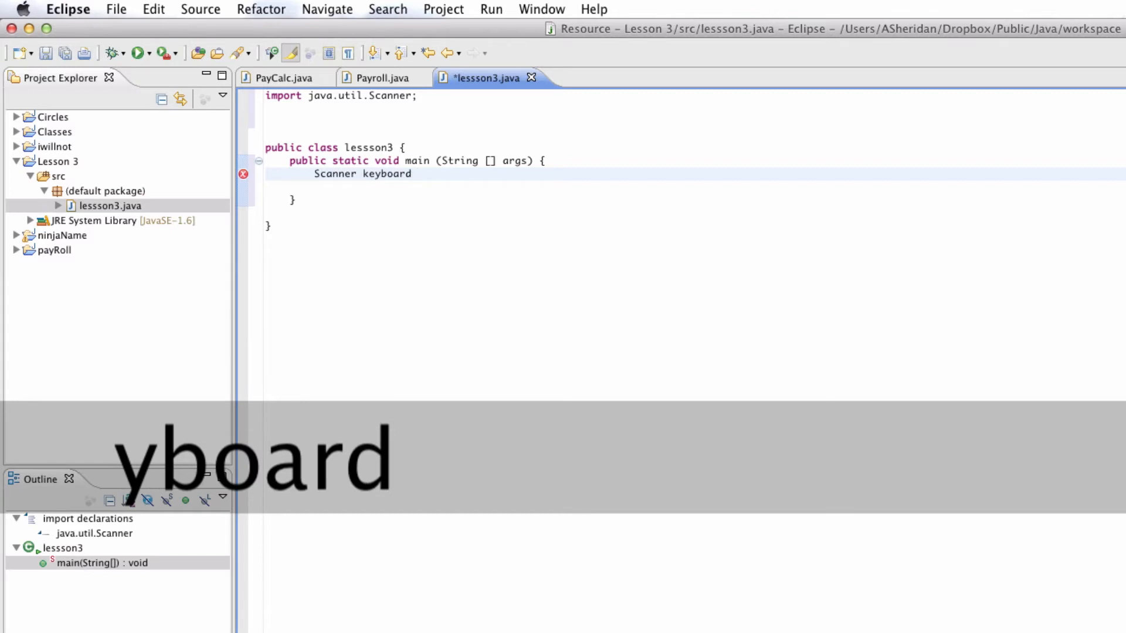
pyautogui.write('= new')
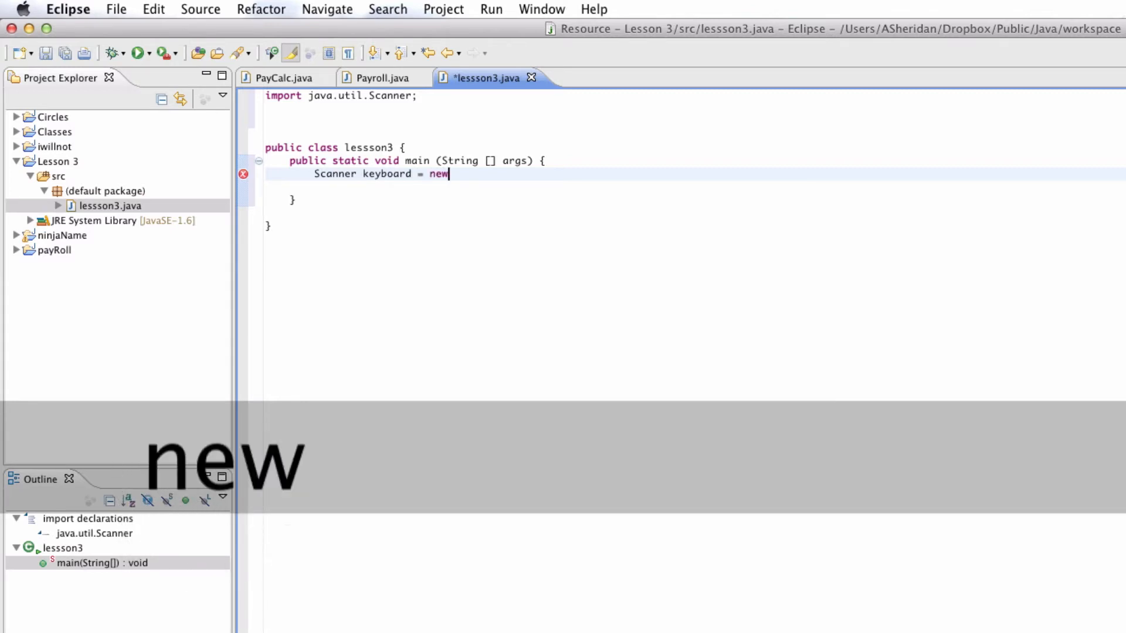
pyautogui.write('Scanner(s')
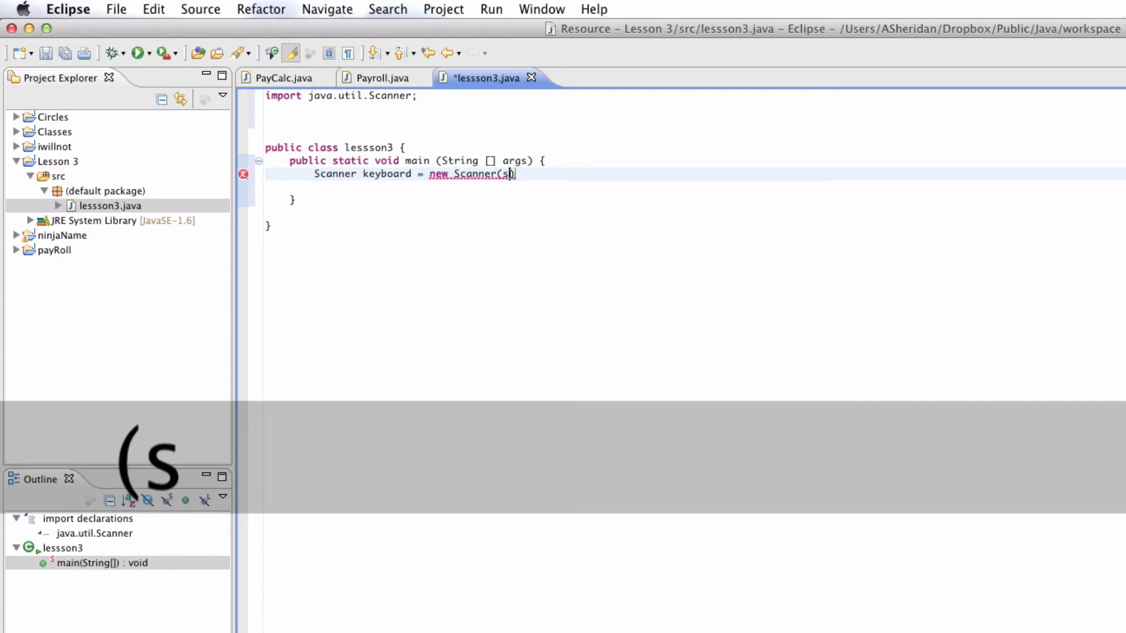
pyautogui.write('ystem./')
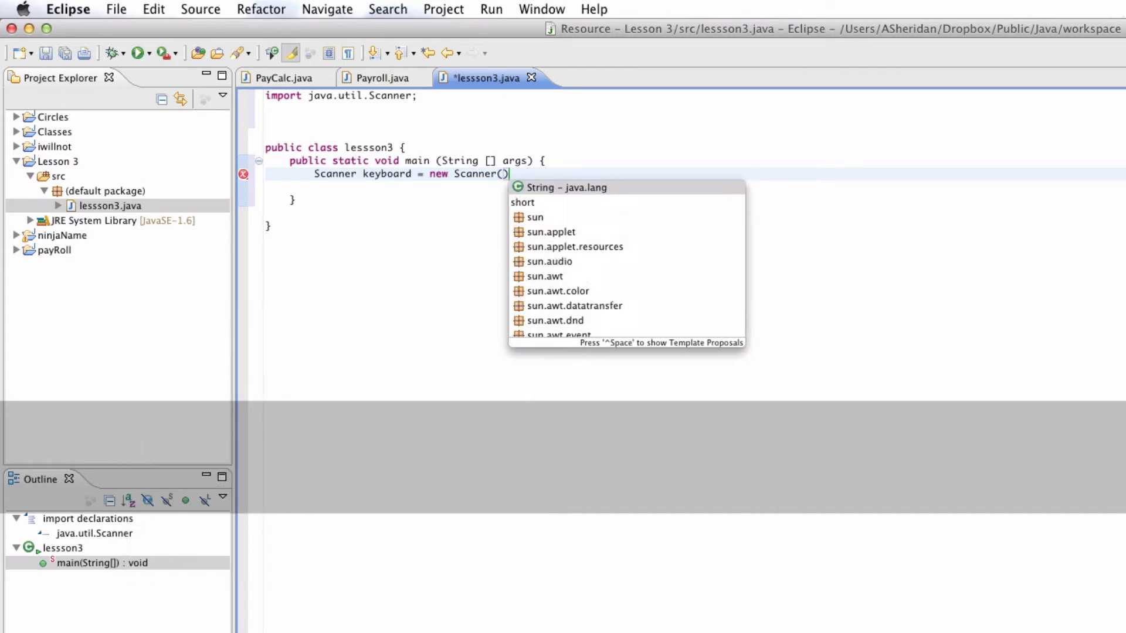
pyautogui.write('System.in')
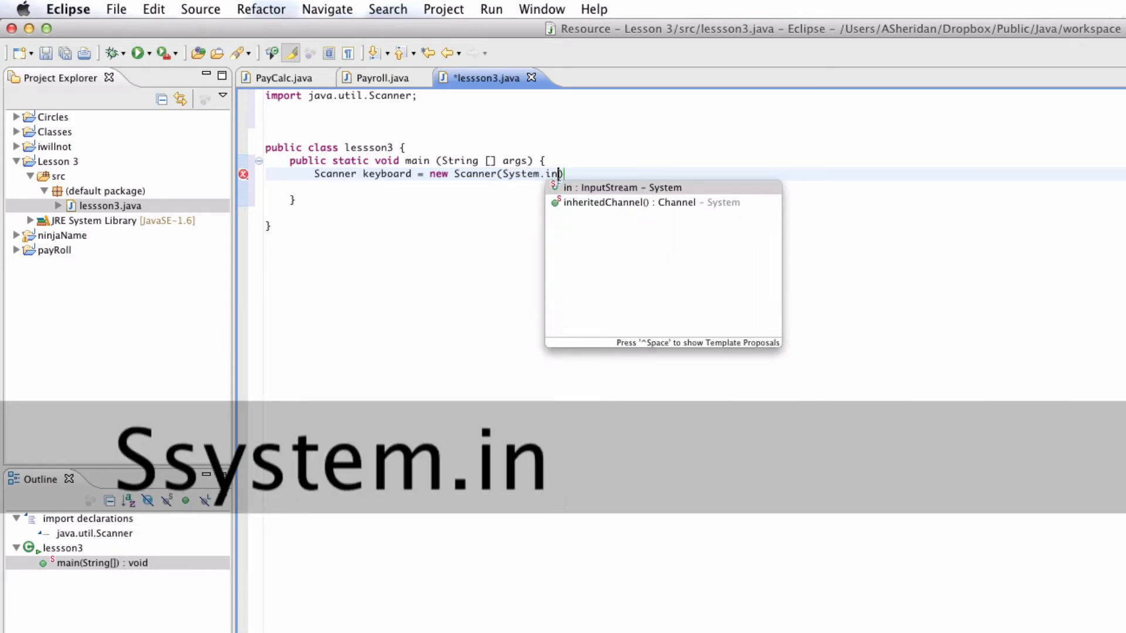
pyautogui.click(627, 188)
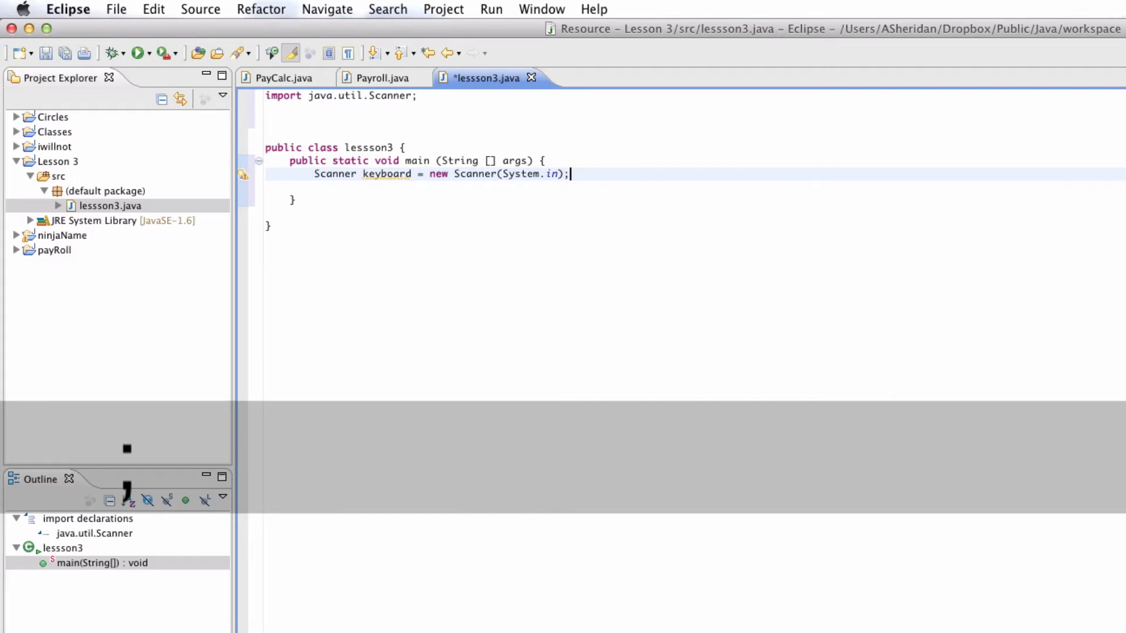
# Restore the Scanner variable name to keyboard and begin a System.out statement below it.
pyautogui.press('Return')
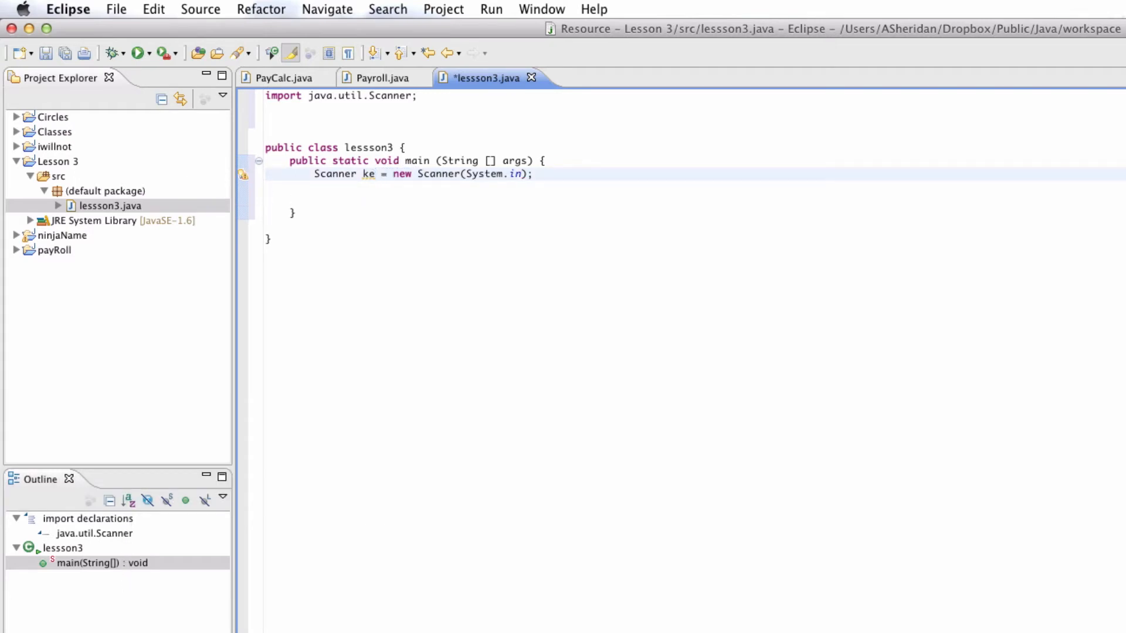
pyautogui.write('dejwejknfkjnwekn')
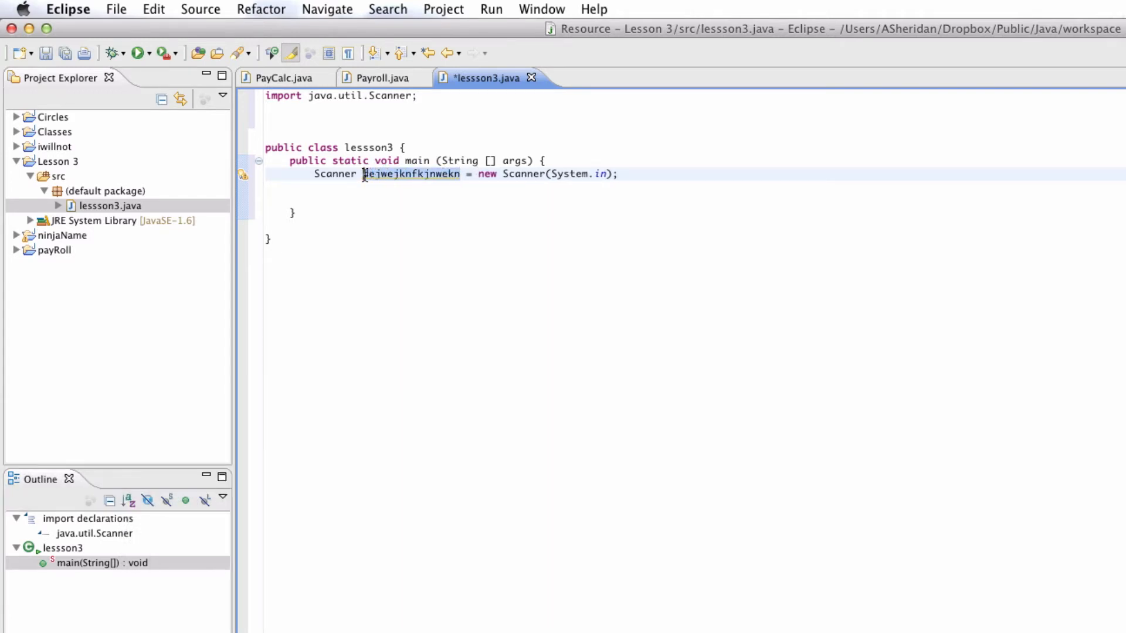
pyautogui.write('ke')
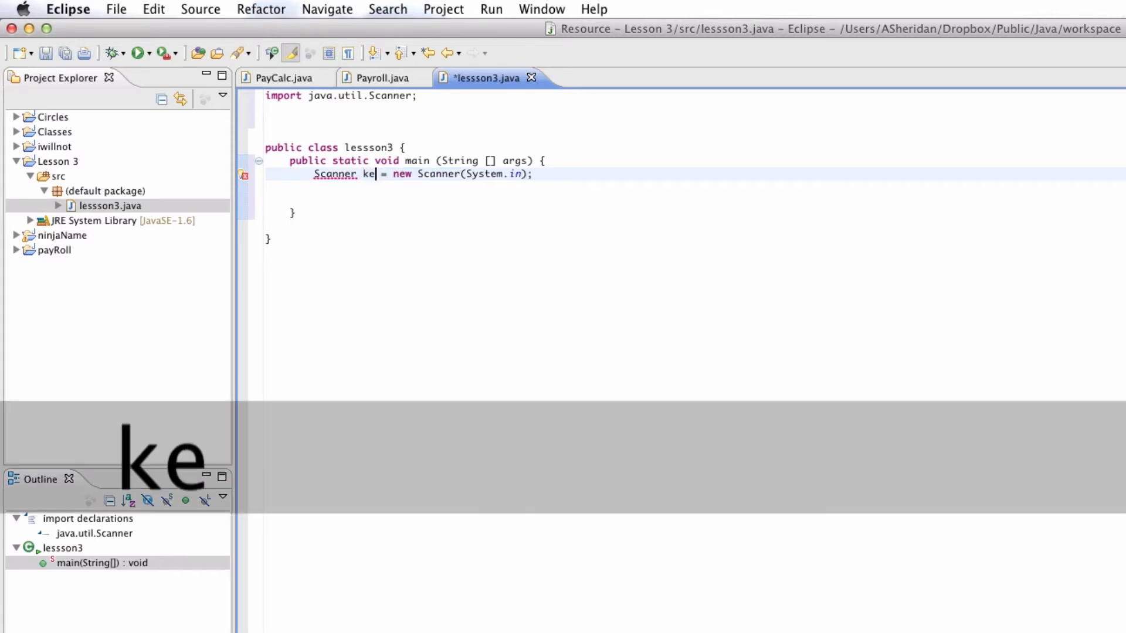
pyautogui.write('yboard')
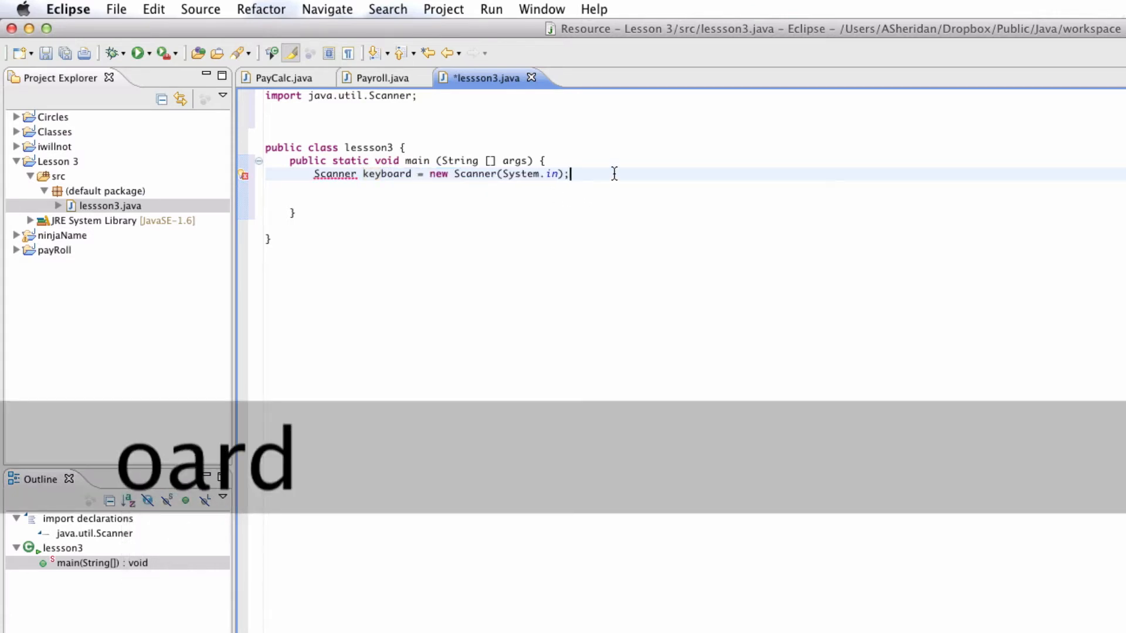
pyautogui.press('Return')
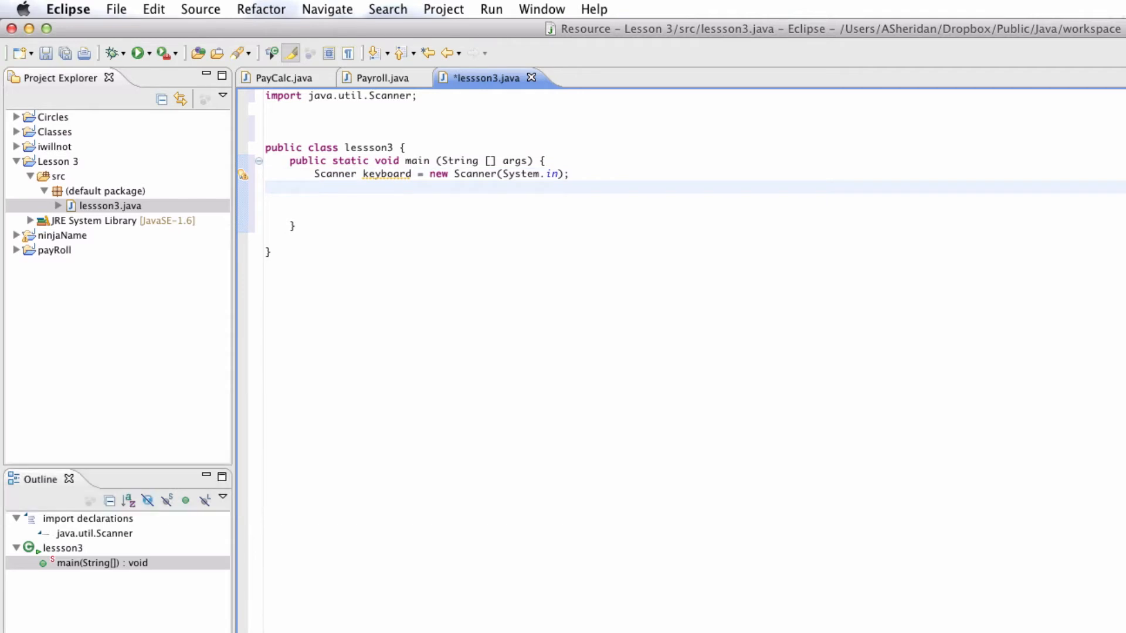
pyautogui.write('System.ut')
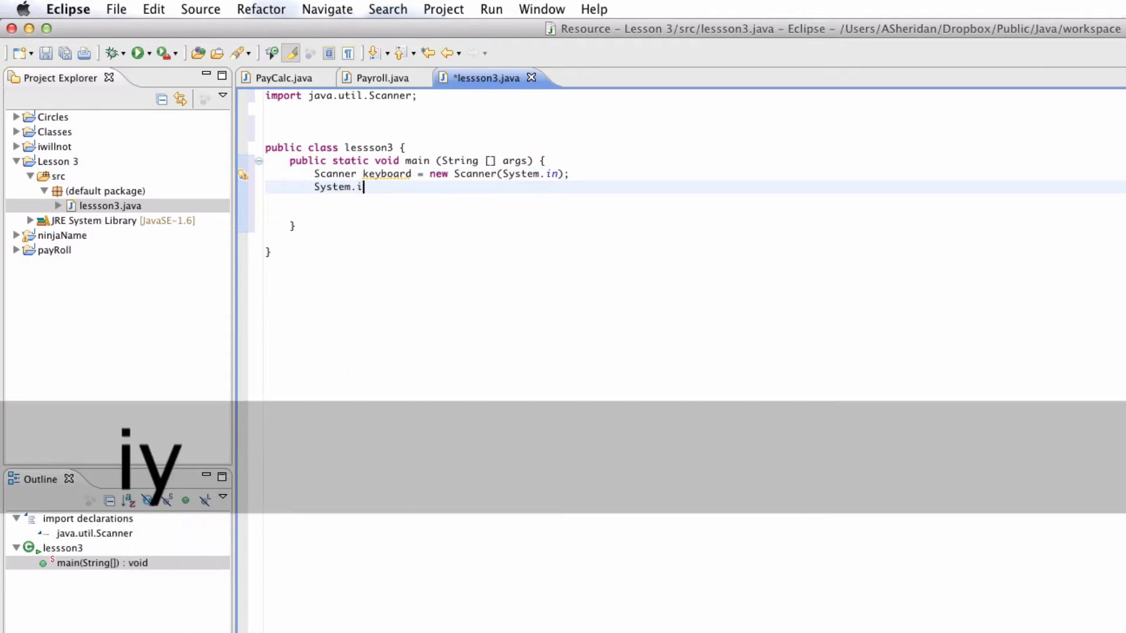
# Complete System.out.println("Enter your age"); as the prompt statement.
pyautogui.write('out.prin')
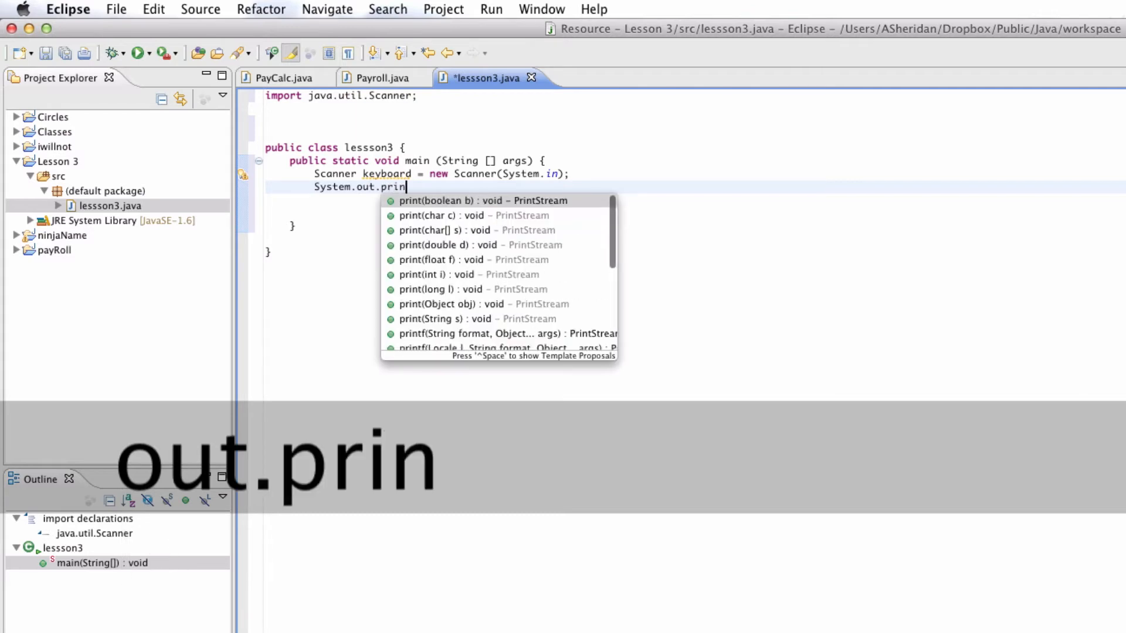
pyautogui.write('ln(')
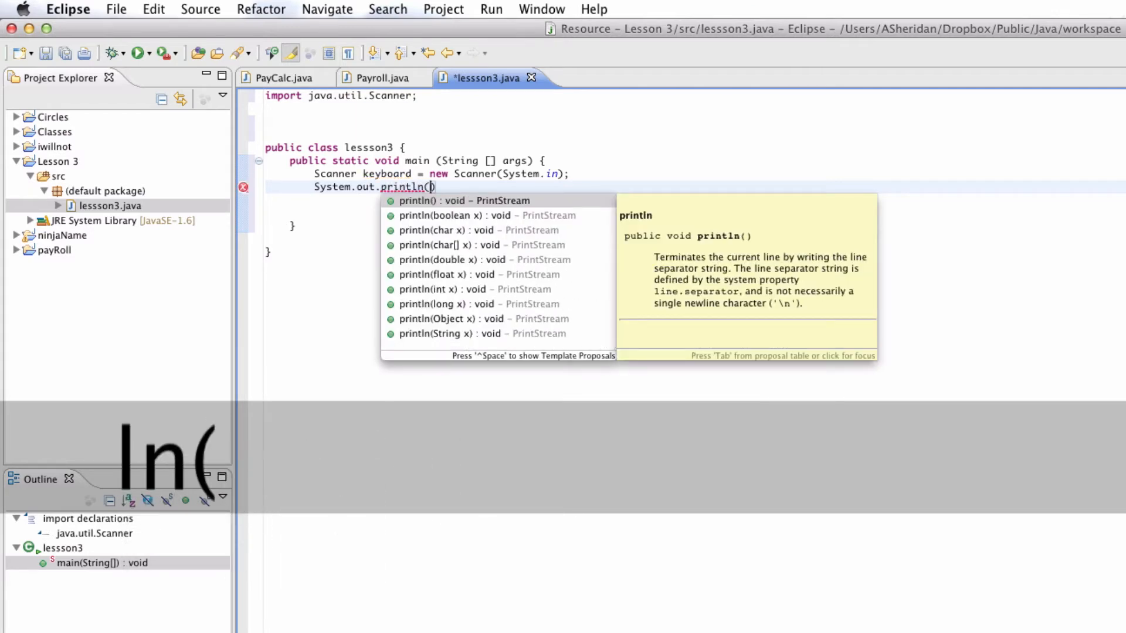
pyautogui.write('"Enter "')
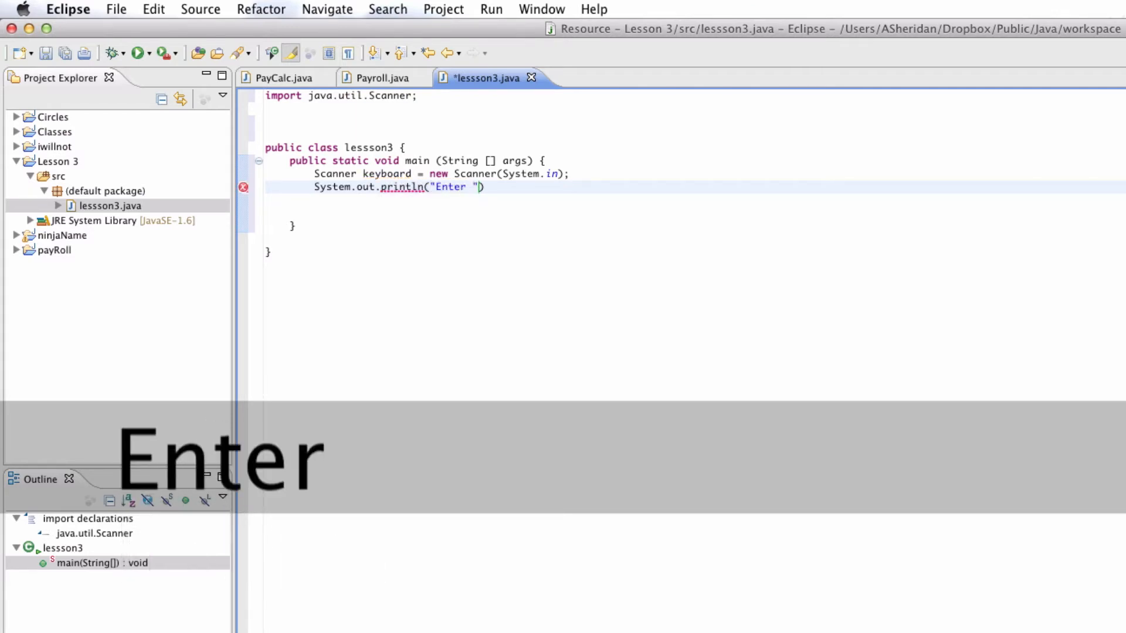
pyautogui.write('your age')
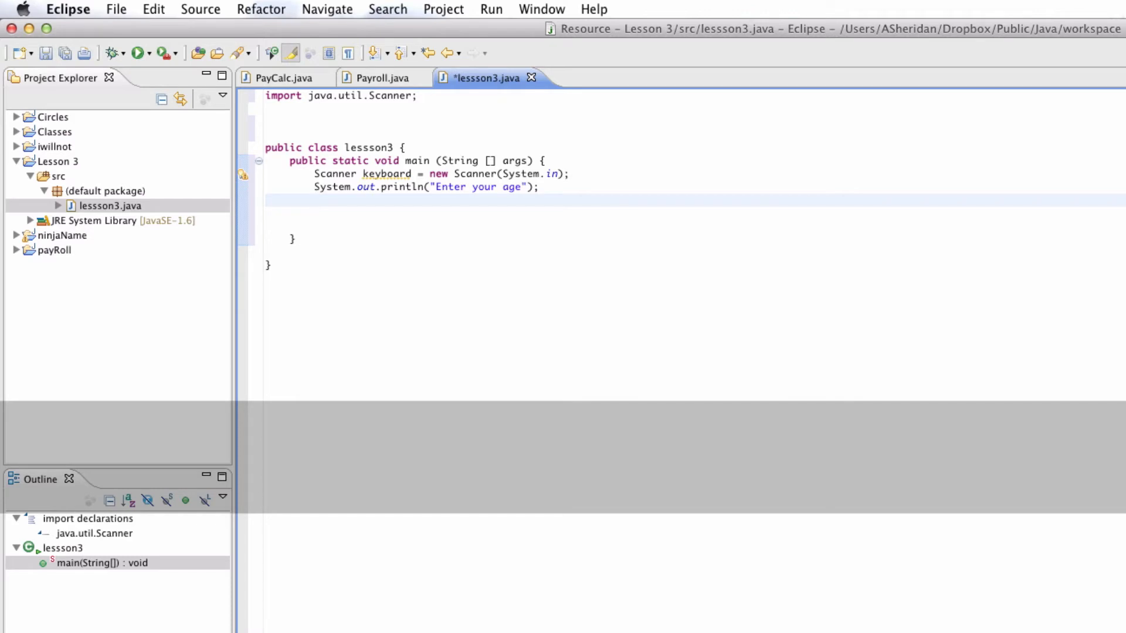
# Declare int age and assign it keyboard.nextInt() using content assist.
pyautogui.write('int')
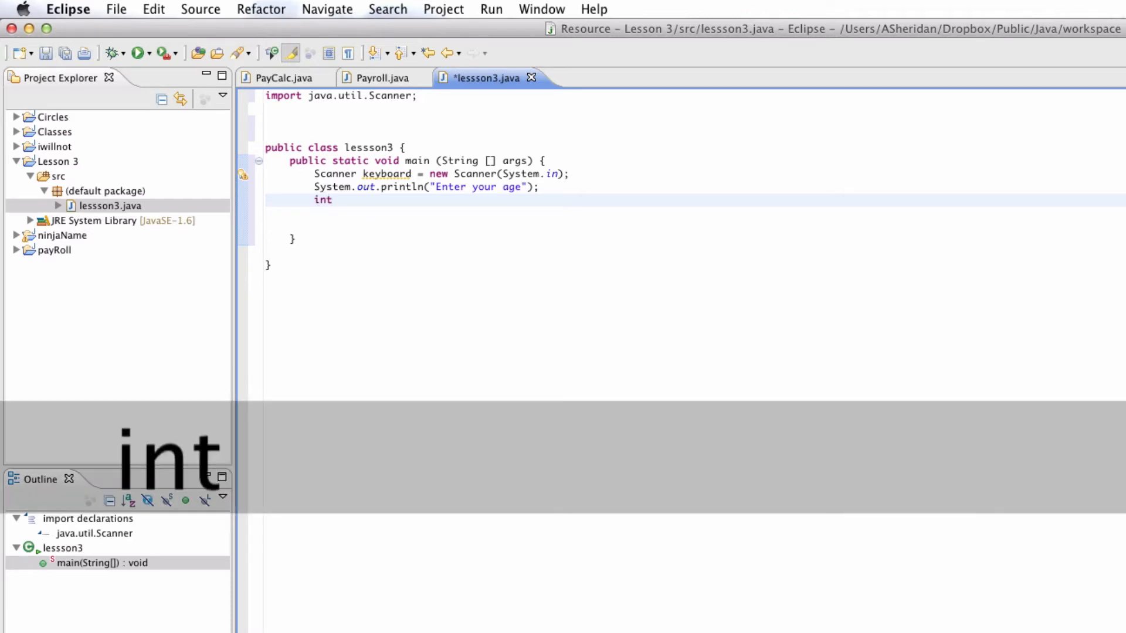
pyautogui.write('ge;')
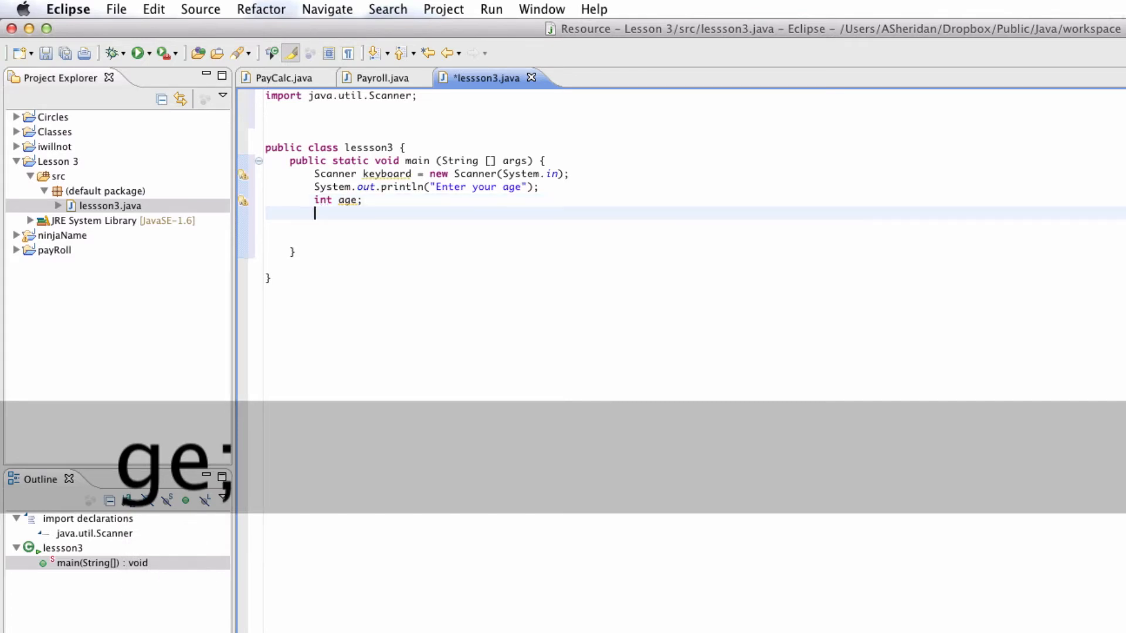
pyautogui.write('age = key')
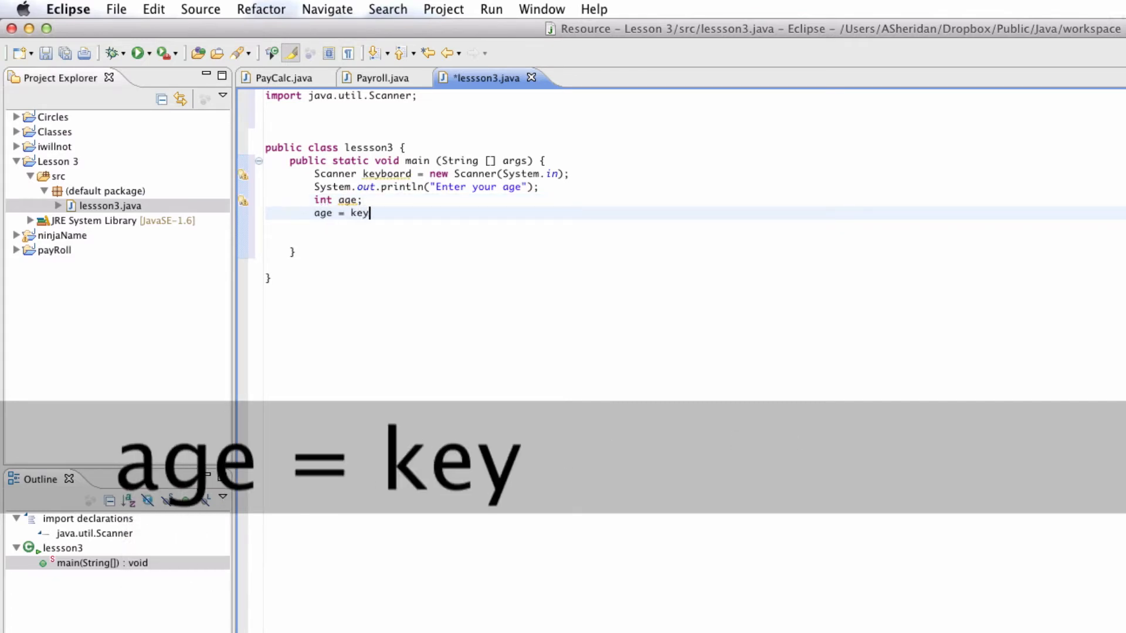
pyautogui.write('board')
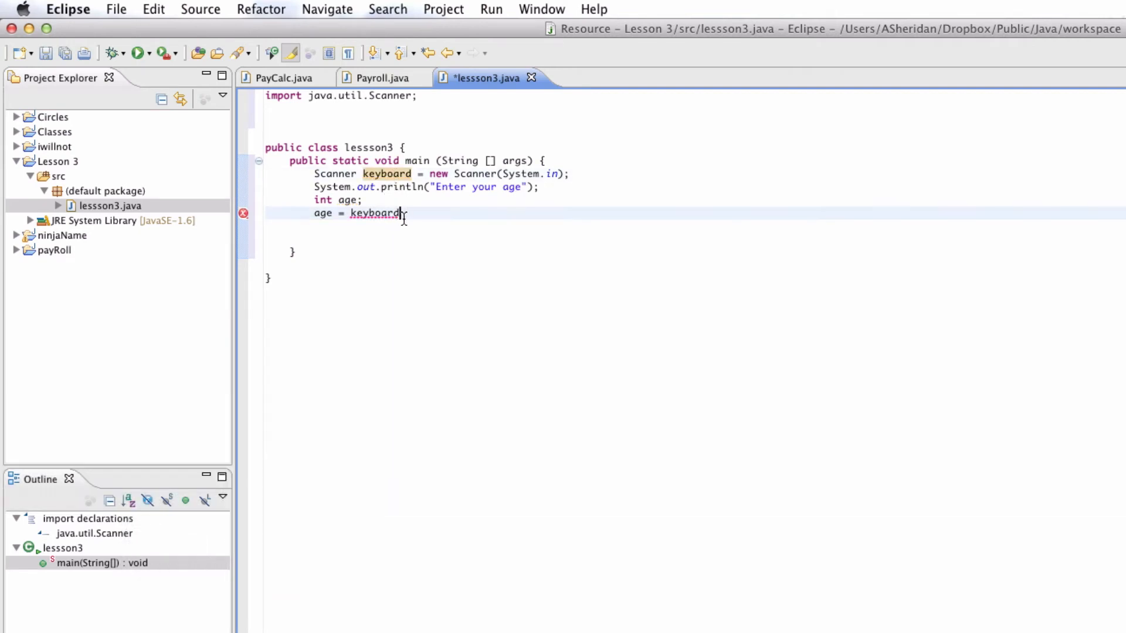
pyautogui.write('.nex')
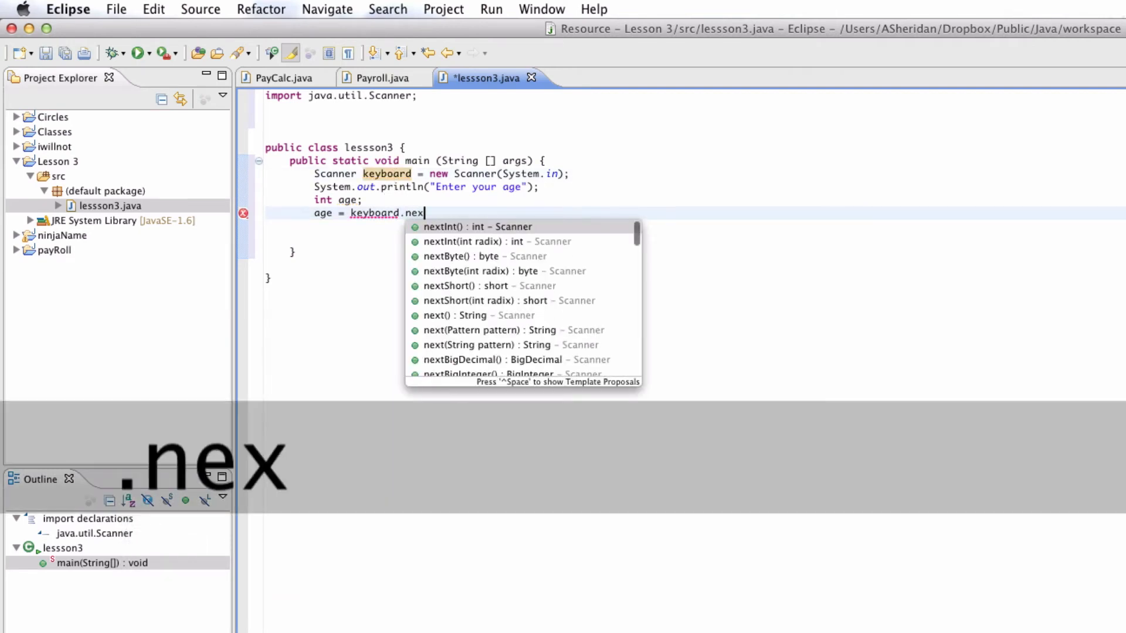
pyautogui.write('Int')
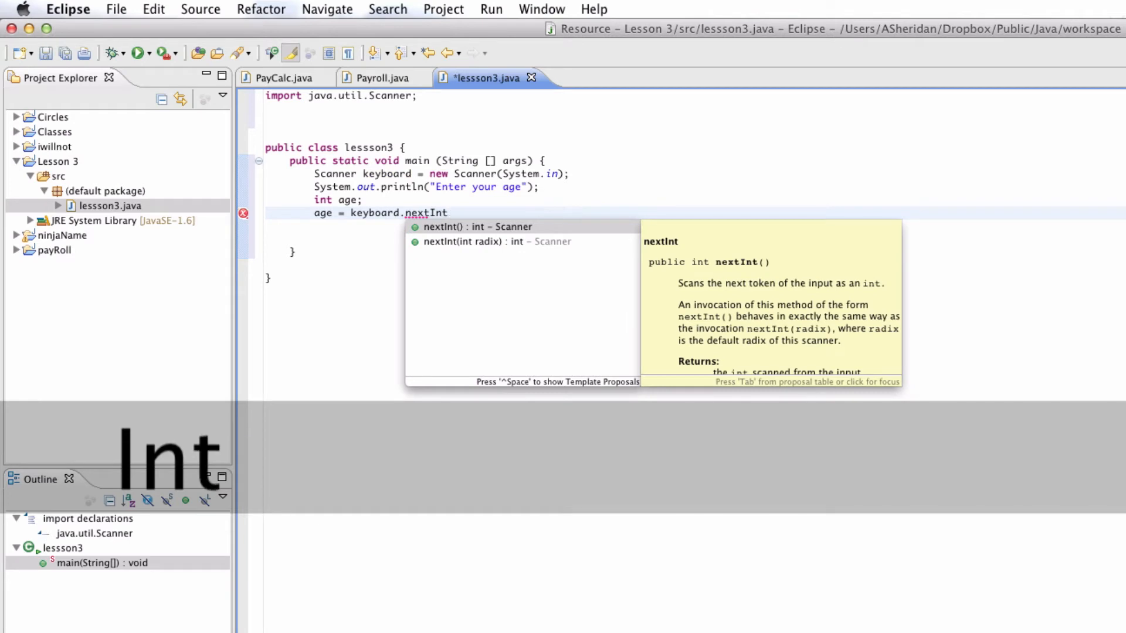
pyautogui.click(477, 227)
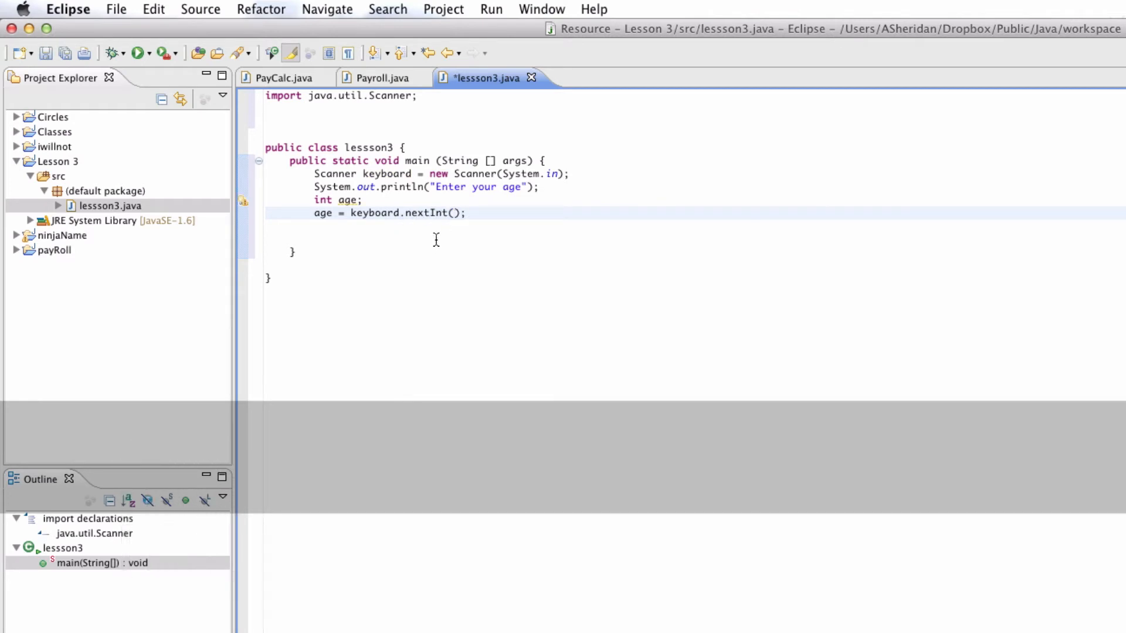
pyautogui.click(454, 214)
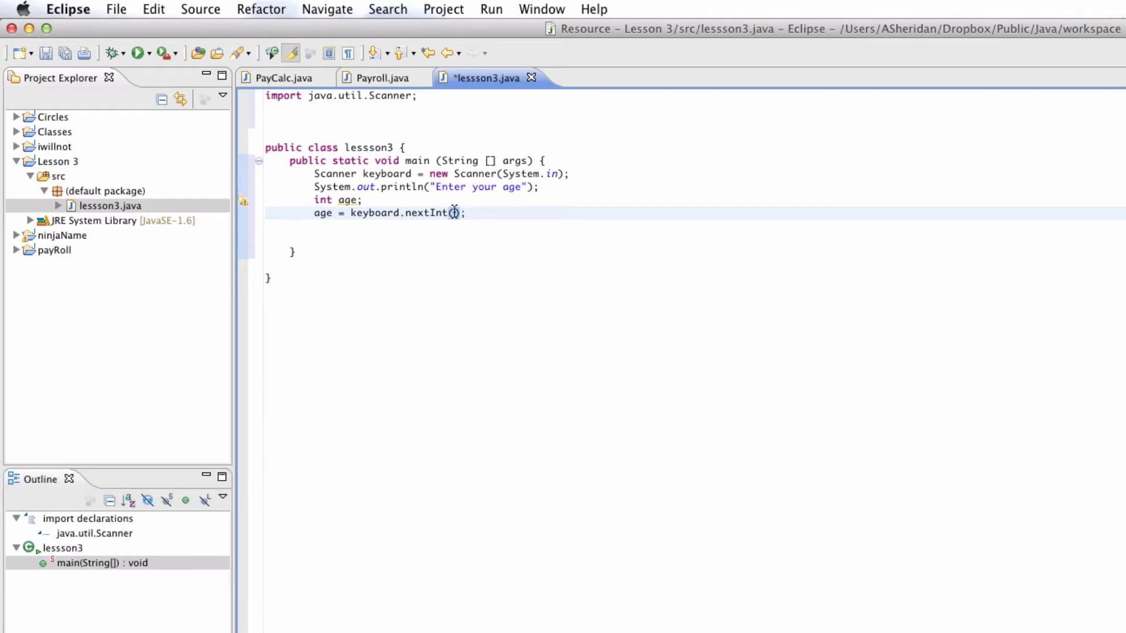
pyautogui.moveTo(538, 252)
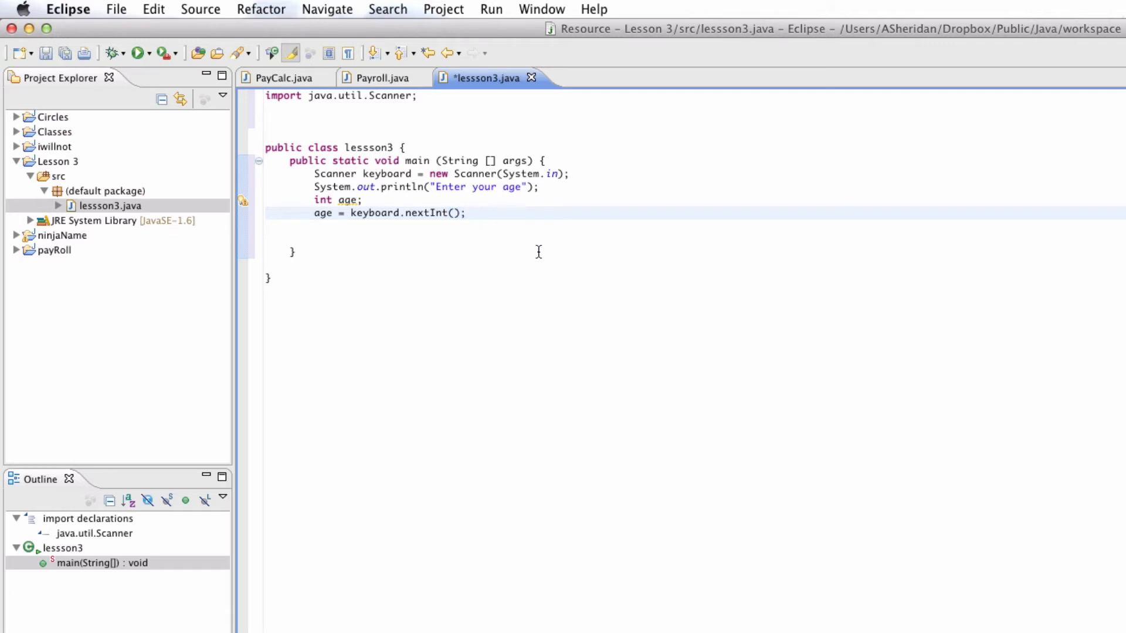
# Add a //check comment followed by System.out.println(age);.
pyautogui.write('//')
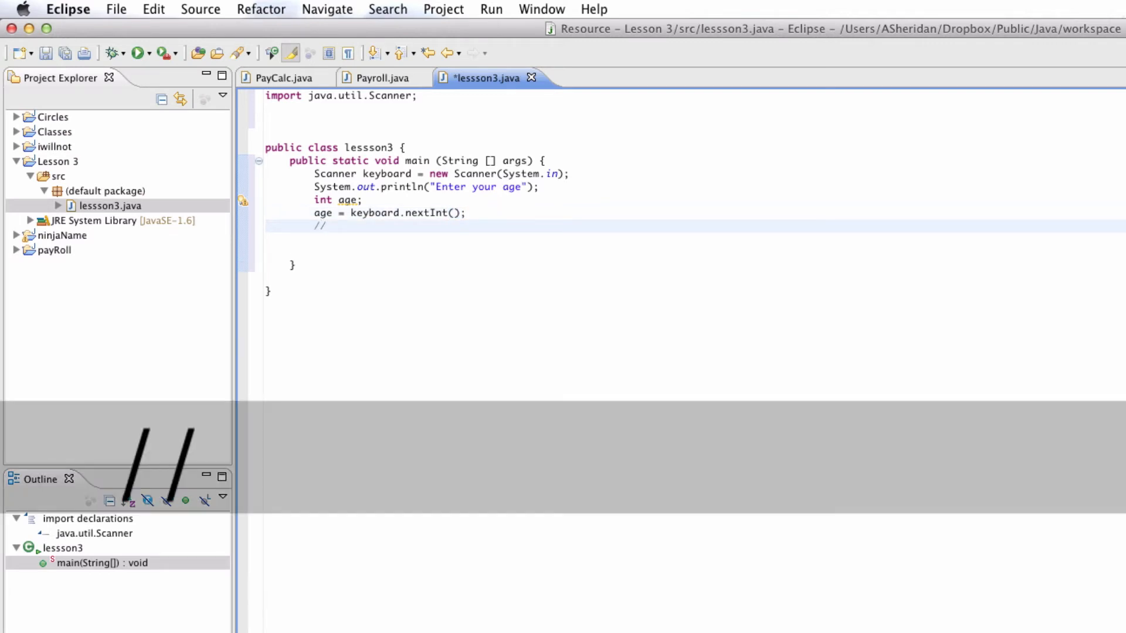
pyautogui.write('check')
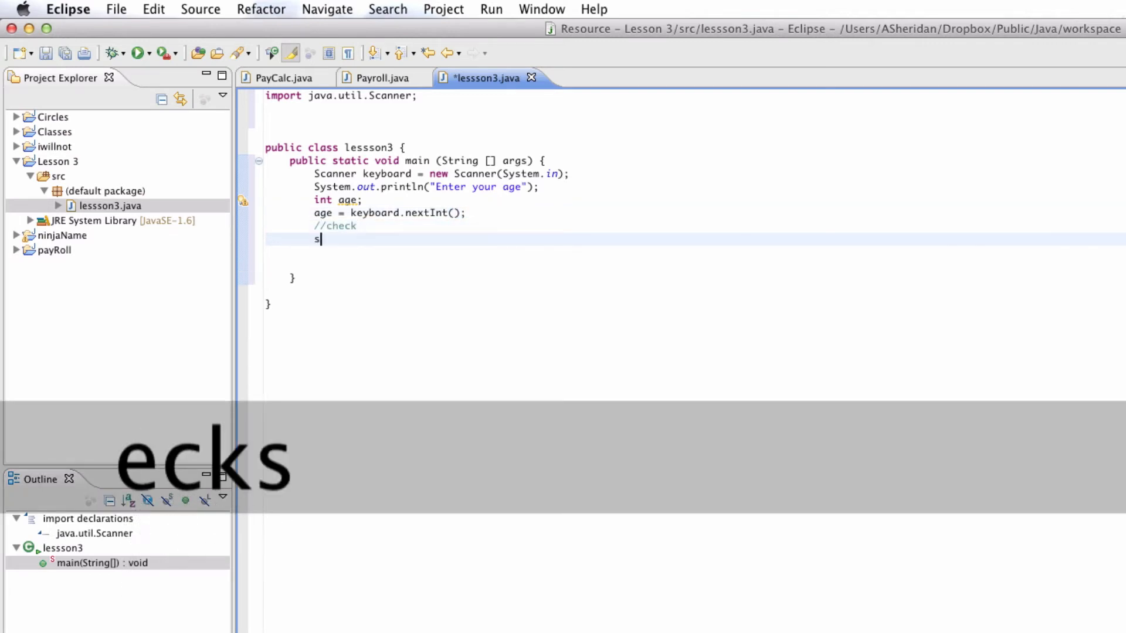
pyautogui.press('Backspace')
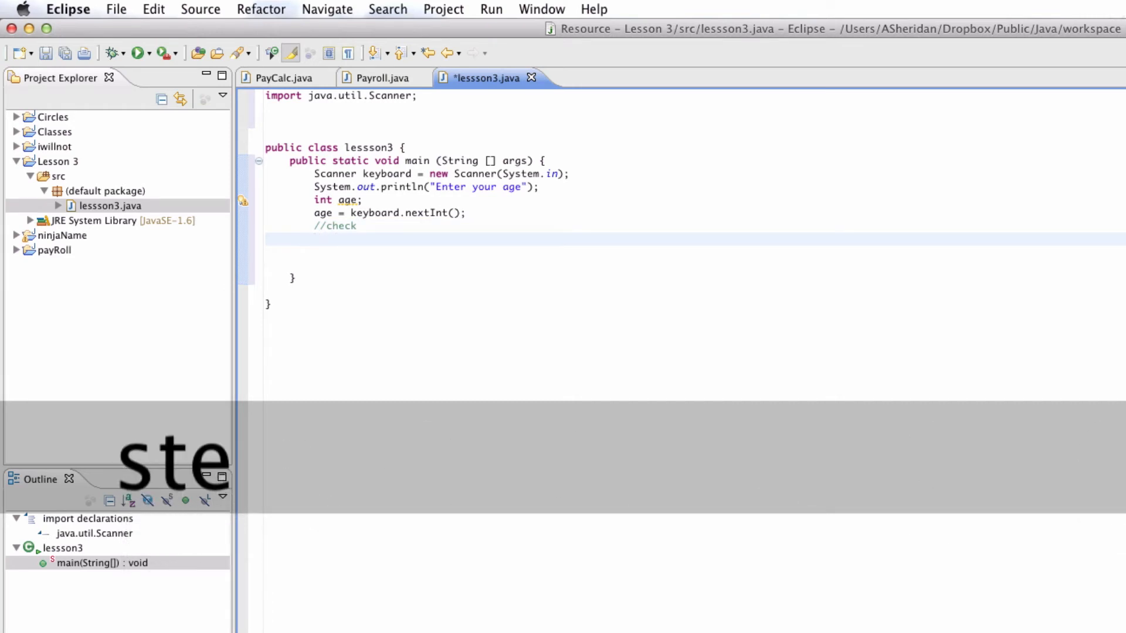
pyautogui.write('System.out.')
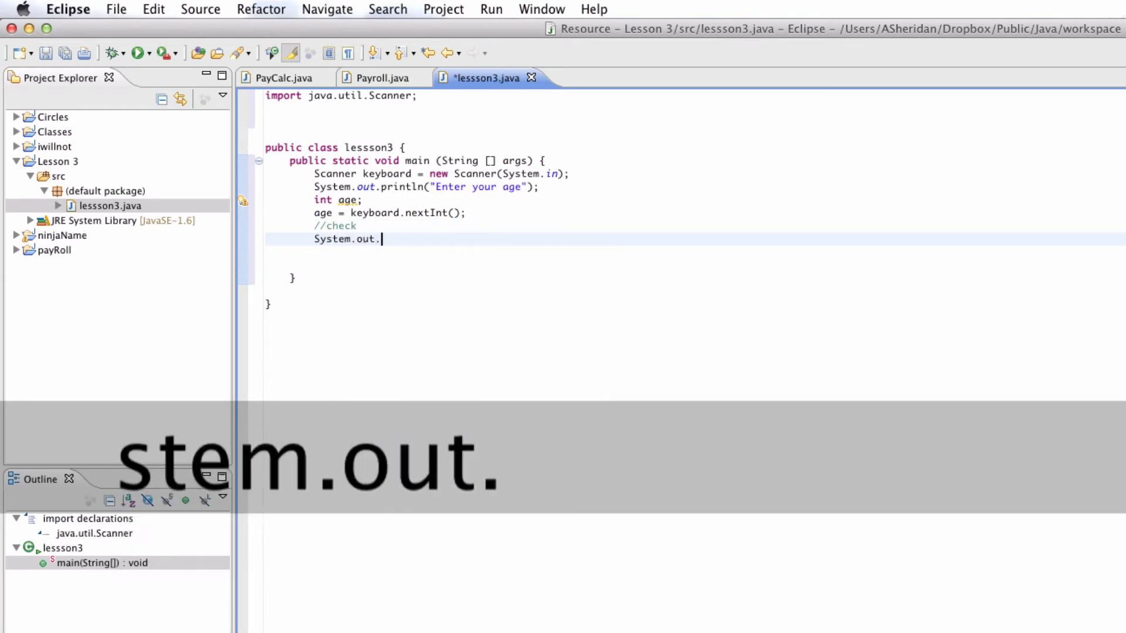
pyautogui.write('printl')
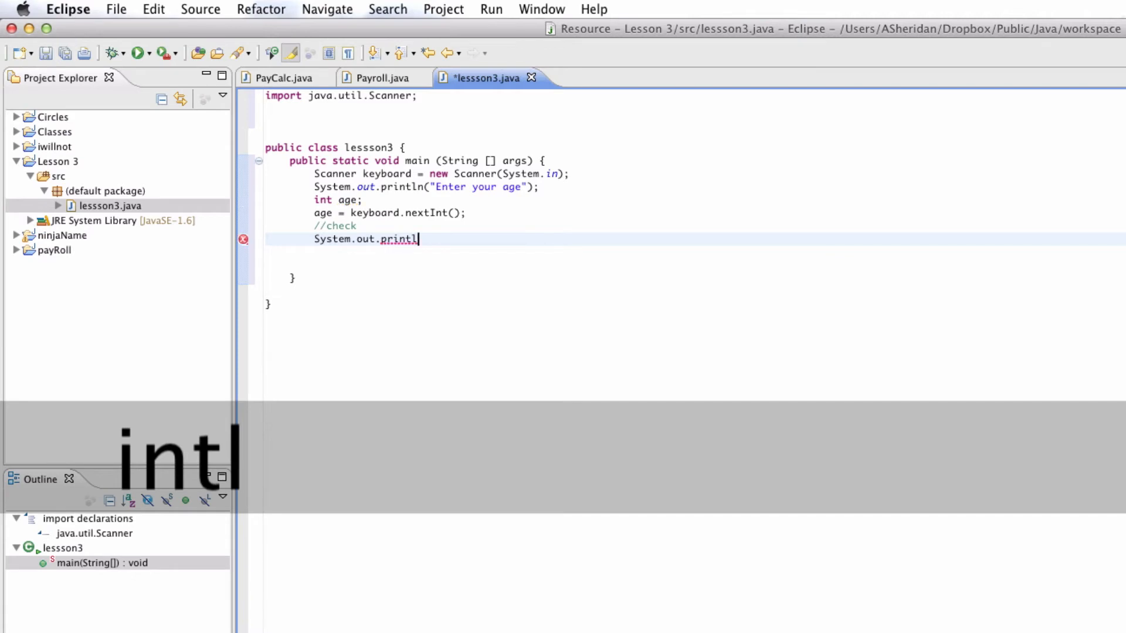
pyautogui.write('(age);')
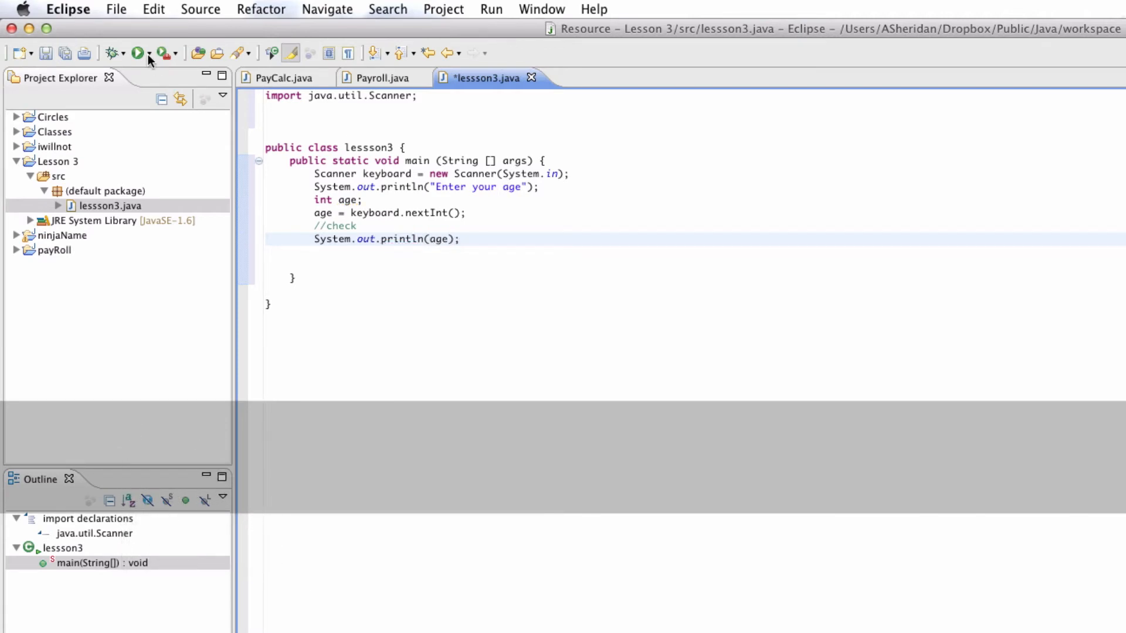
# Run lessson3 and enter 49390939 at the console's age prompt.
pyautogui.click(137, 54)
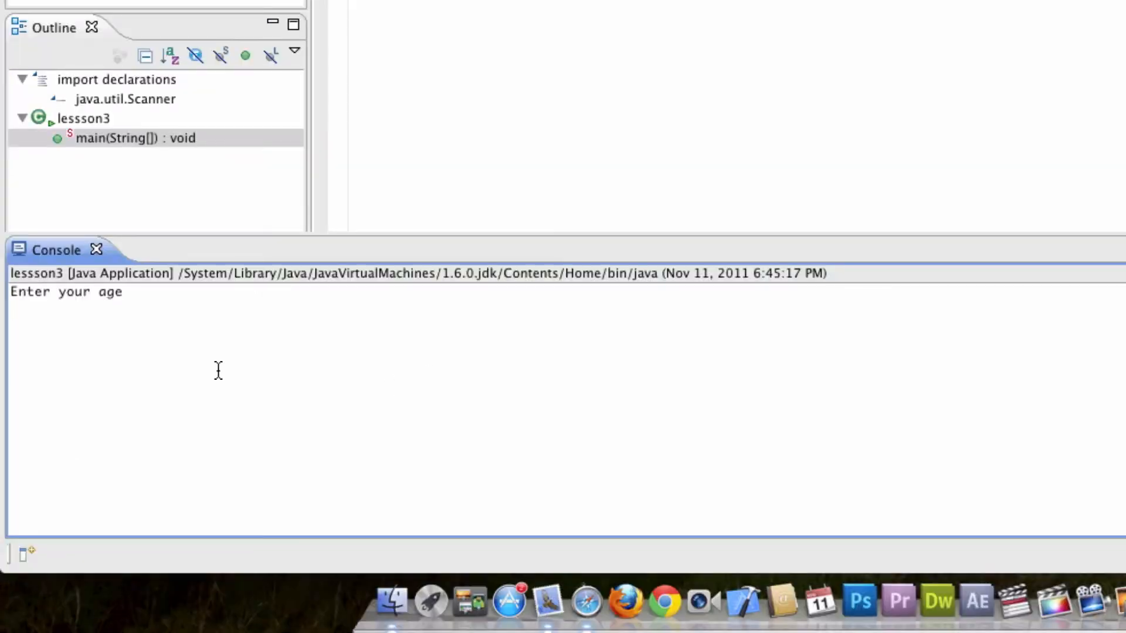
pyautogui.moveTo(128, 331)
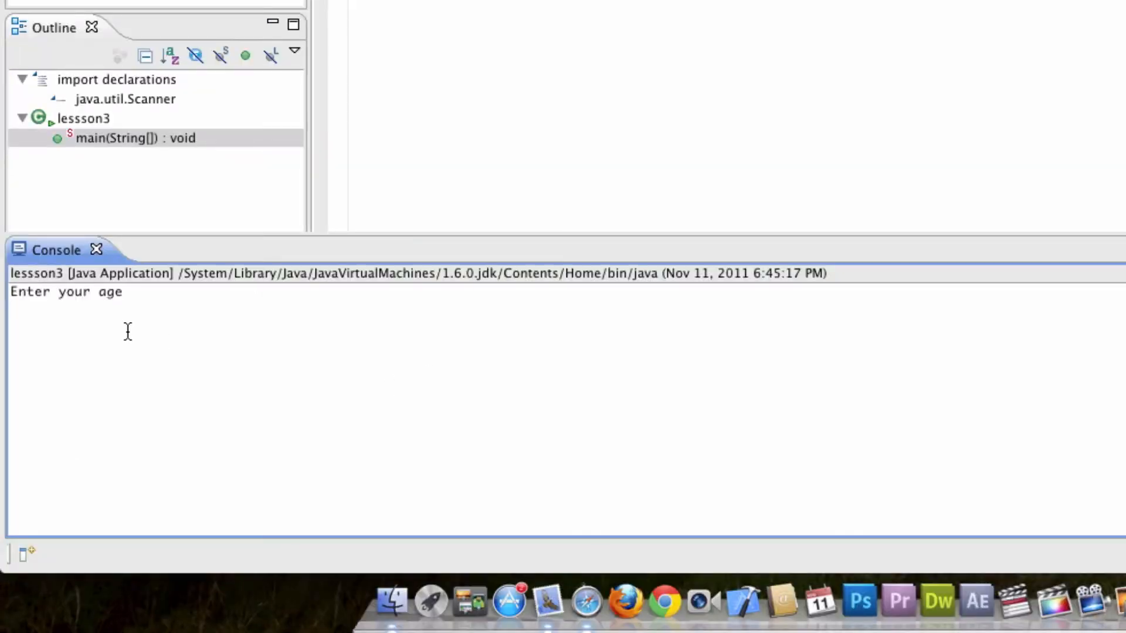
pyautogui.write('49390939')
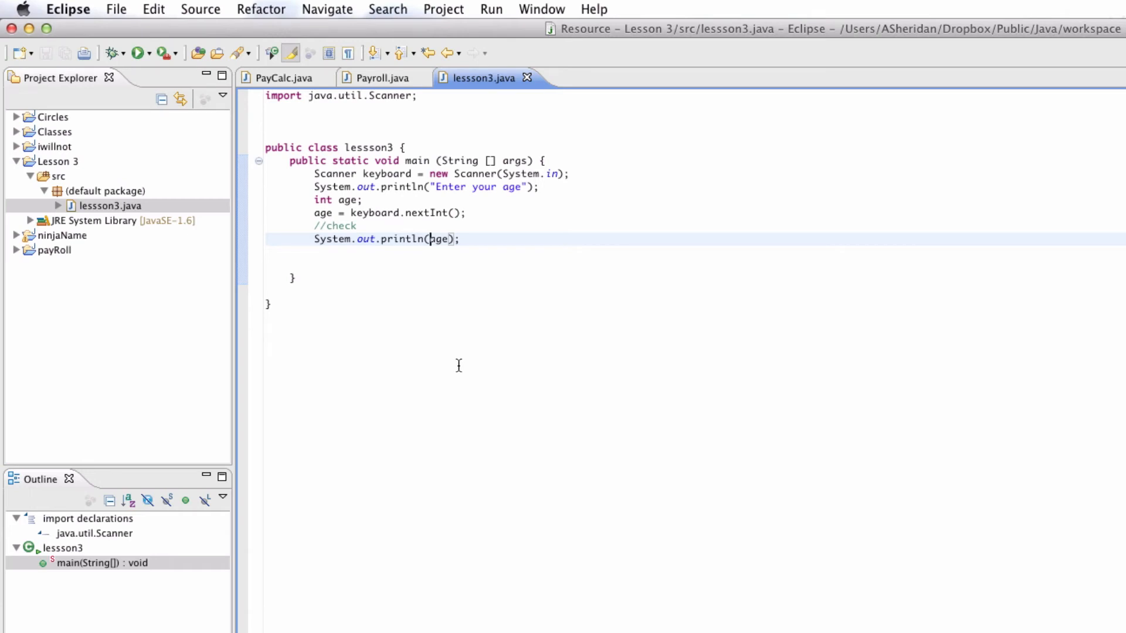
# Insert the "You entered: " label before age in the println call.
pyautogui.write('""')
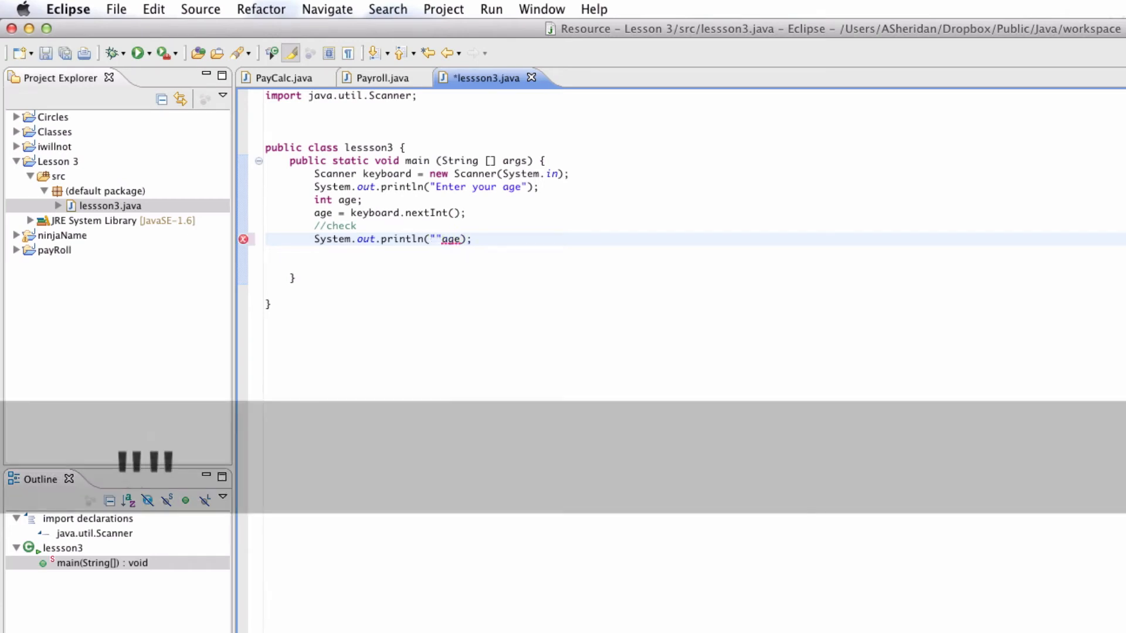
pyautogui.write('You entere')
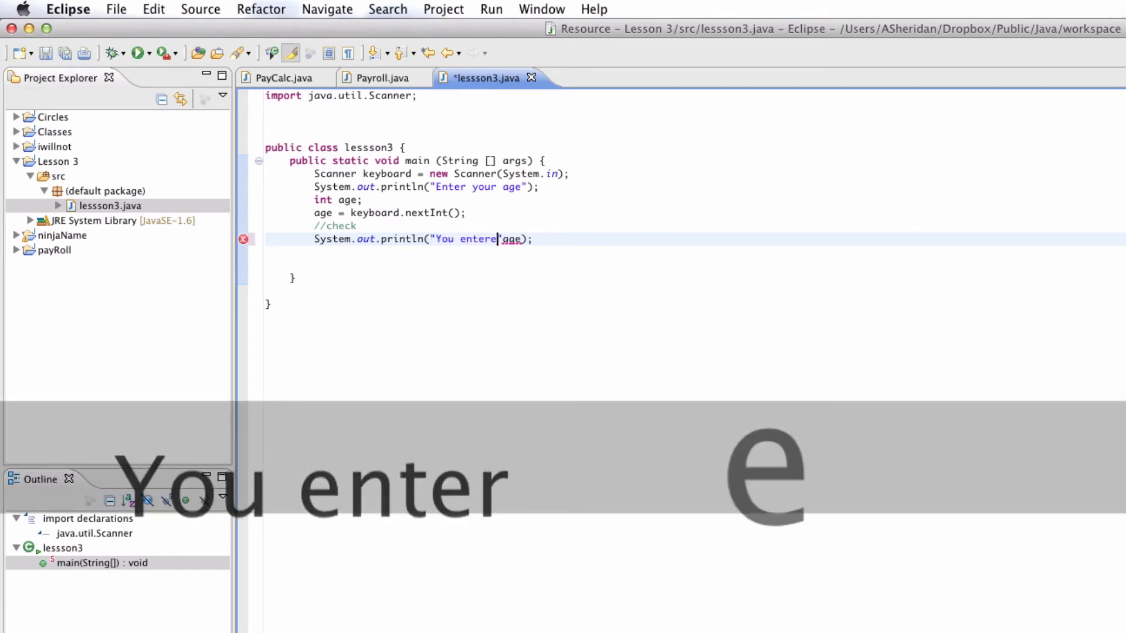
pyautogui.write('d: "')
pyautogui.write('7')
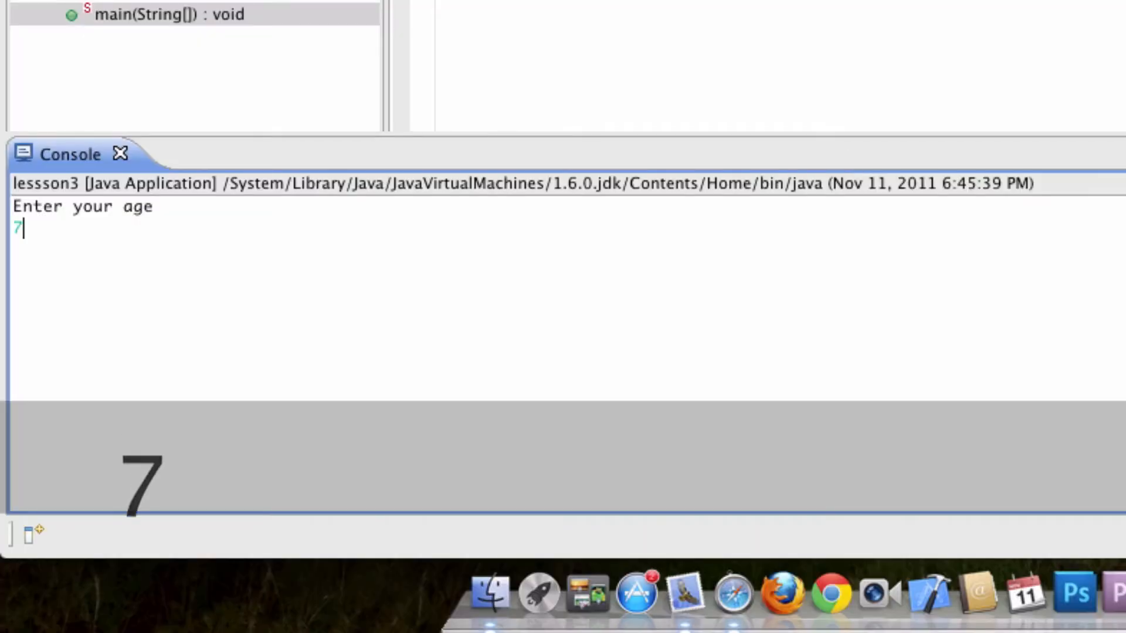
# Submit 7 as the age in the Console.
pyautogui.press('Enter')
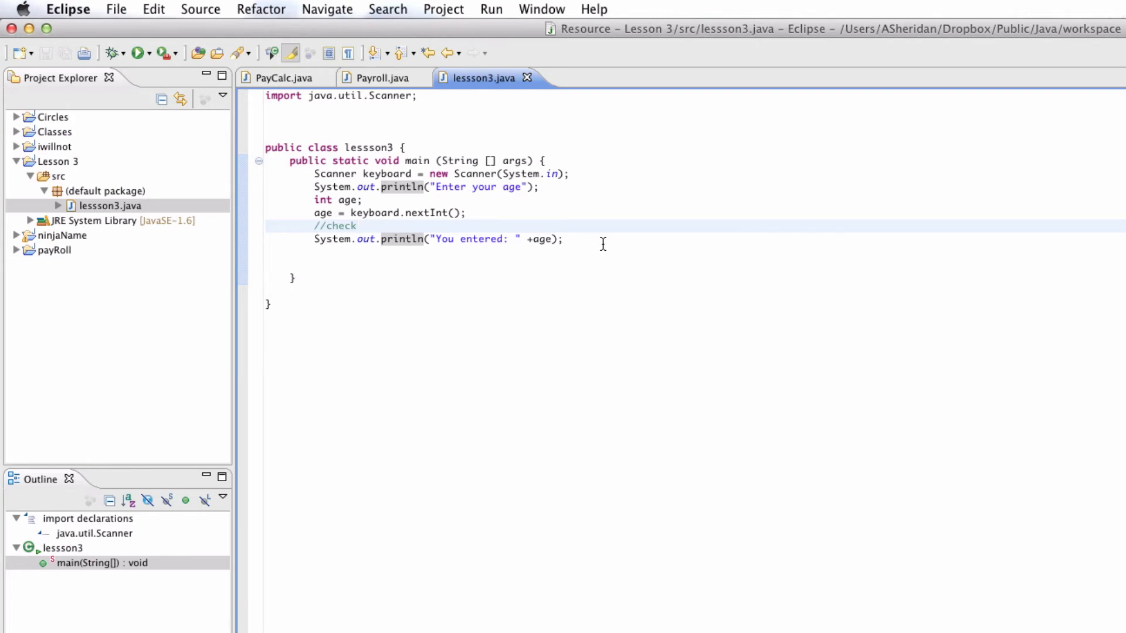
pyautogui.moveTo(533, 228)
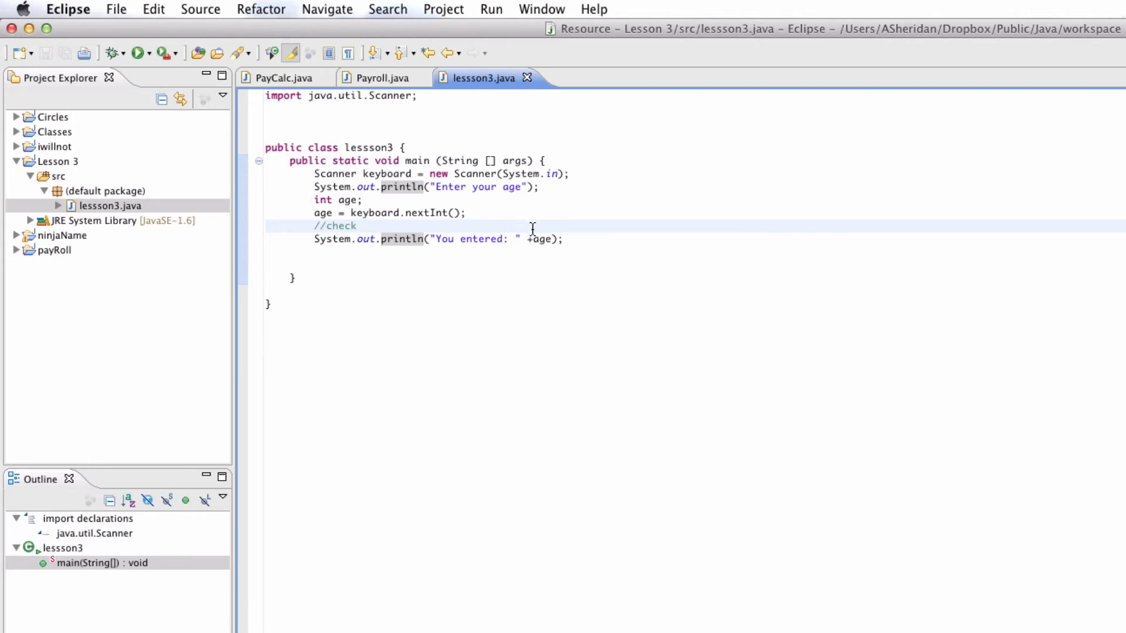
# Delete the int age declaration, nextInt read, //check comment and println lines.
pyautogui.click(357, 226)
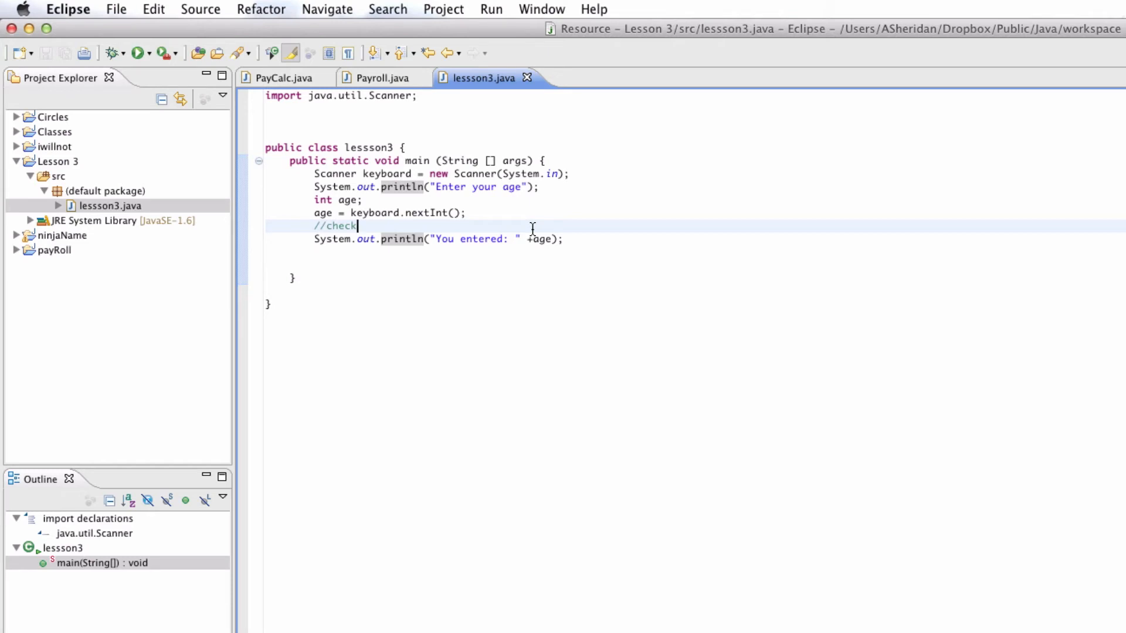
pyautogui.click(568, 239)
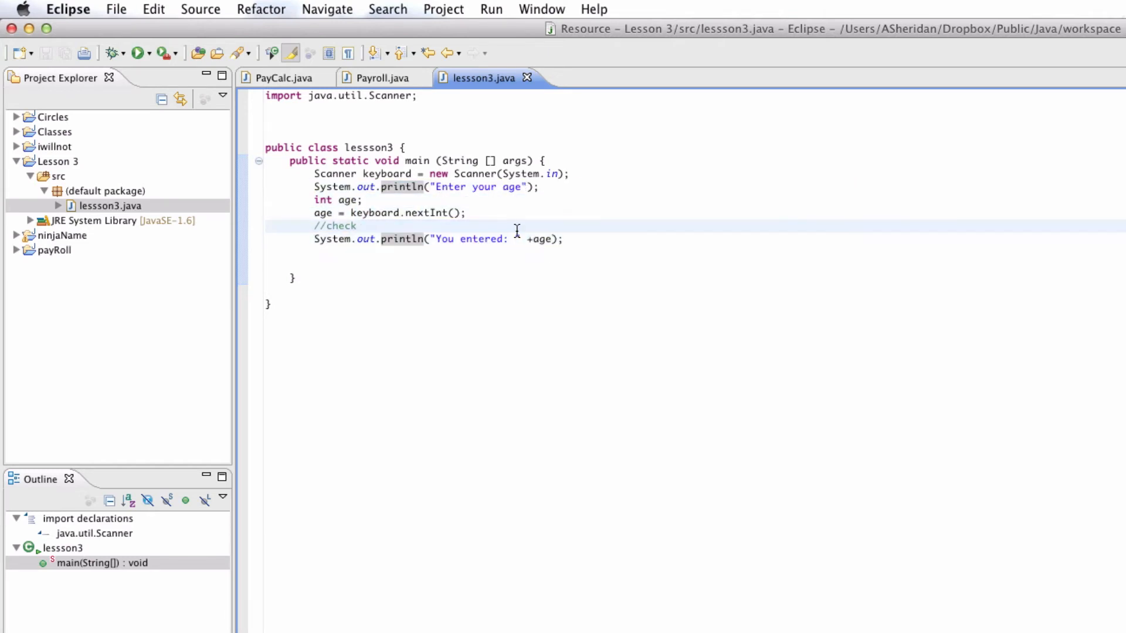
pyautogui.click(357, 225)
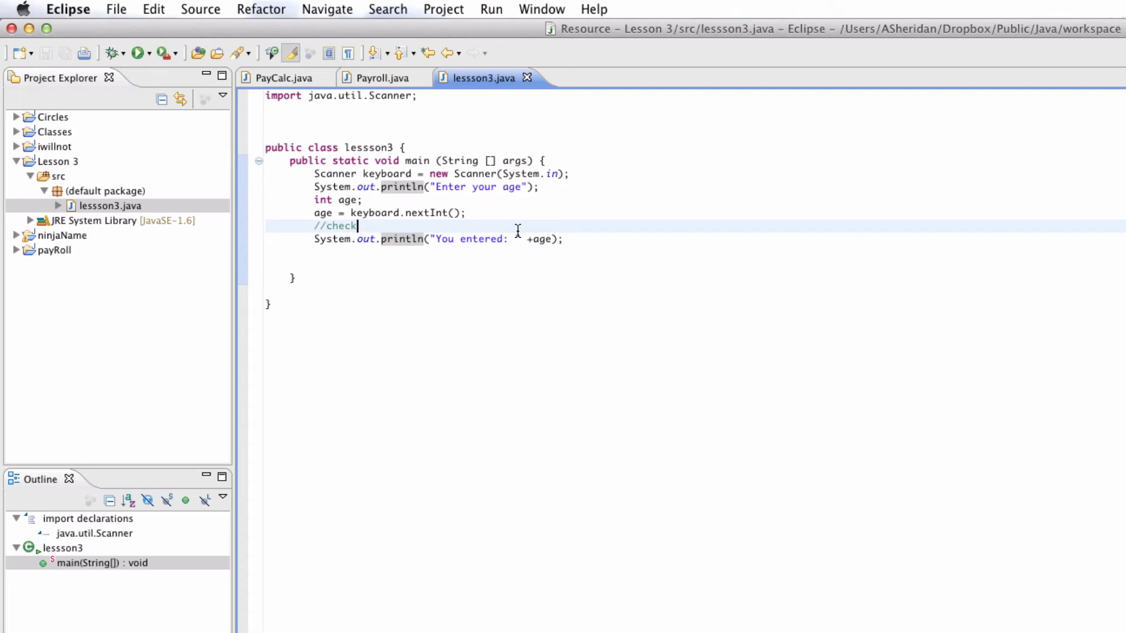
pyautogui.moveTo(380, 199)
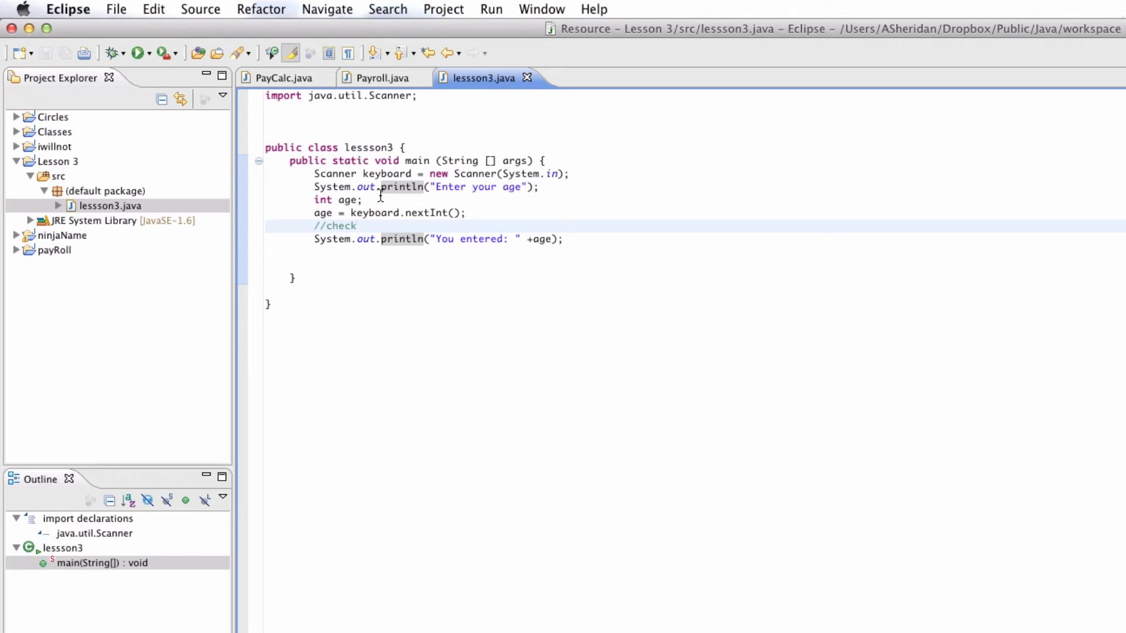
pyautogui.click(358, 226)
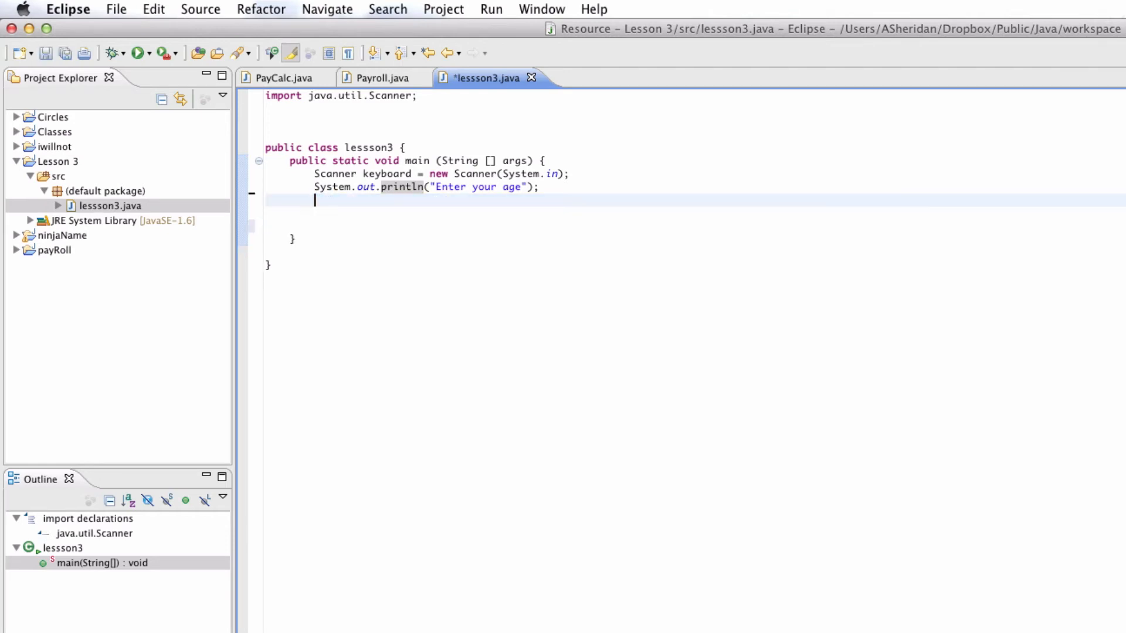
# Declare String la = keyboard.nextLine(); under the prompt, then trim it to keyboard.next).
pyautogui.write('String')
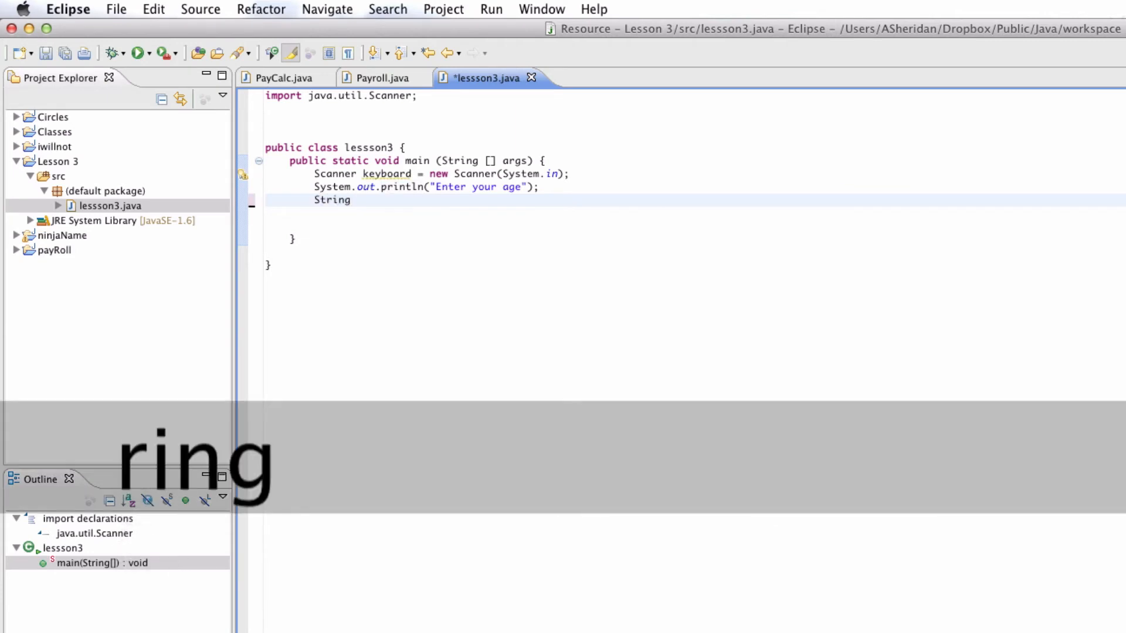
pyautogui.write('=')
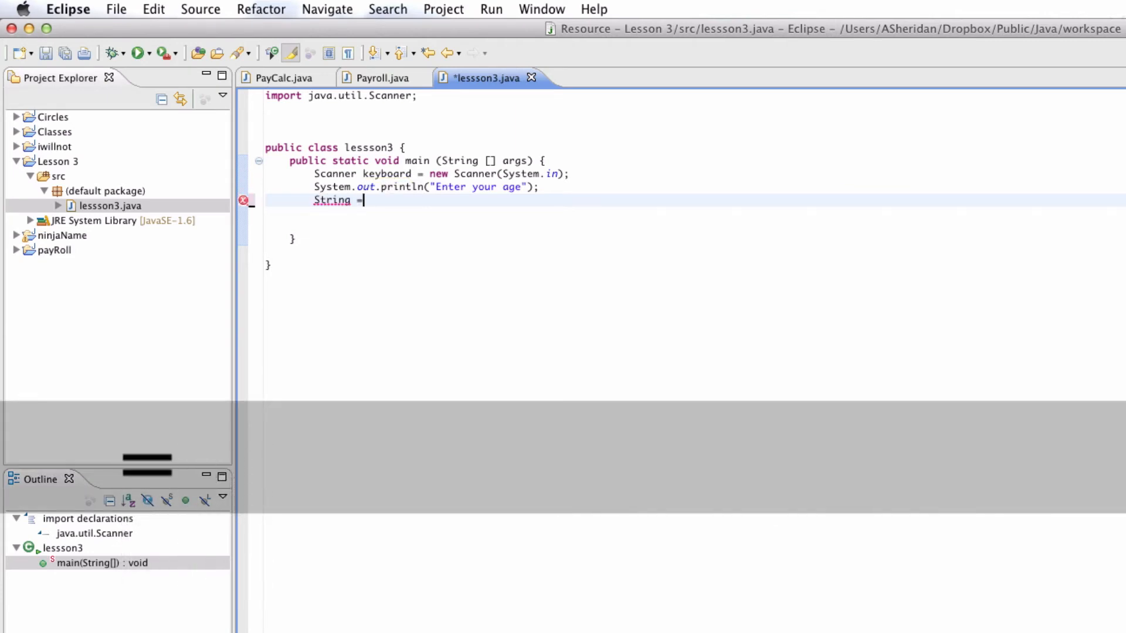
pyautogui.press('Backspace')
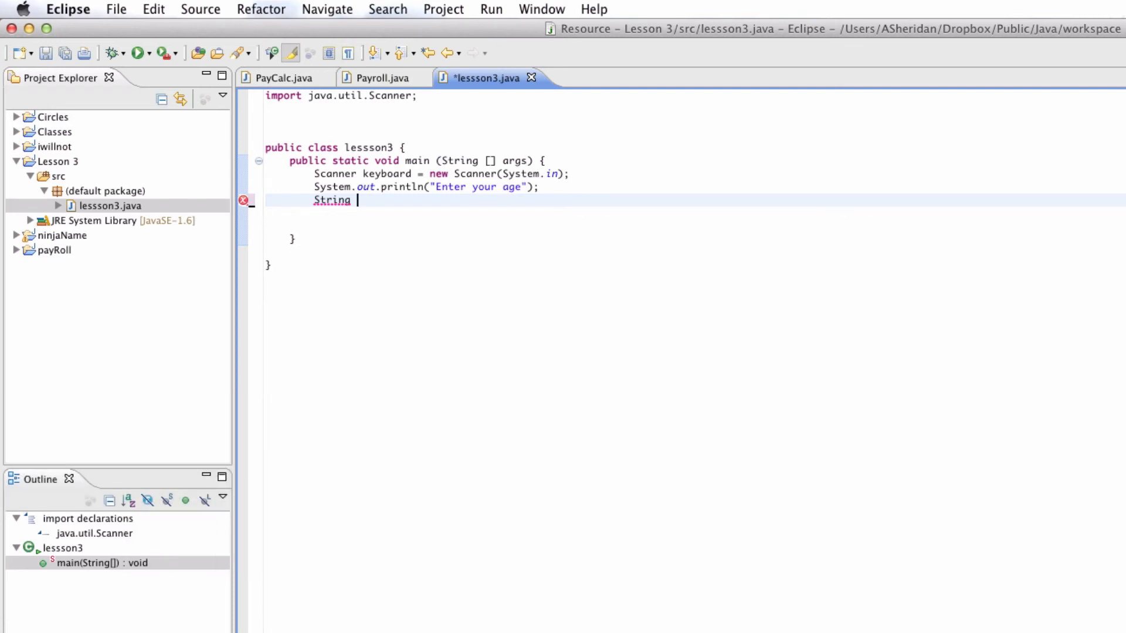
pyautogui.write('la =')
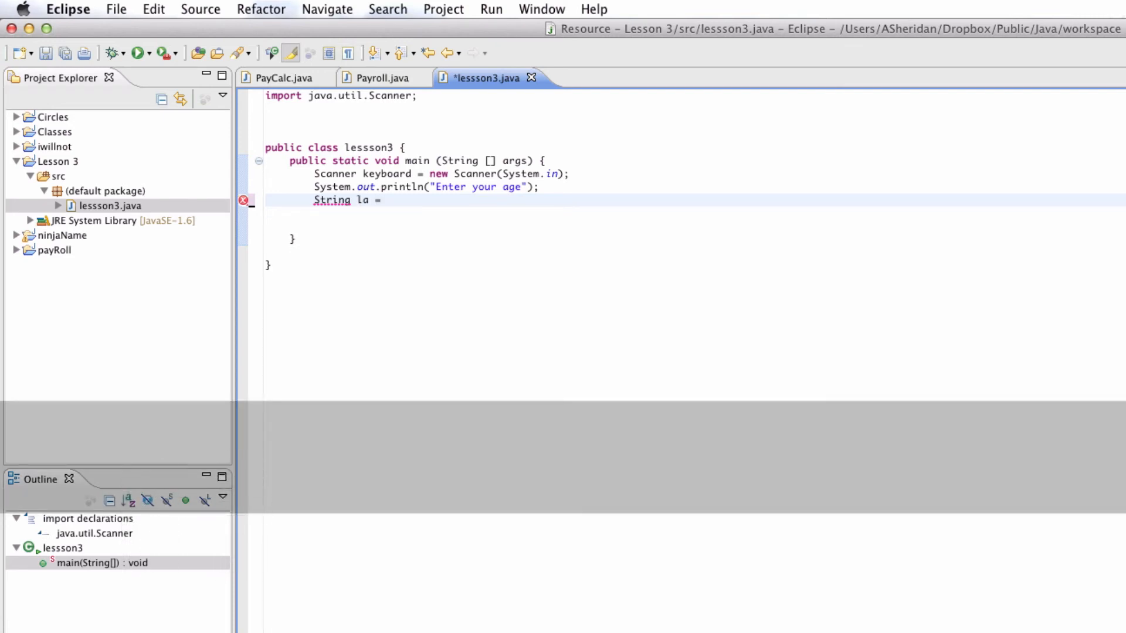
pyautogui.write('keybao')
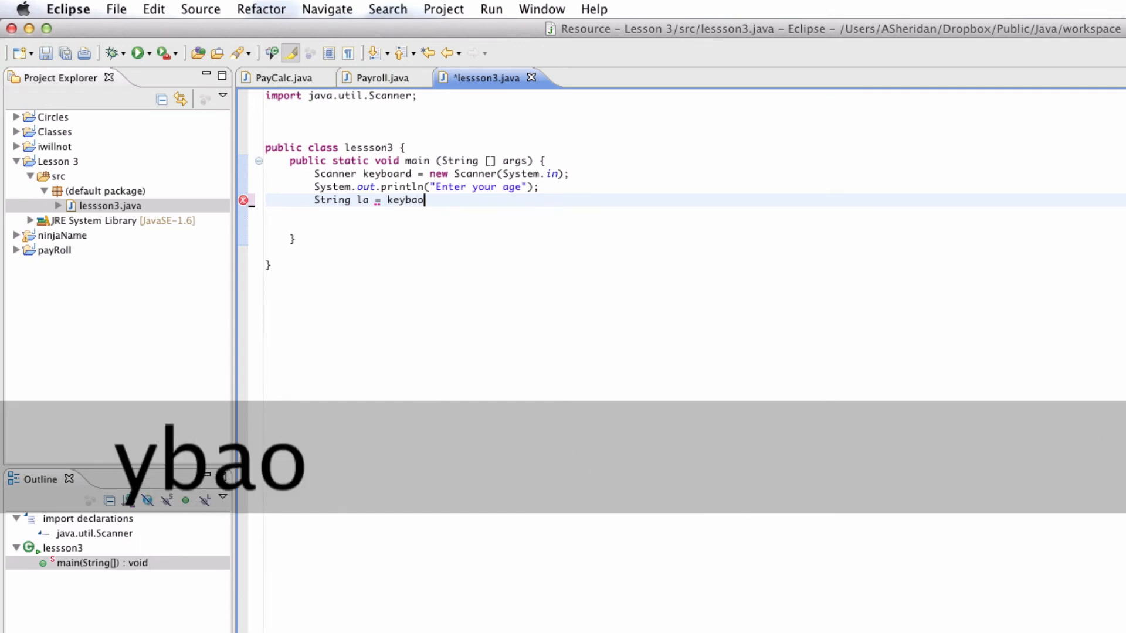
pyautogui.write('rd.ne')
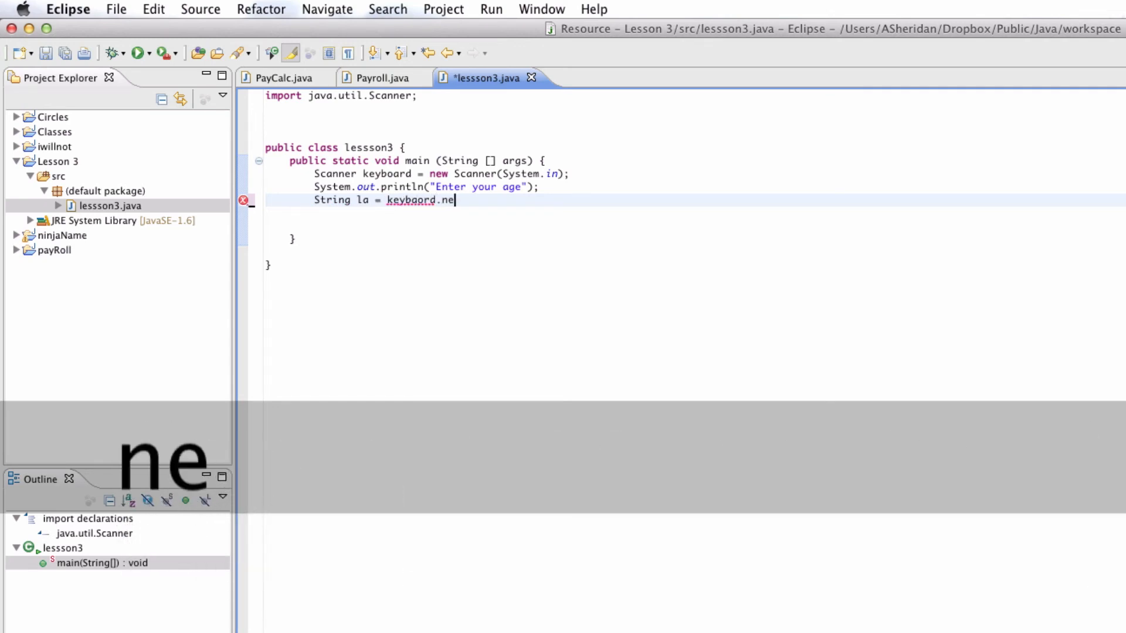
pyautogui.write('xt')
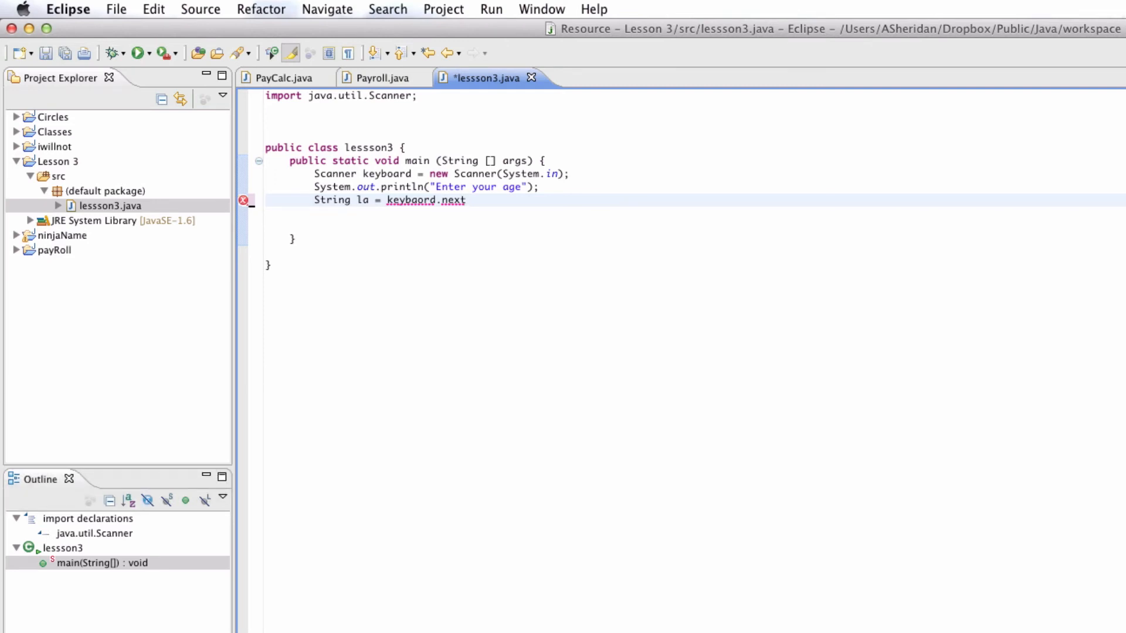
pyautogui.write('Line();')
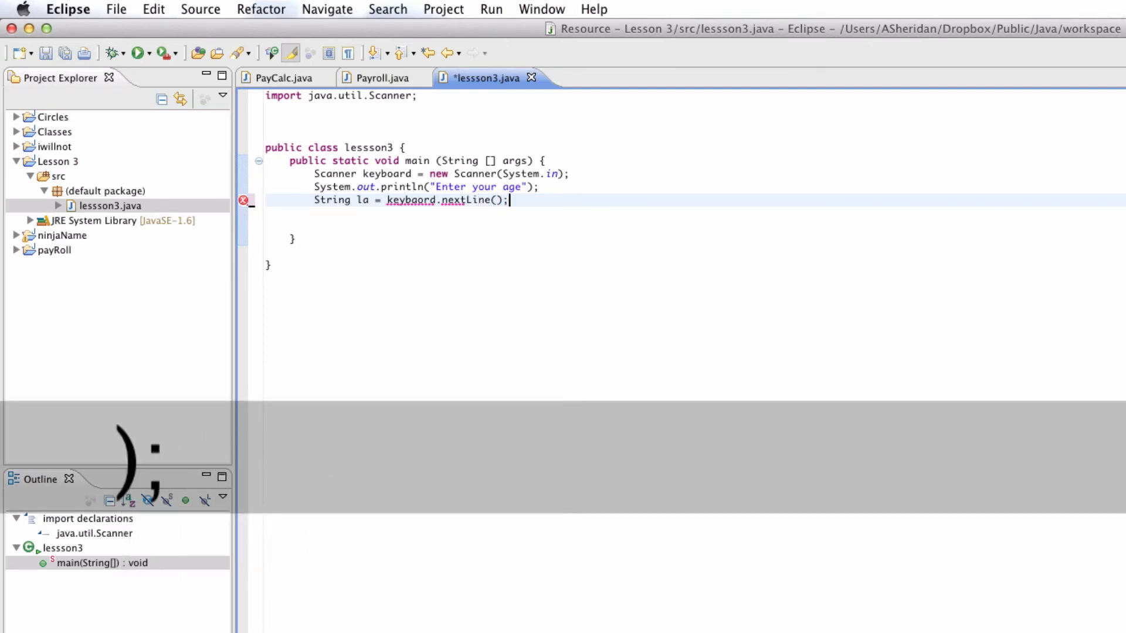
pyautogui.press('Return')
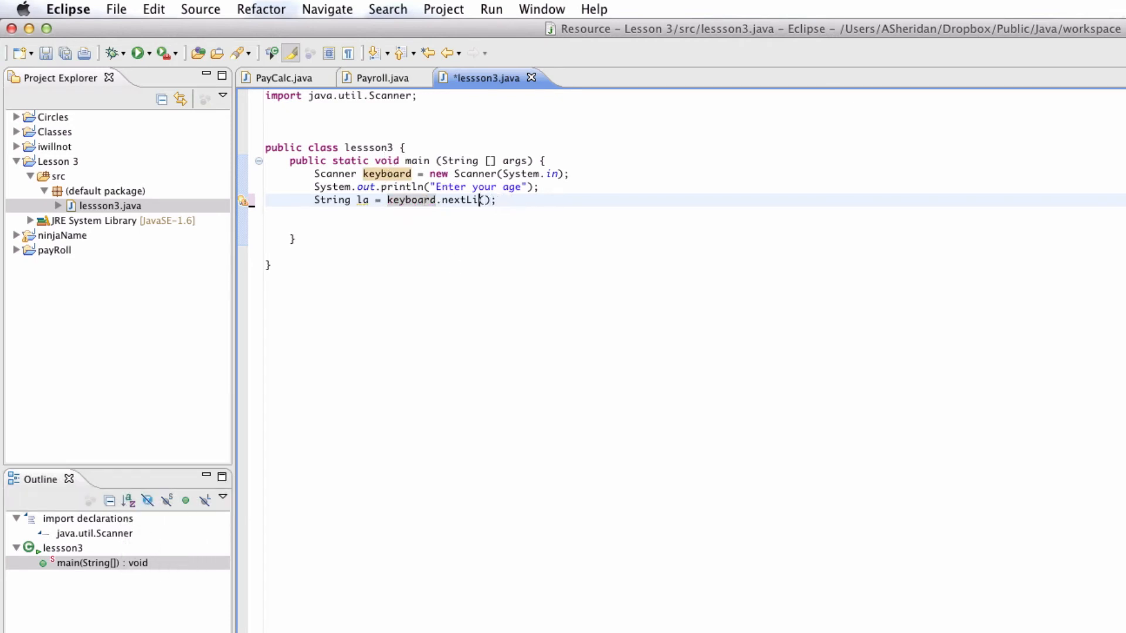
pyautogui.press('BackSpace')
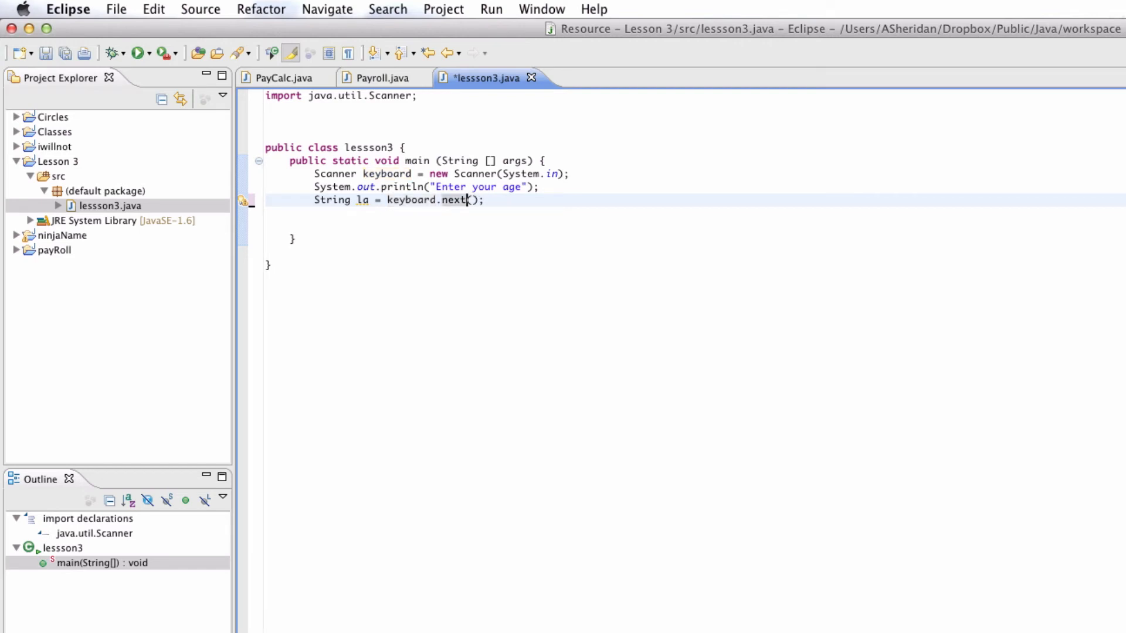
# Append Double after next so la is read with nextDouble.
pyautogui.write('Double')
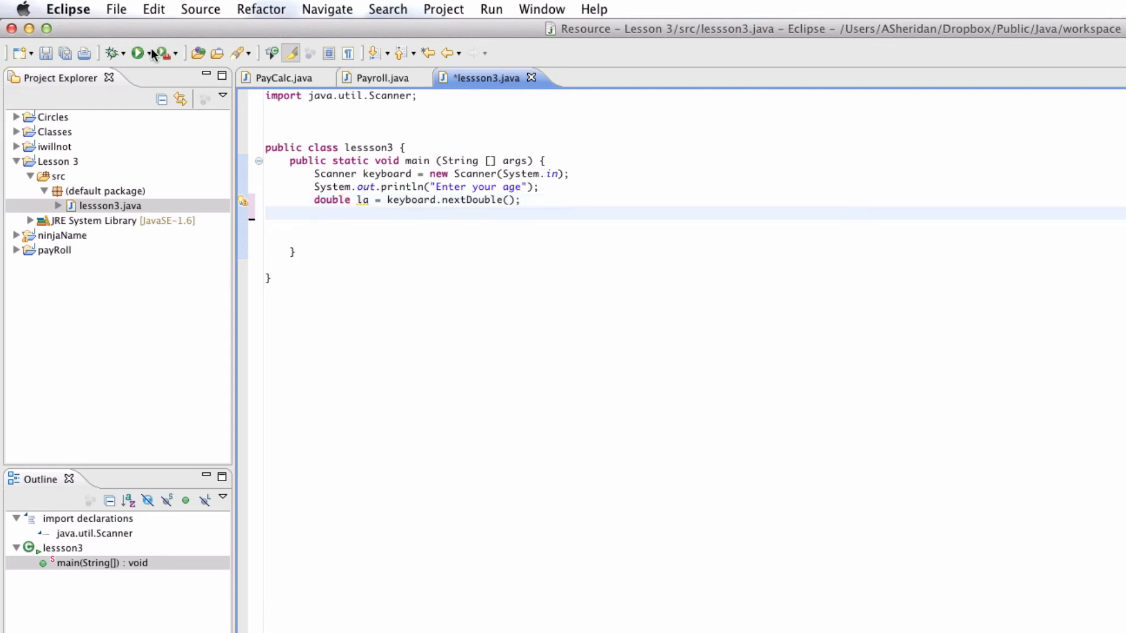
# Write System.out.println("You said: " + la); below the la declaration and save.
pyautogui.write('System')
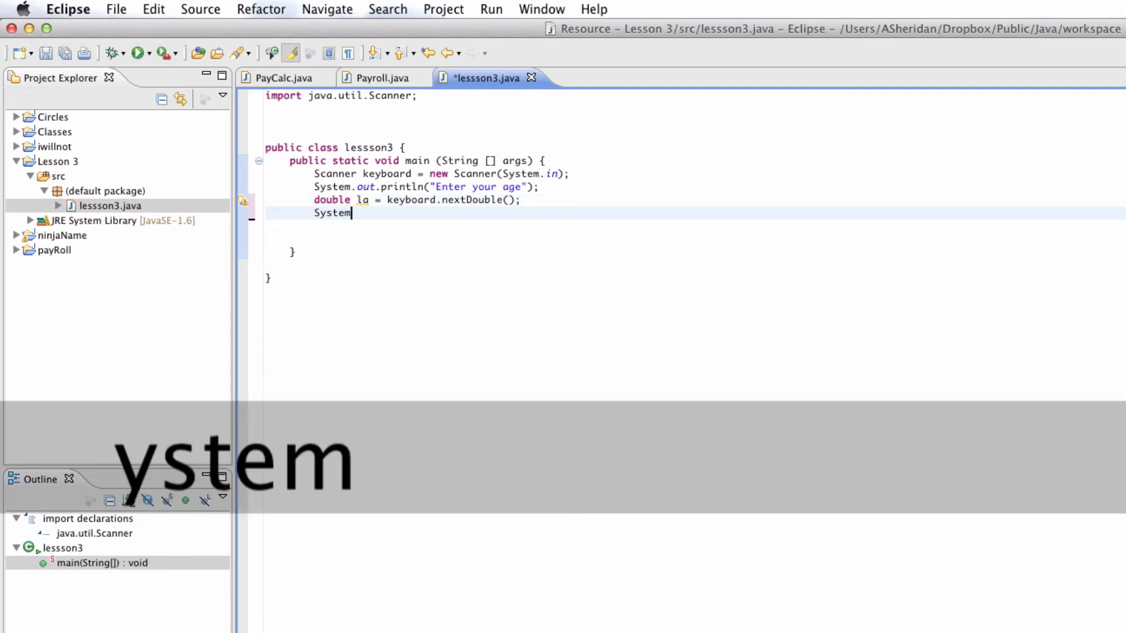
pyautogui.write('.out.pri')
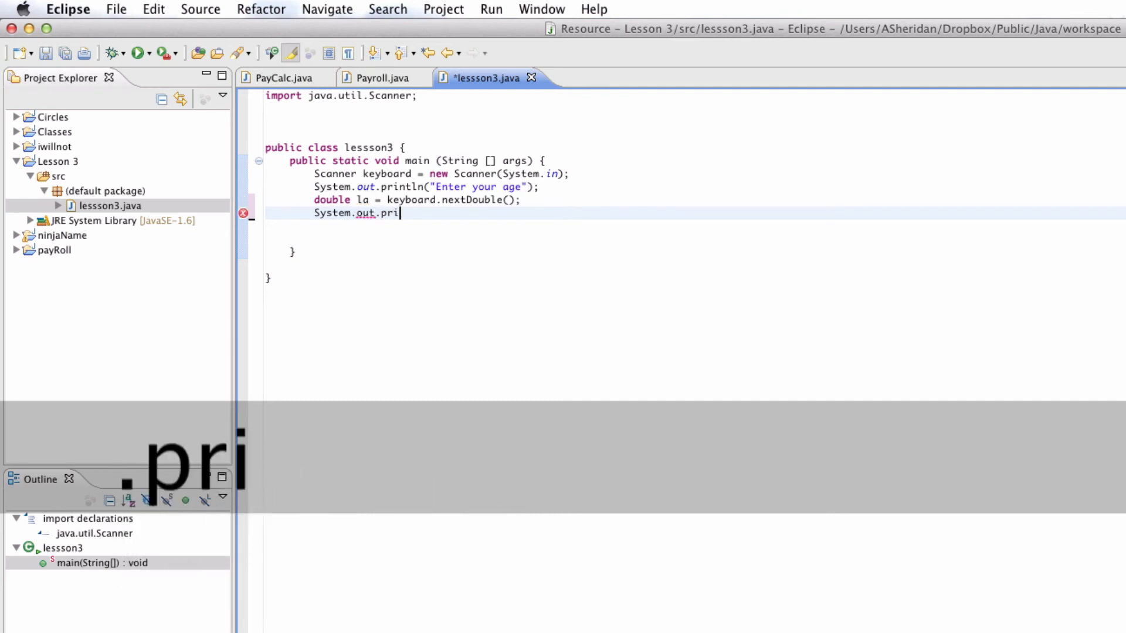
pyautogui.write('ntln')
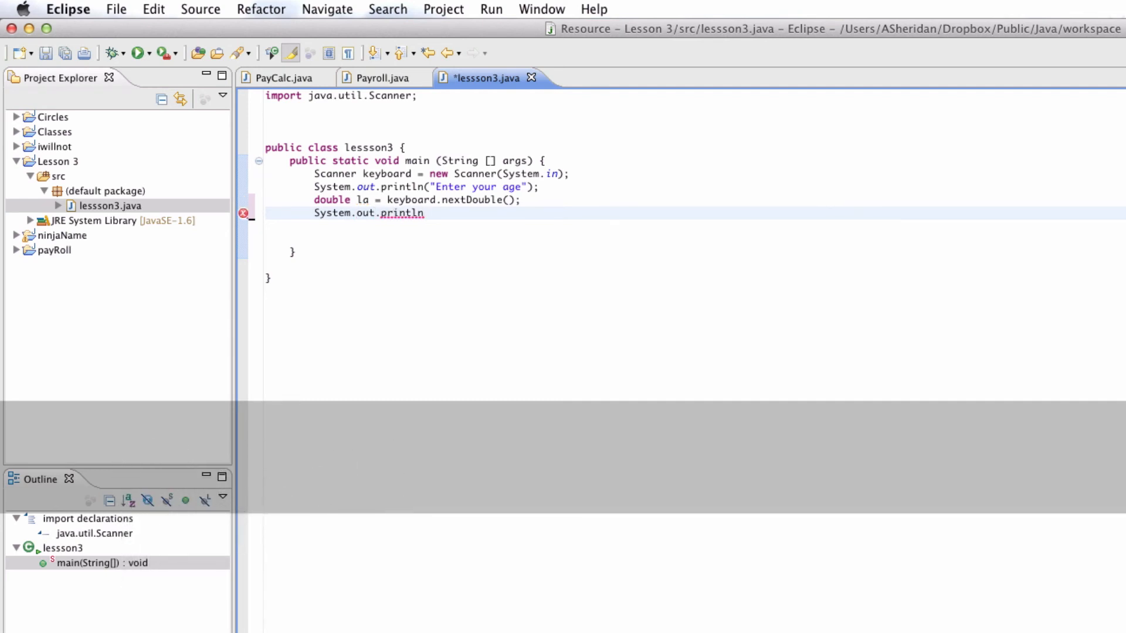
pyautogui.write('("")')
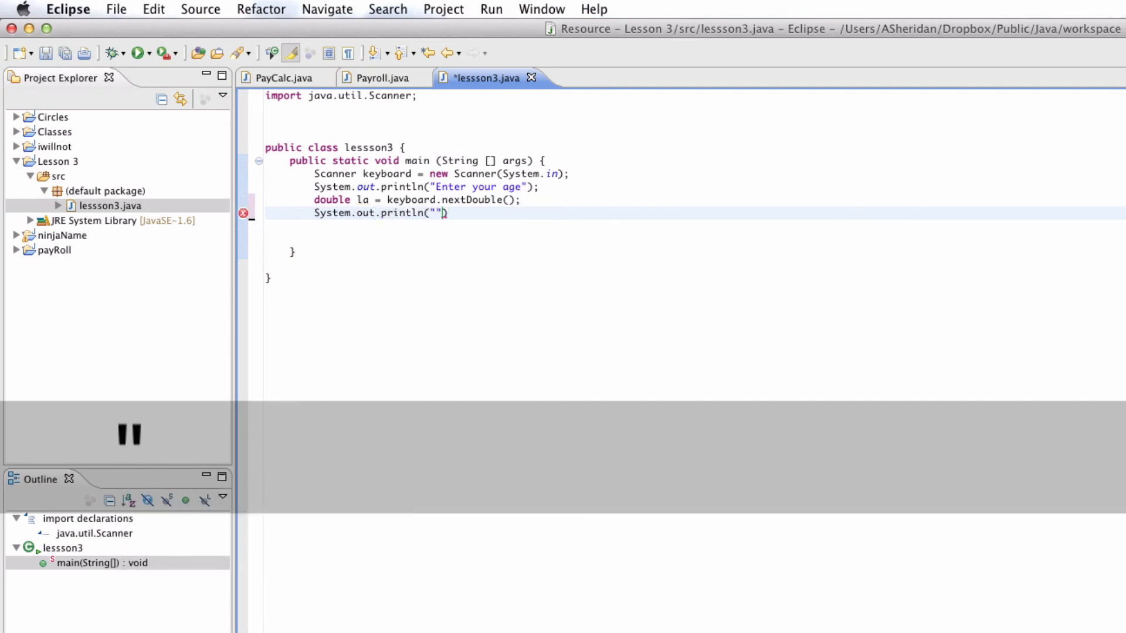
pyautogui.write('You said:')
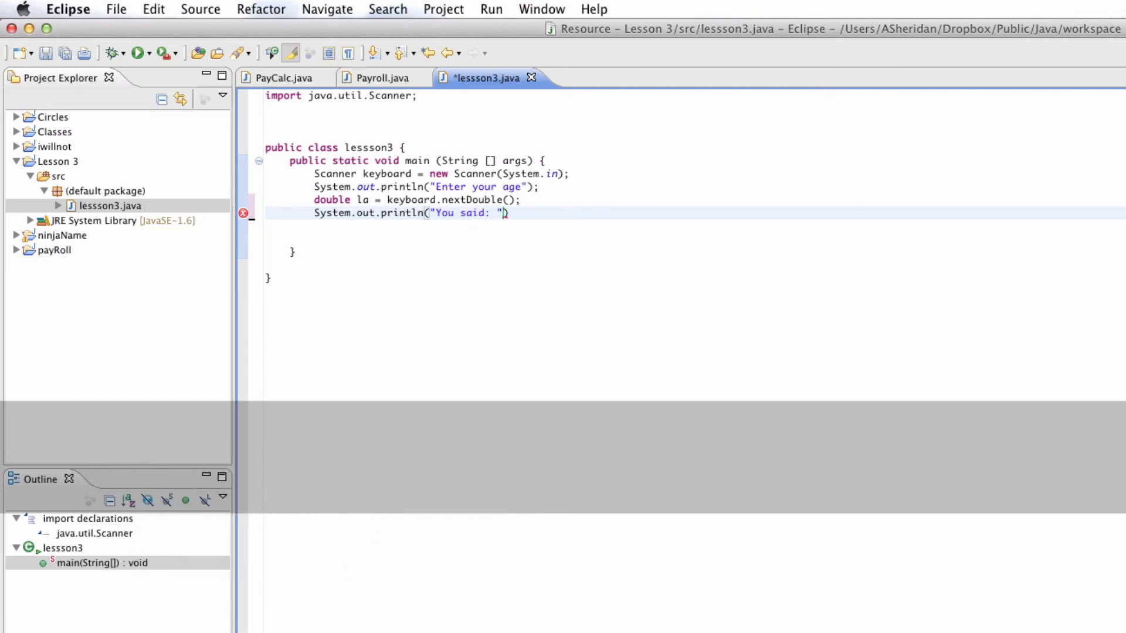
pyautogui.write('+l')
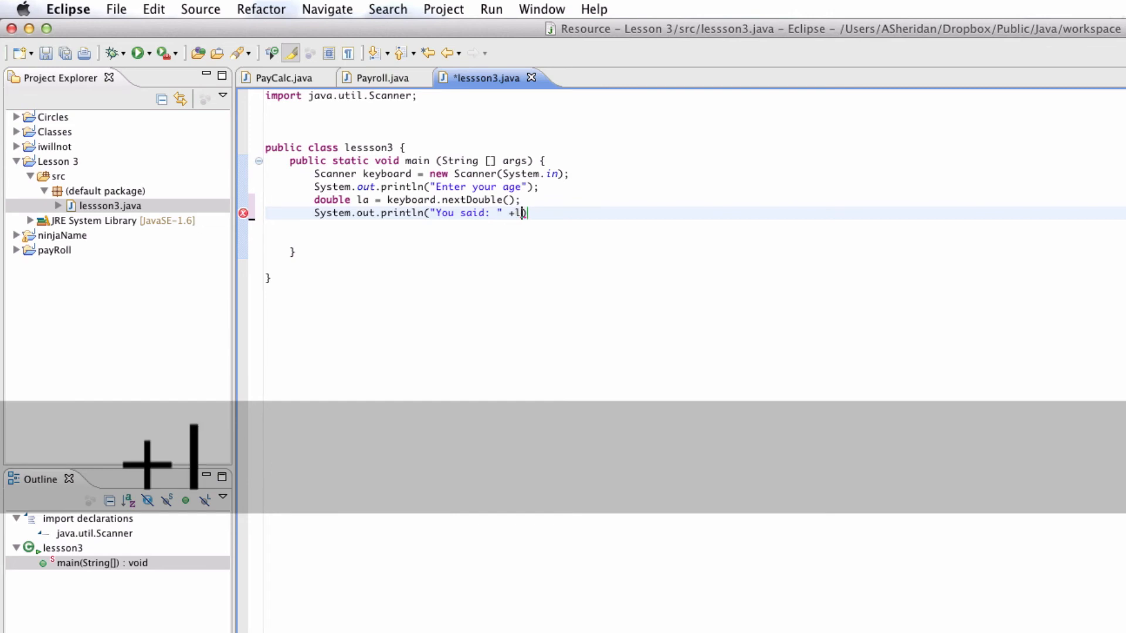
pyautogui.write('a')
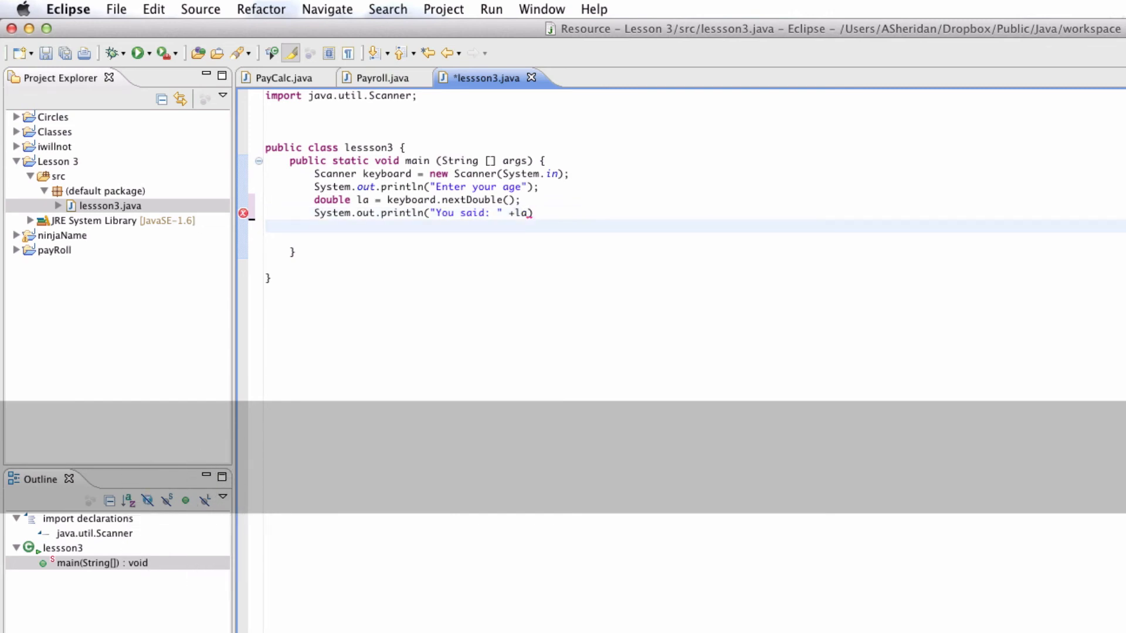
pyautogui.write(';')
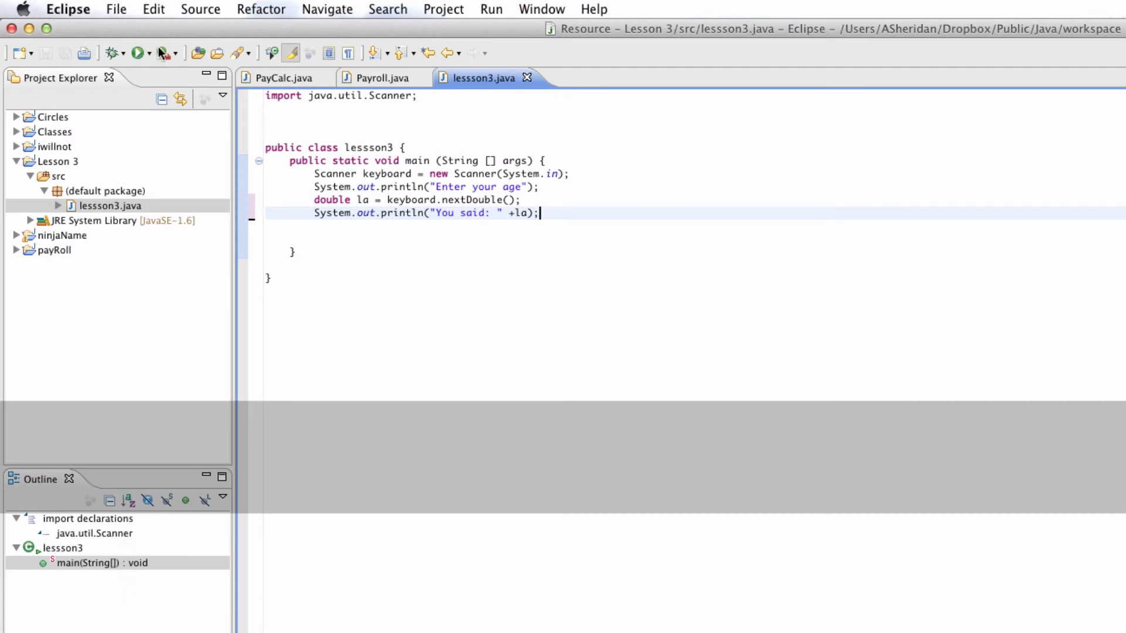
# Run lesson3 and answer the age prompt with 57.93.
pyautogui.click(136, 53)
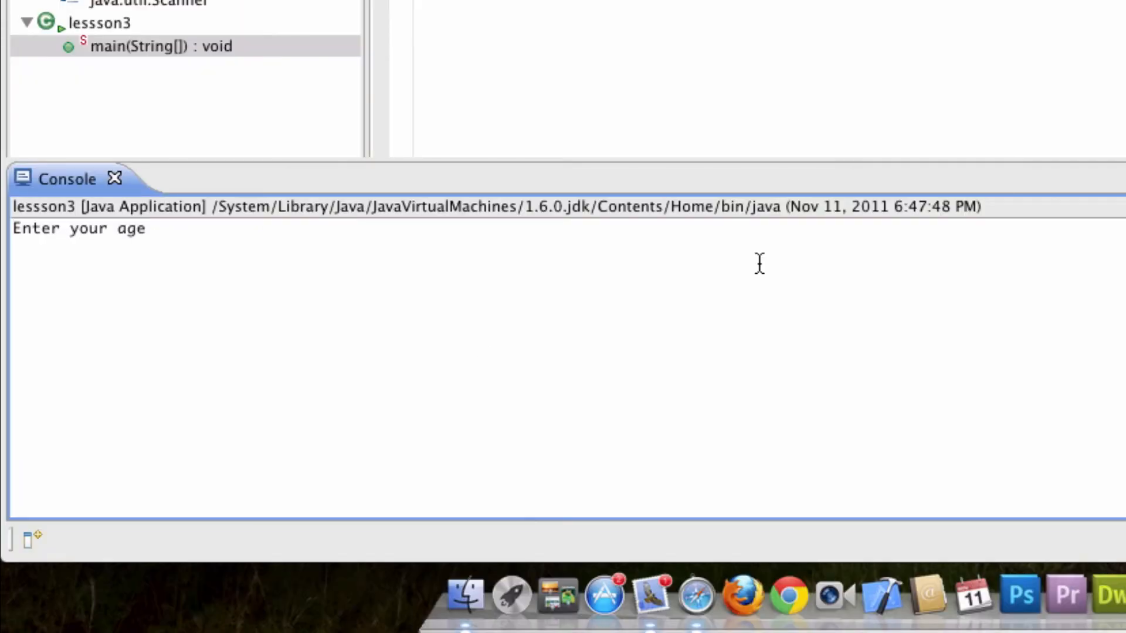
pyautogui.write('57.93')
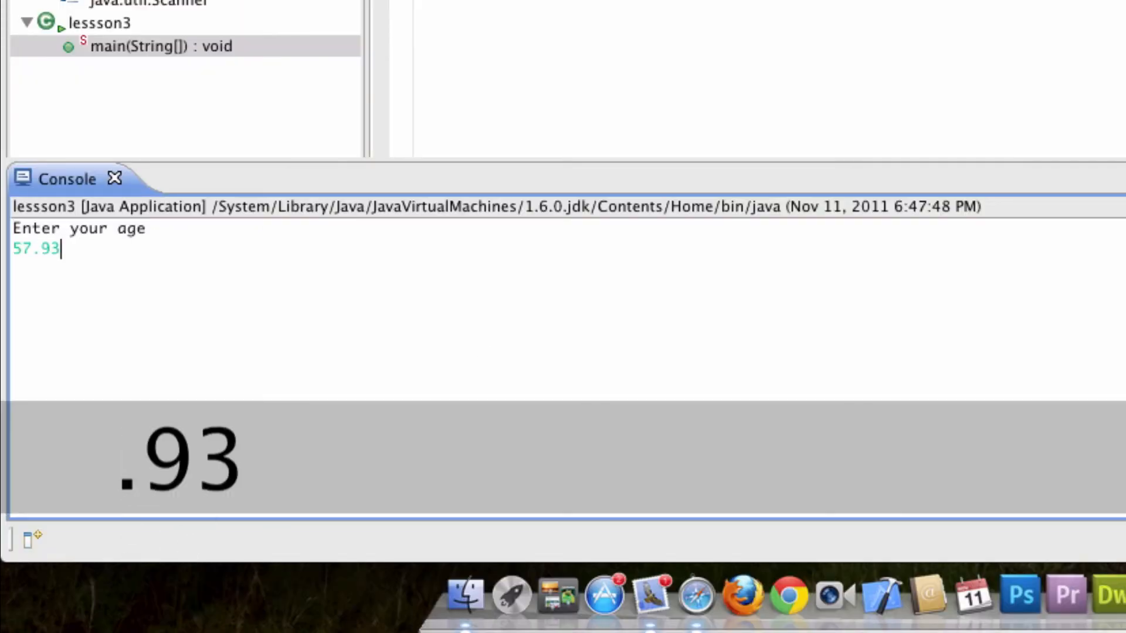
pyautogui.press('Return')
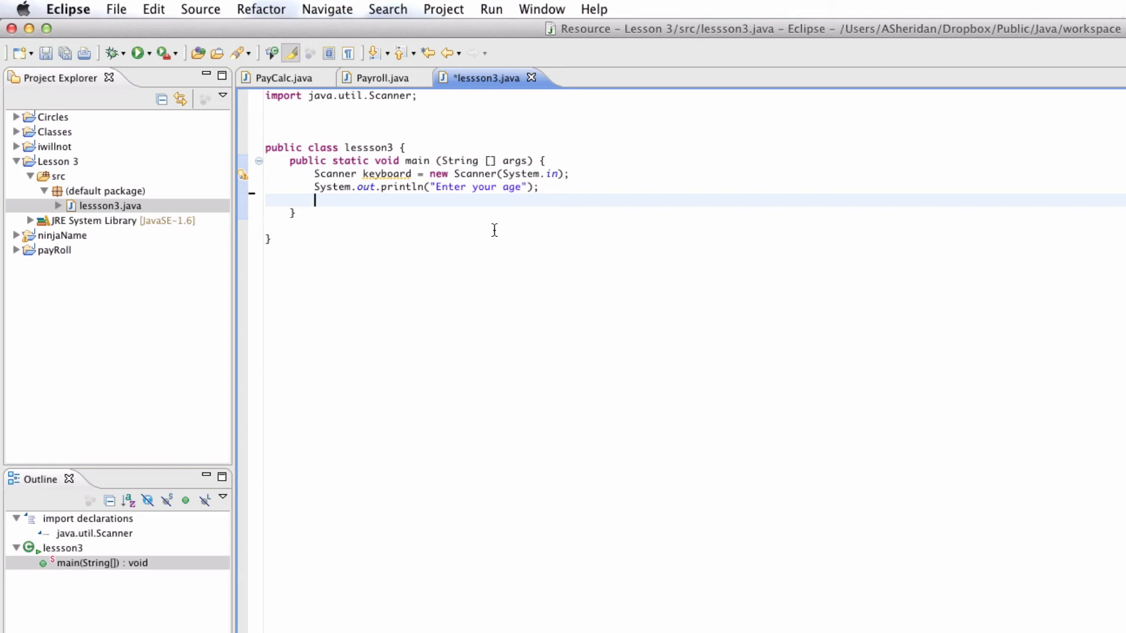
# Declare String la = keyboard.next(); to read the input.
pyautogui.write('String')
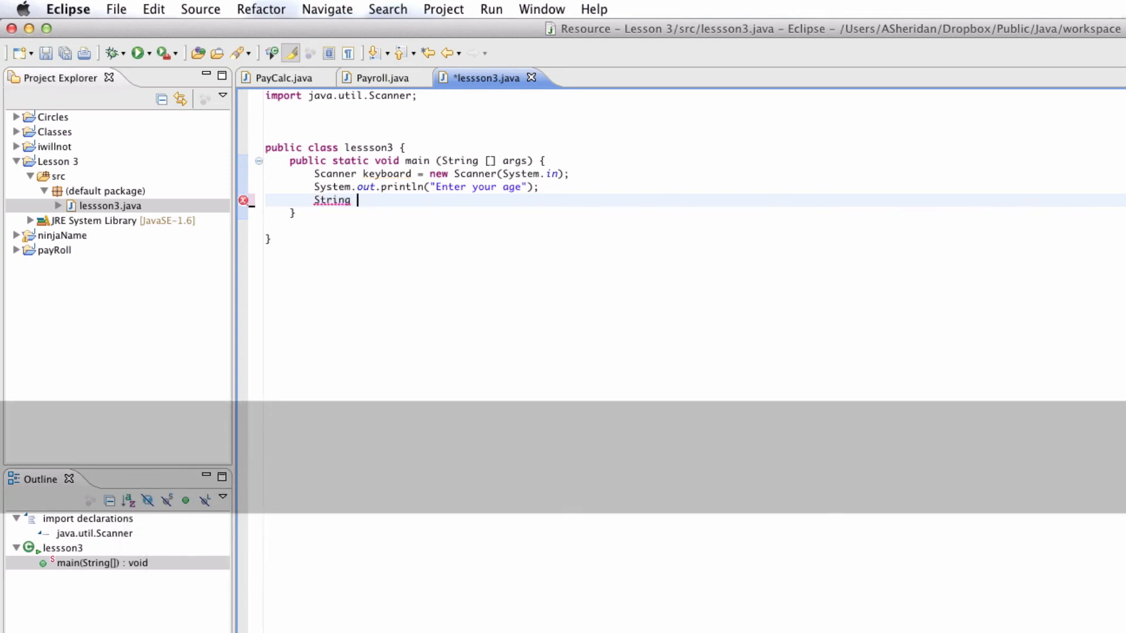
pyautogui.write('la = keyboard.')
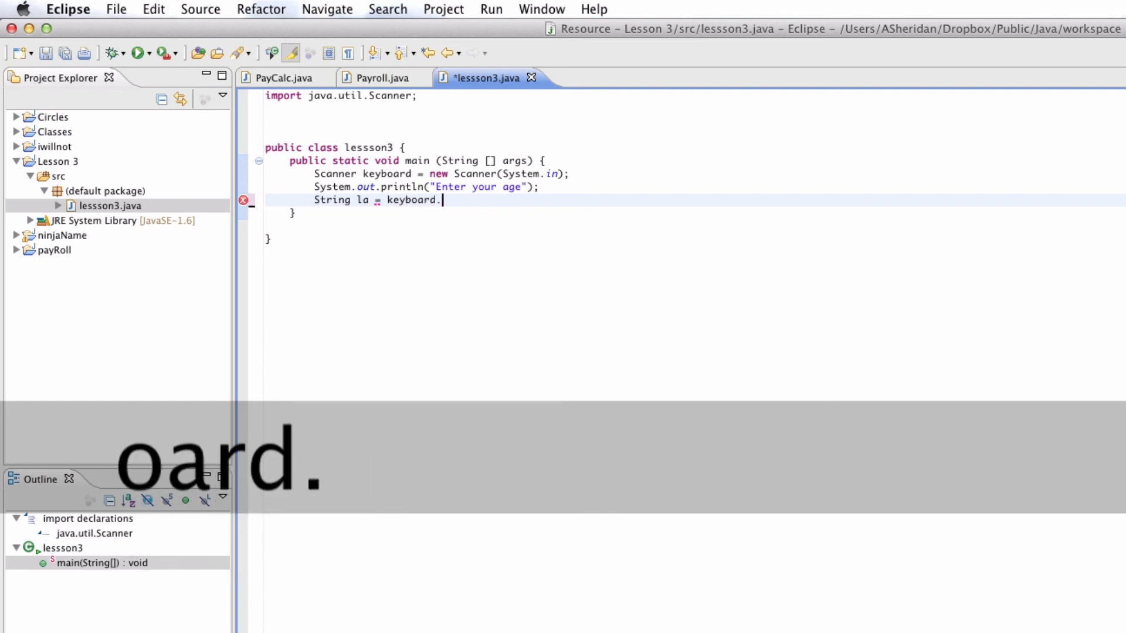
pyautogui.write('next();')
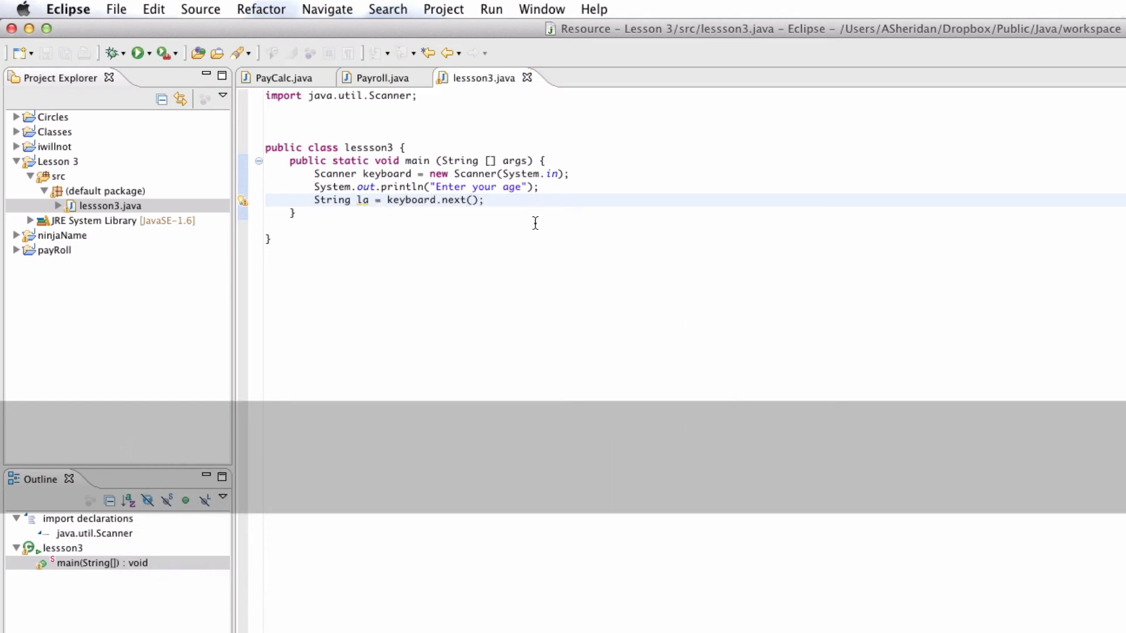
# Add System.out.println("Entered: " + la); and save the file.
pyautogui.write('S')
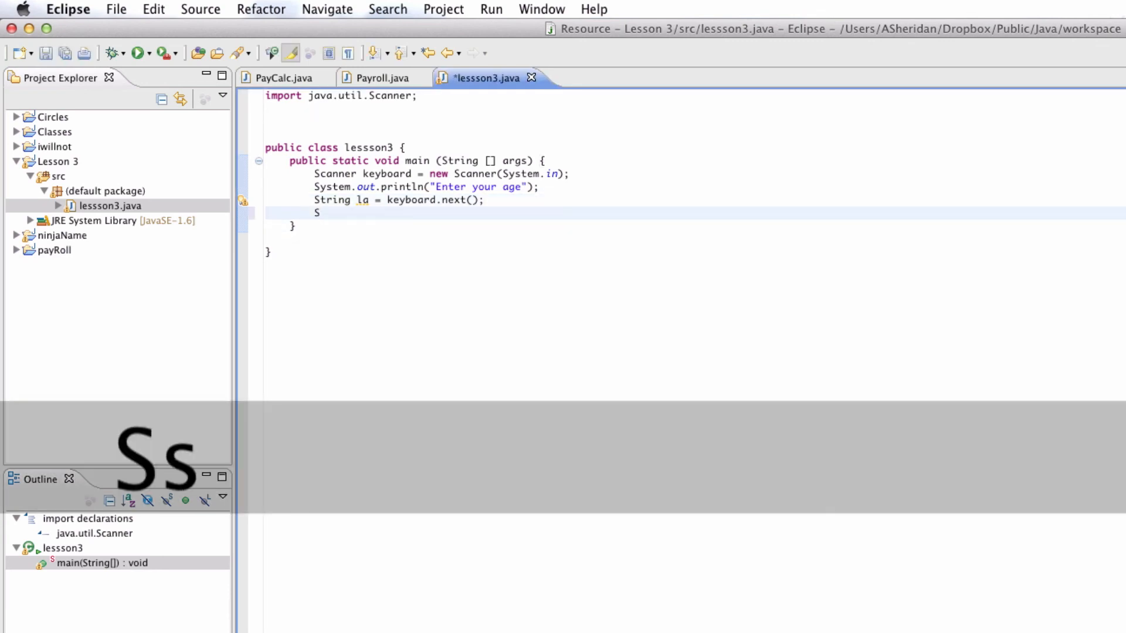
pyautogui.write('ystem.out.println("Entered')
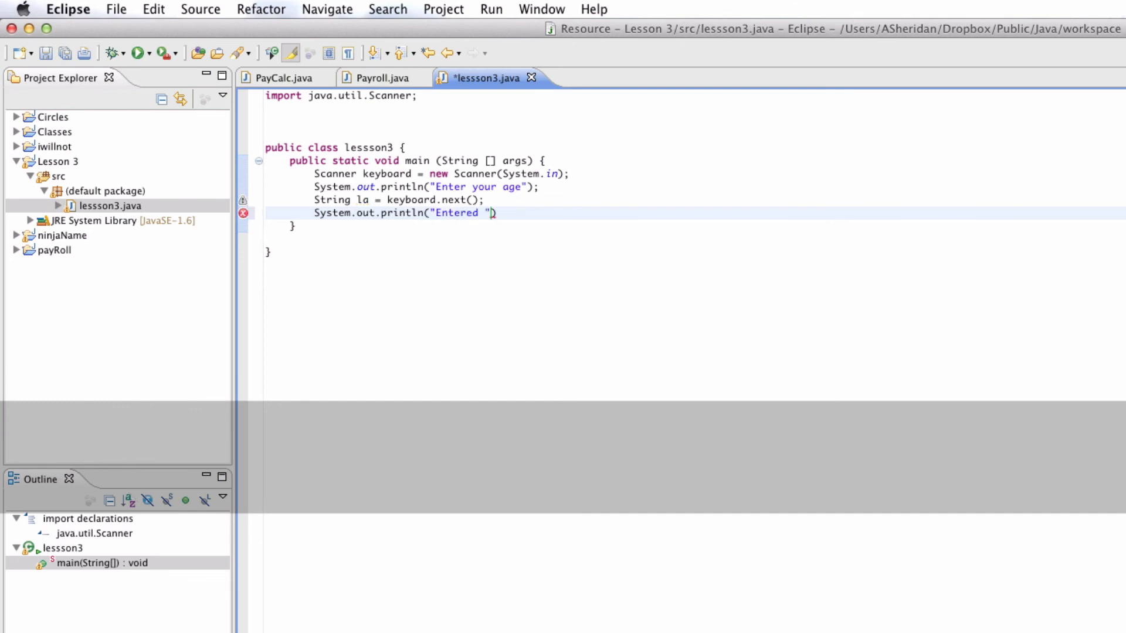
pyautogui.write(':')
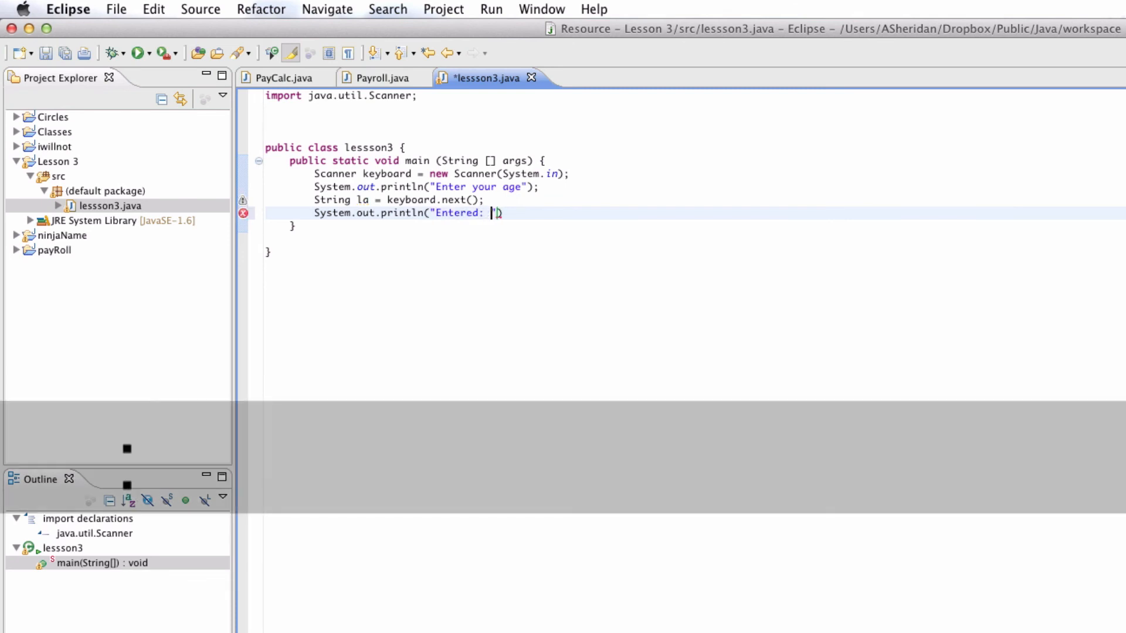
pyautogui.write('+la')
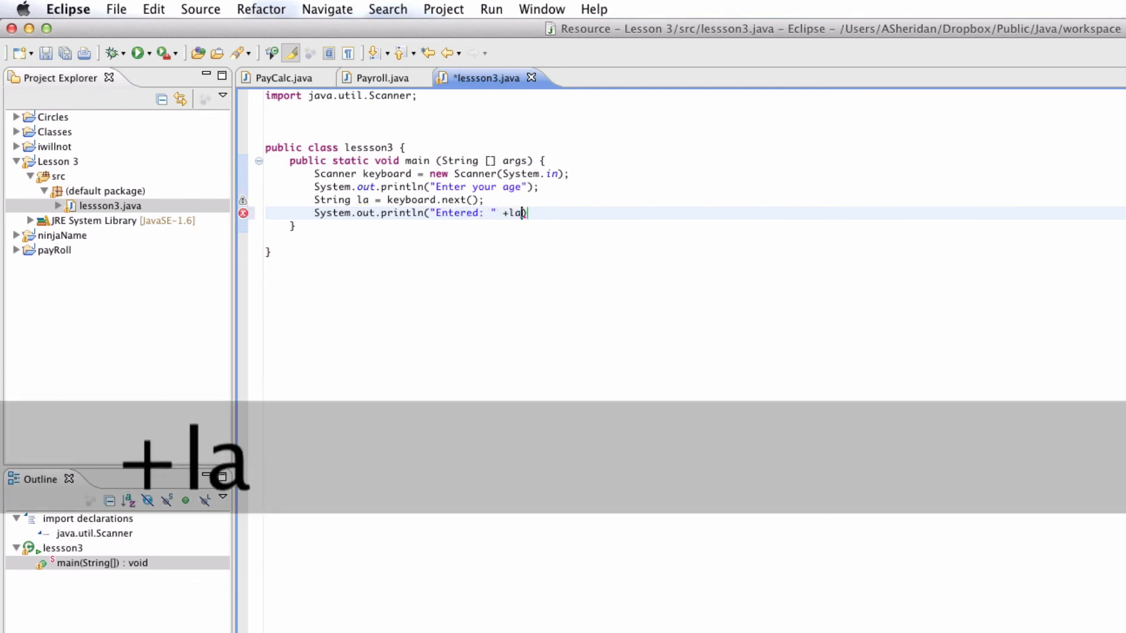
pyautogui.write(');')
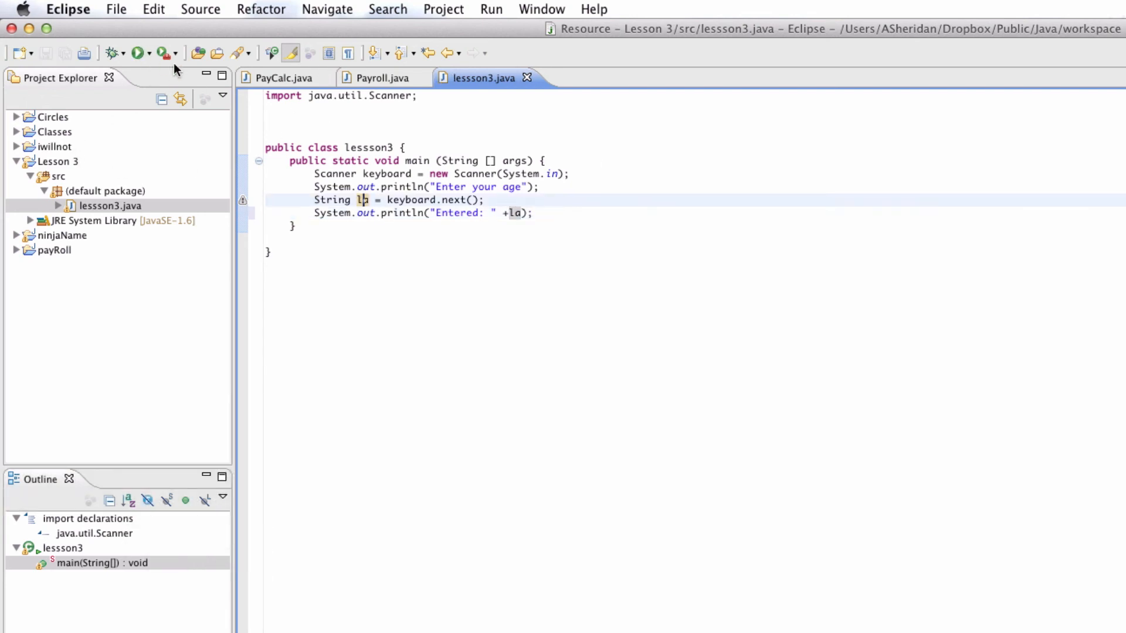
# Run lesson3 and enter "Hi there my name is andrew" at the Console prompt.
pyautogui.click(137, 53)
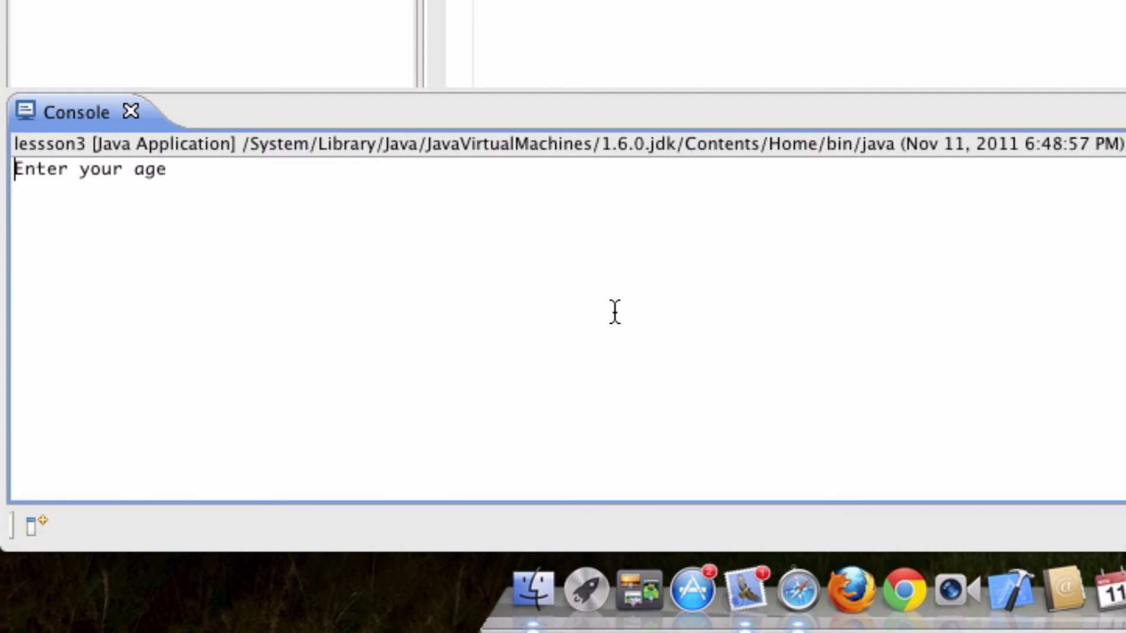
pyautogui.write('Hi there my name is andrew')
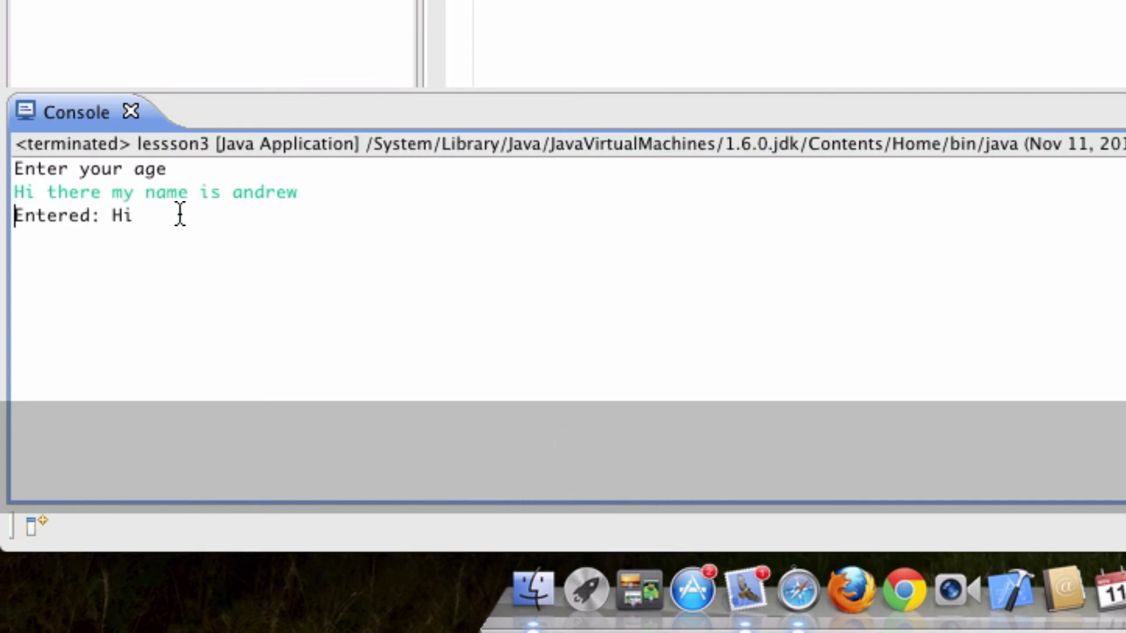
# Change keyboard.next() to nextLine(), rerun lesson3 and enter a sentence ending "is Andrew".
pyautogui.click(485, 78)
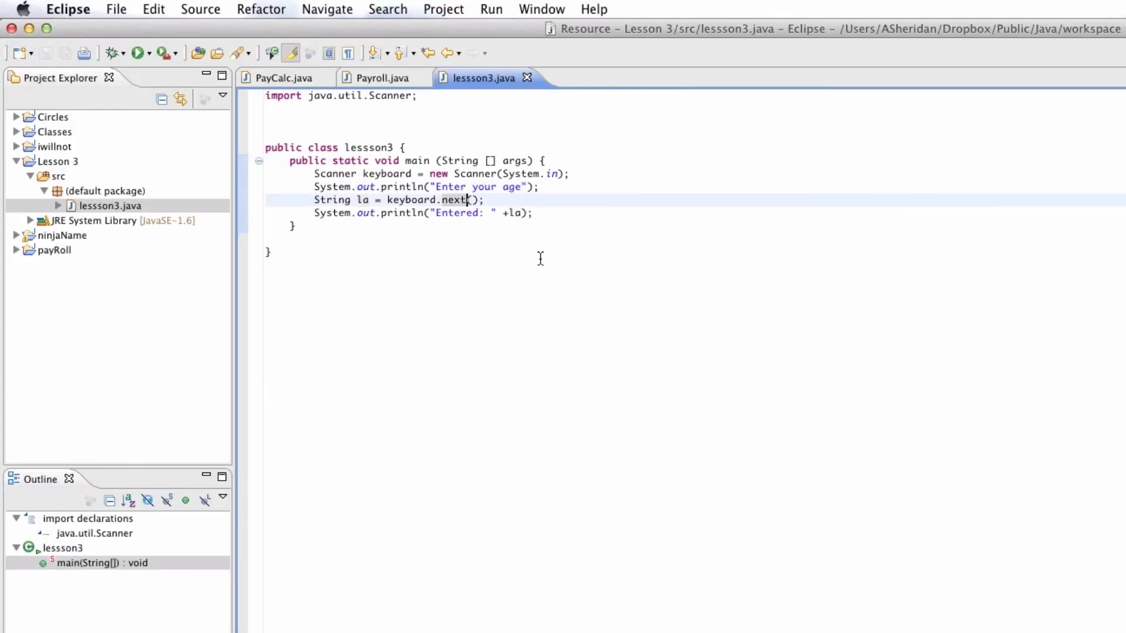
pyautogui.write('Line')
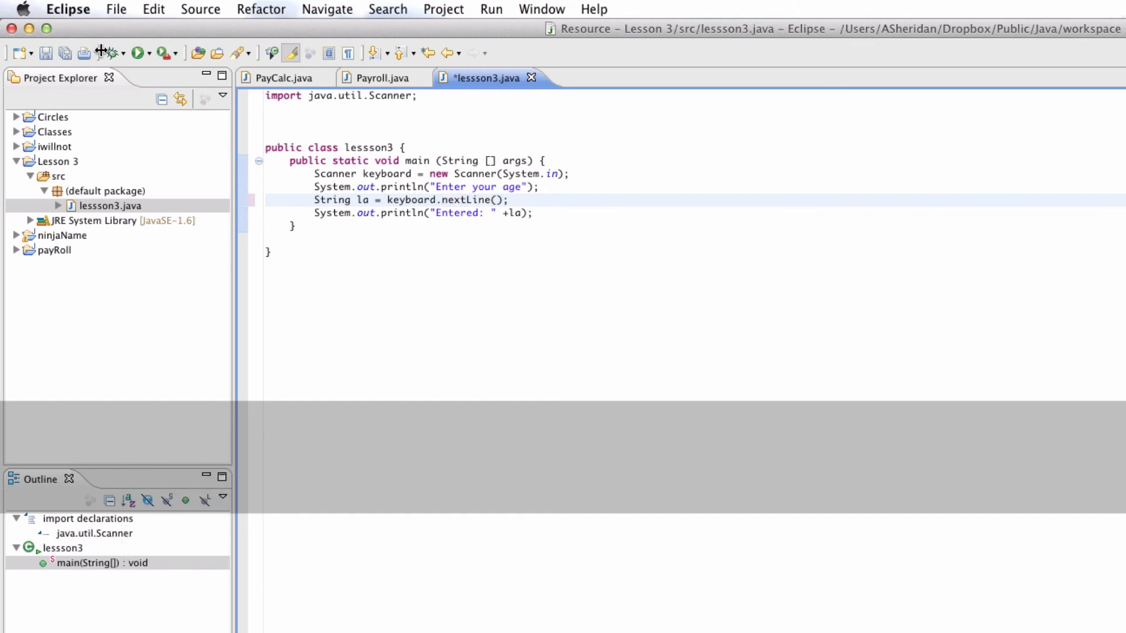
pyautogui.click(137, 53)
pyautogui.write('Hi my name')
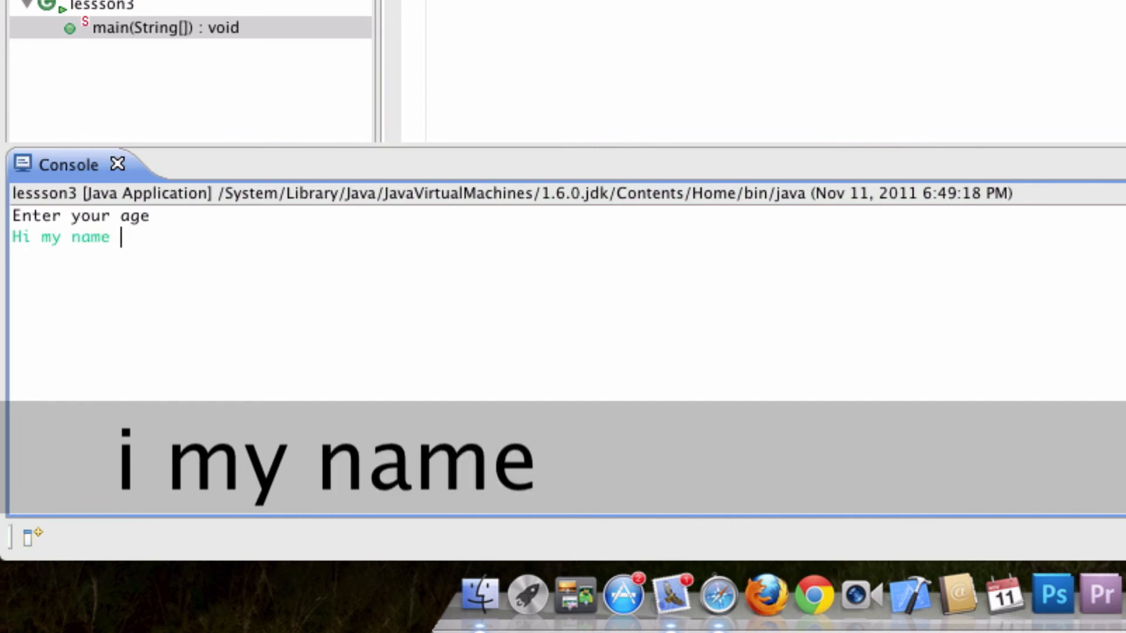
pyautogui.write('is Andrew')
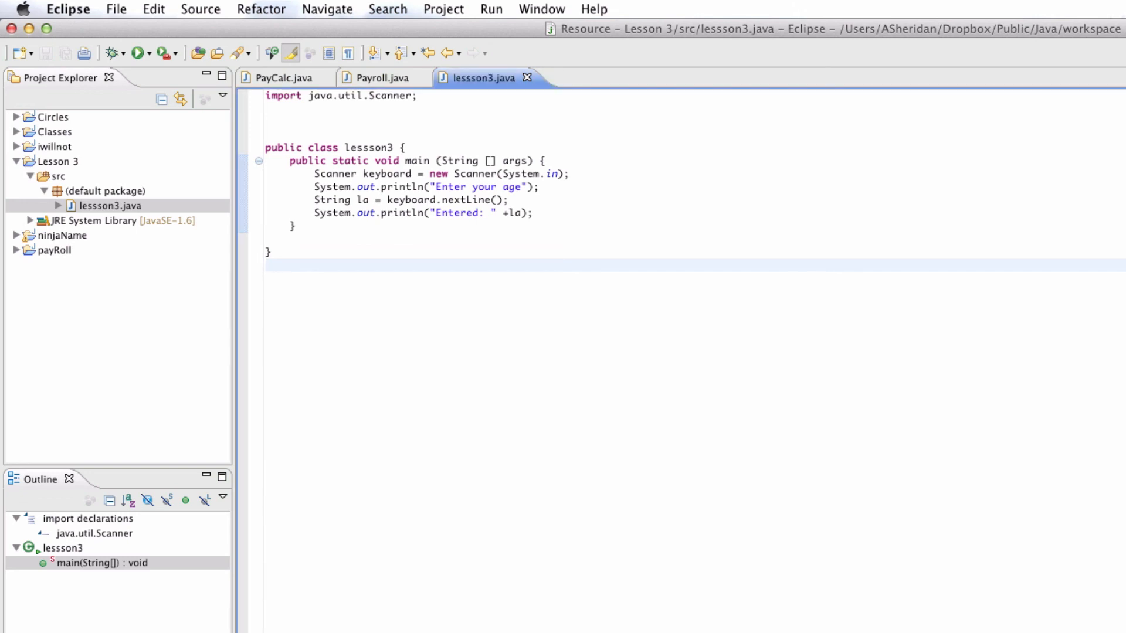
pyautogui.moveTo(572, 242)
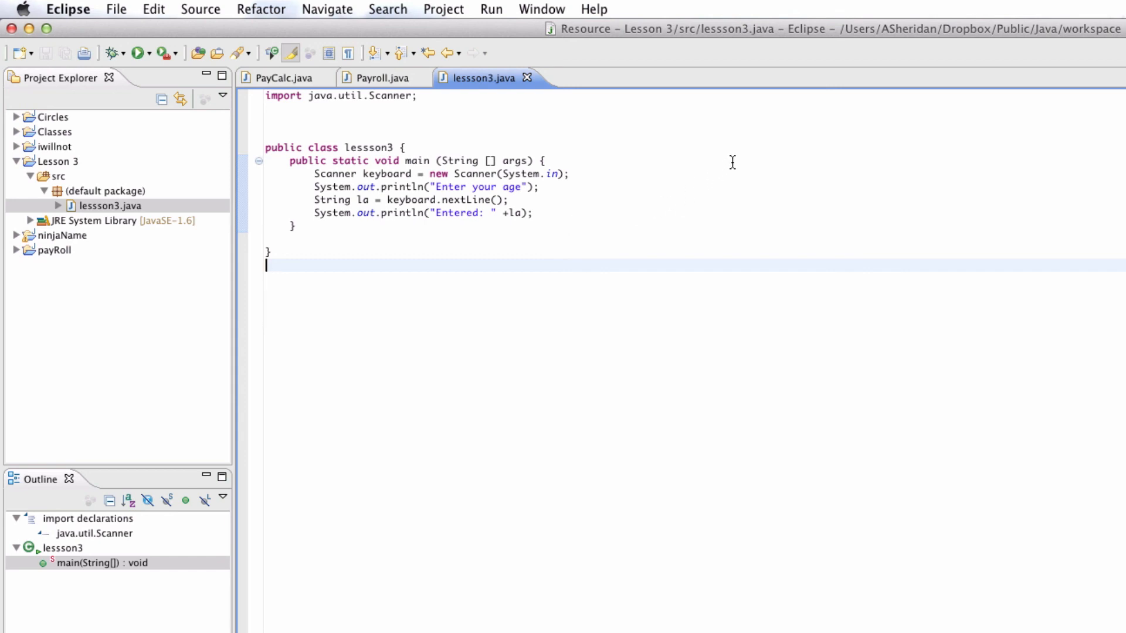
pyautogui.moveTo(700, 162)
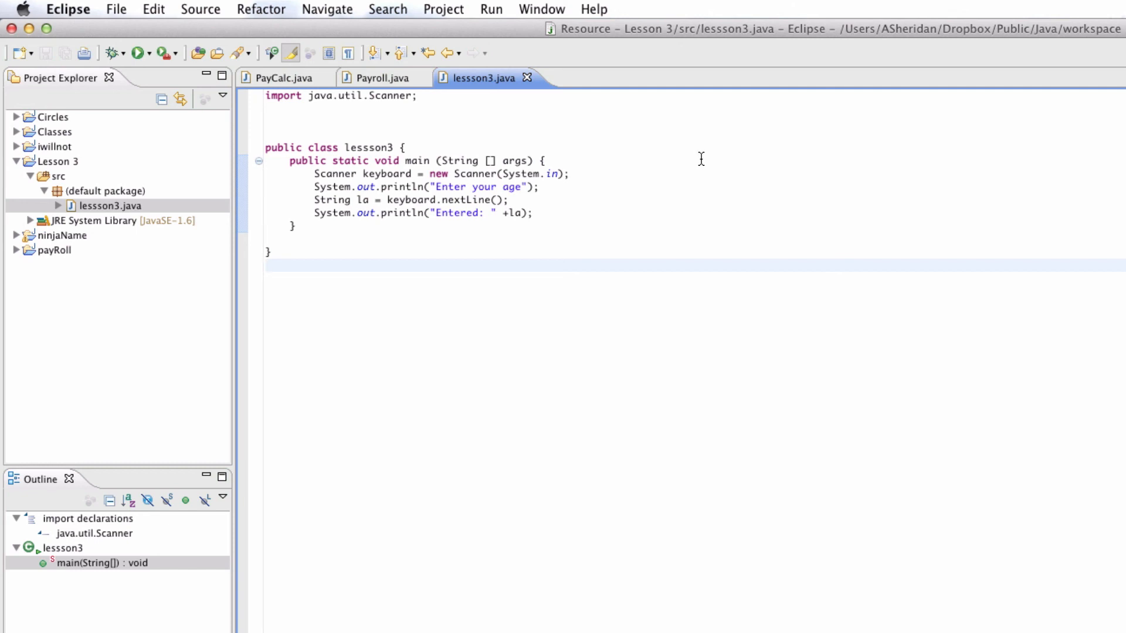
pyautogui.click(266, 265)
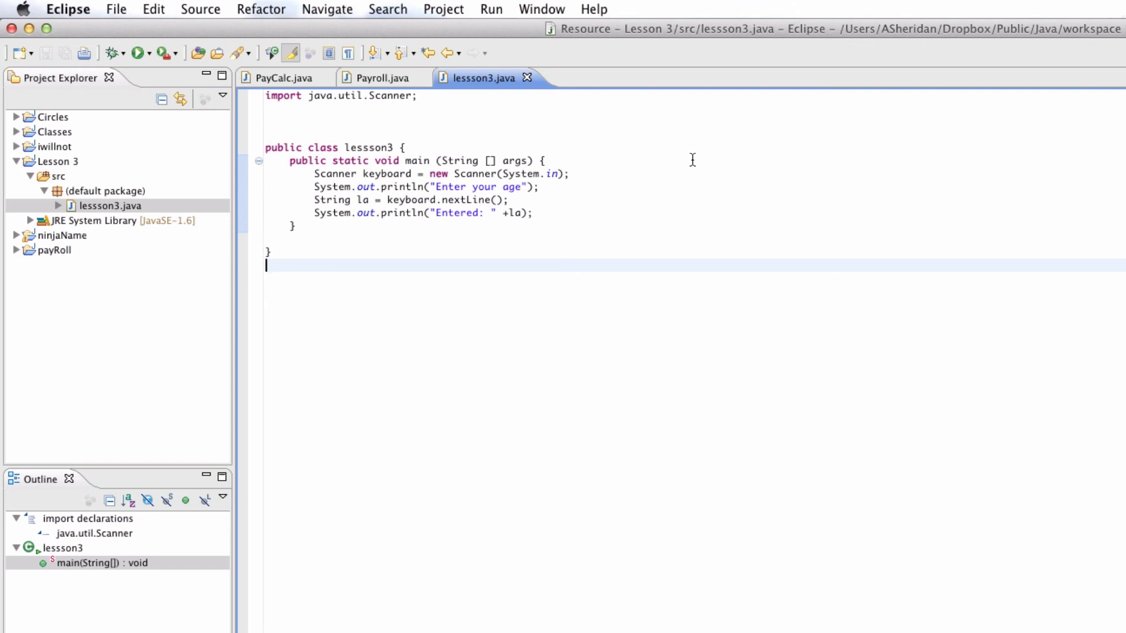
pyautogui.moveTo(305, 175)
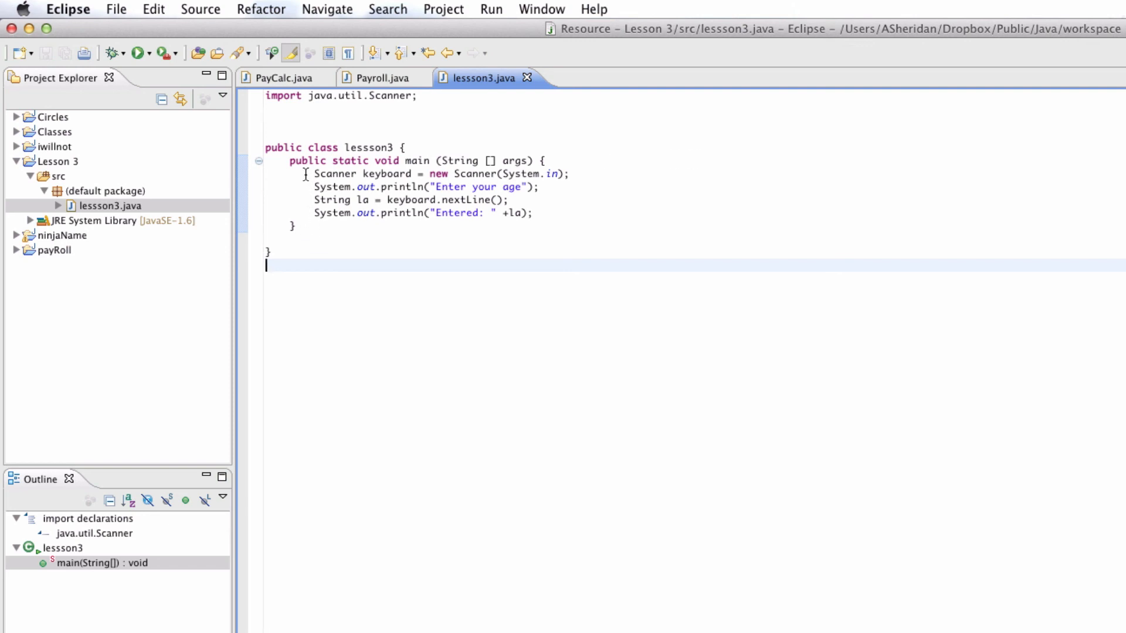
pyautogui.click(438, 173)
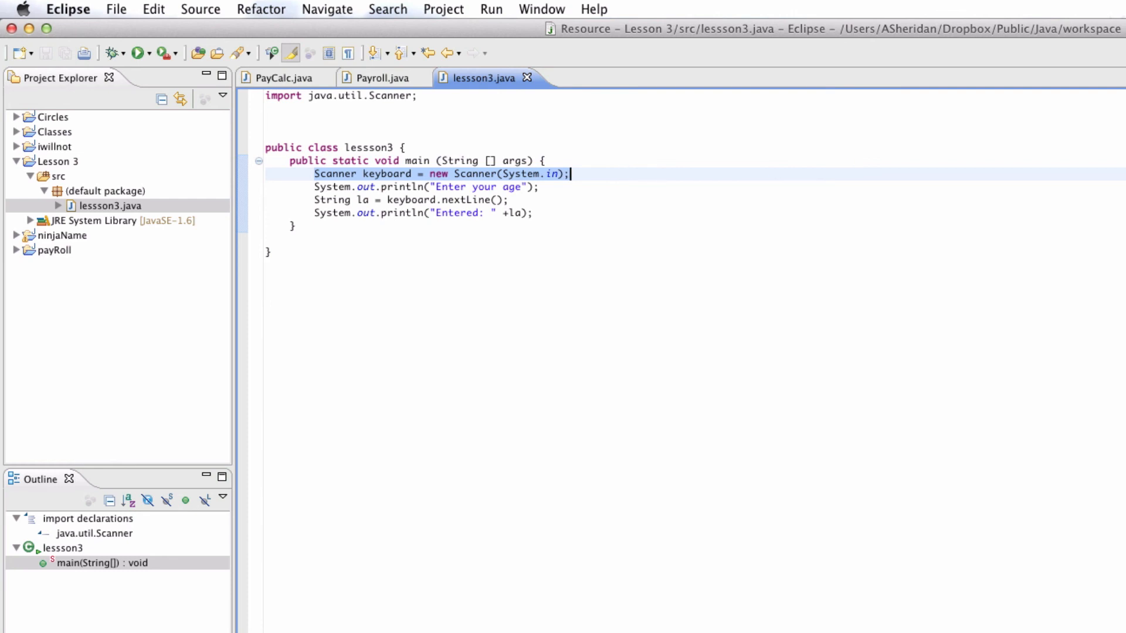